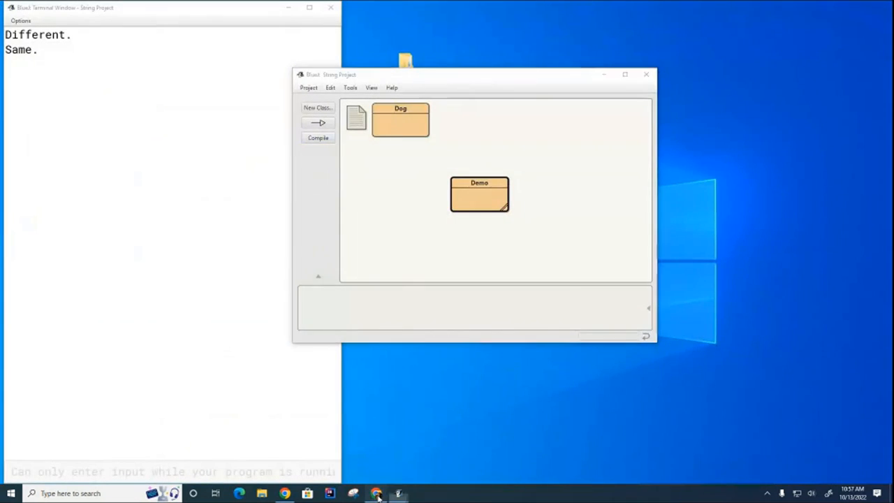
- Switch to the slides, show the String Methods for Unit 2 slide and highlight substring
click(376, 493)
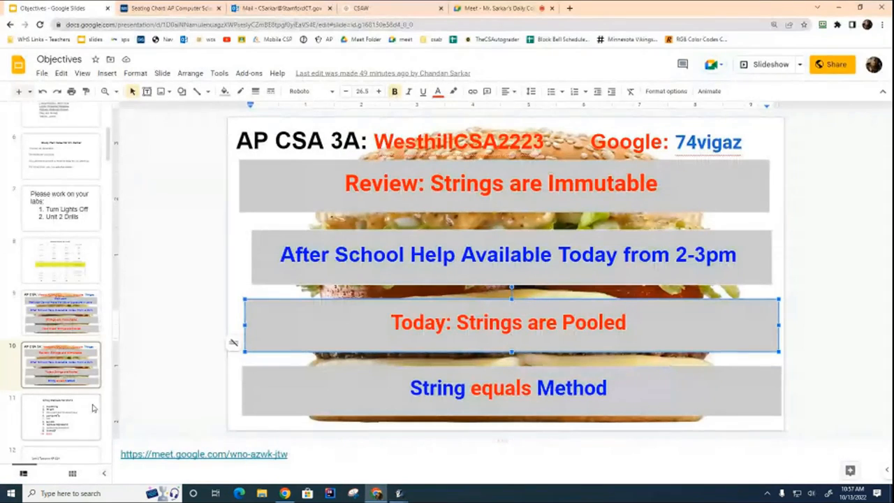
click(61, 416)
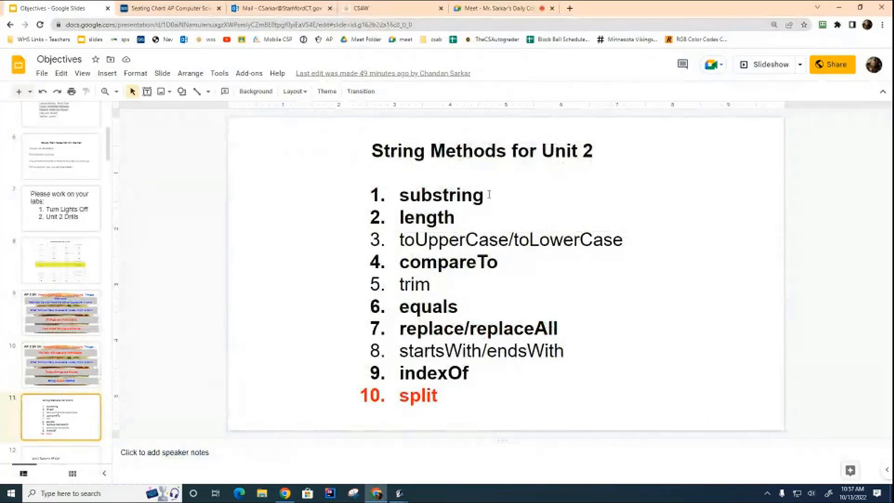
double_click(442, 195)
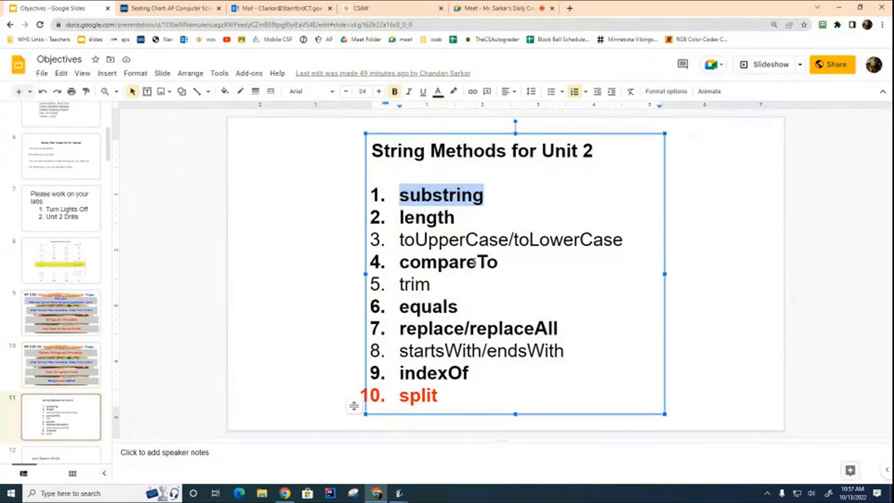
click(508, 304)
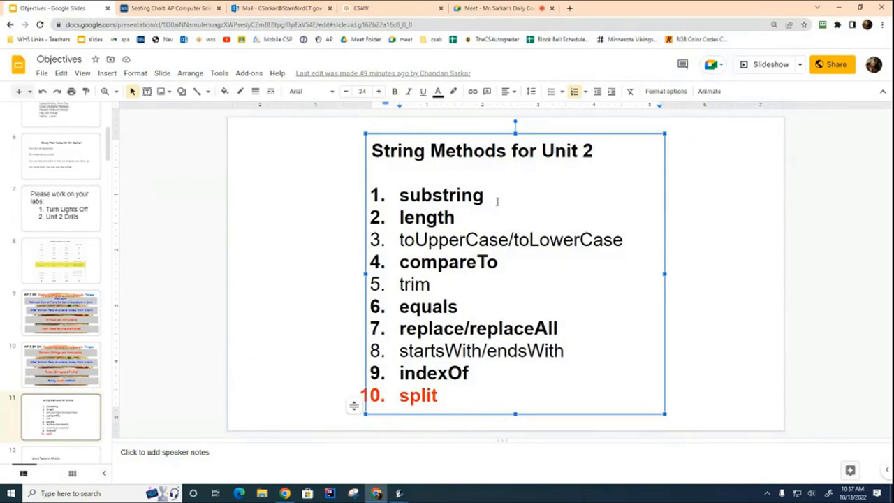
double_click(441, 195)
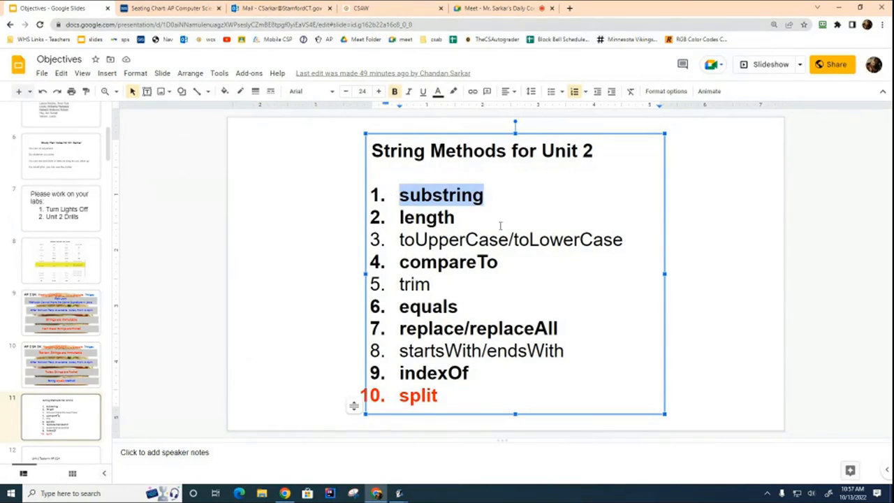
- Highlight length, equals and indexOf in the numbered method list
double_click(426, 217)
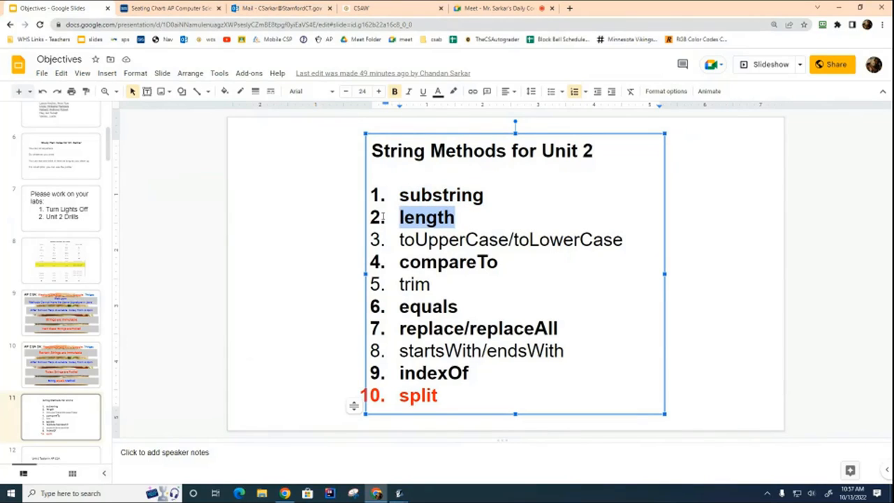
mouse_move(522, 276)
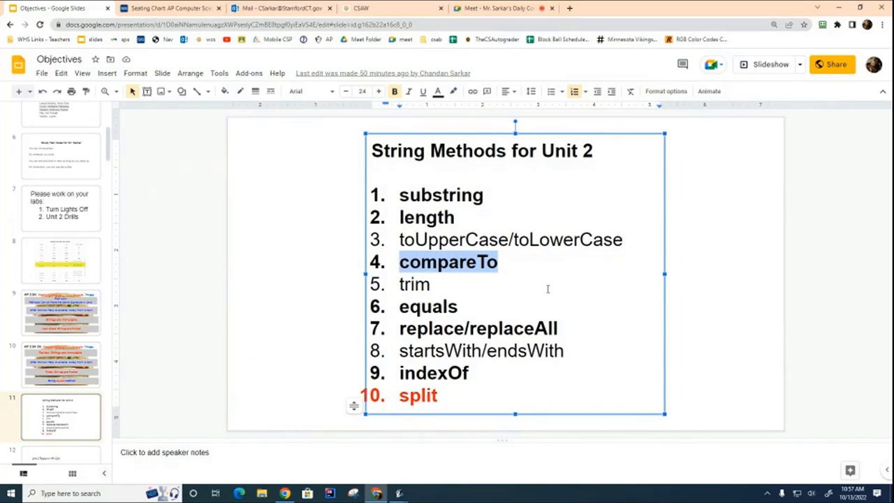
click(460, 306)
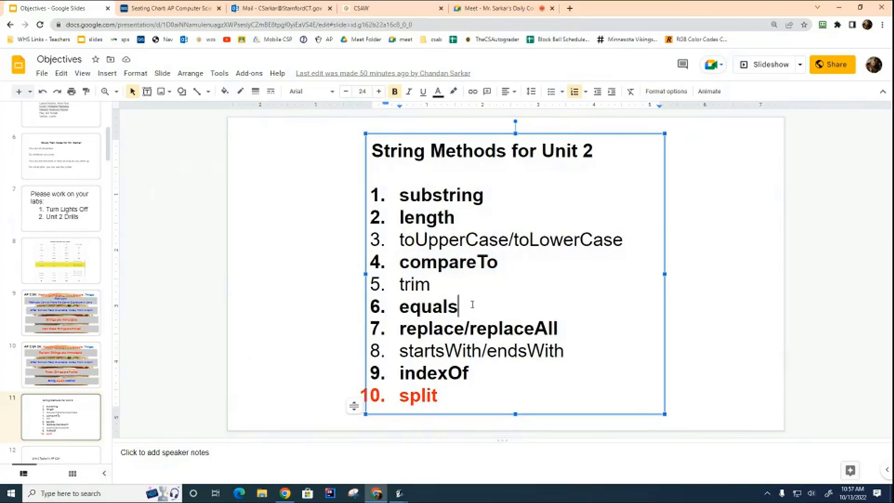
double_click(427, 305)
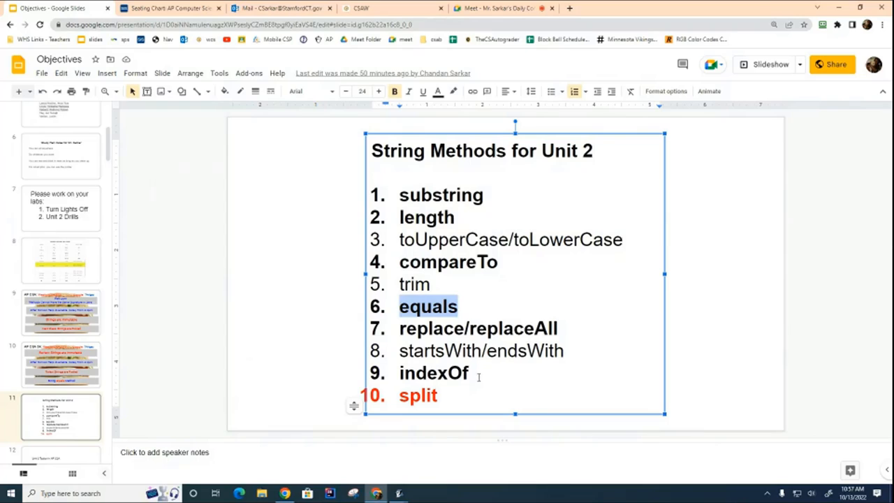
double_click(433, 372)
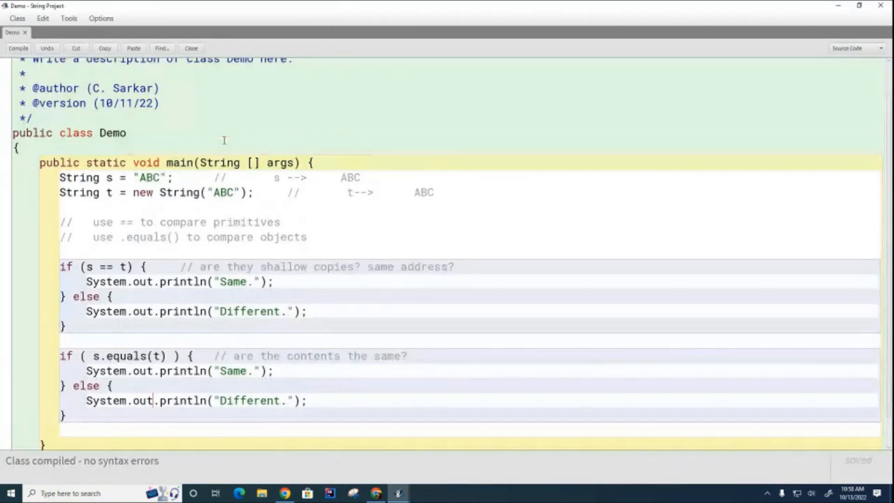
- Replace main's old comparison code with String a = "ABCDEF";
drag(58, 177, 67, 325)
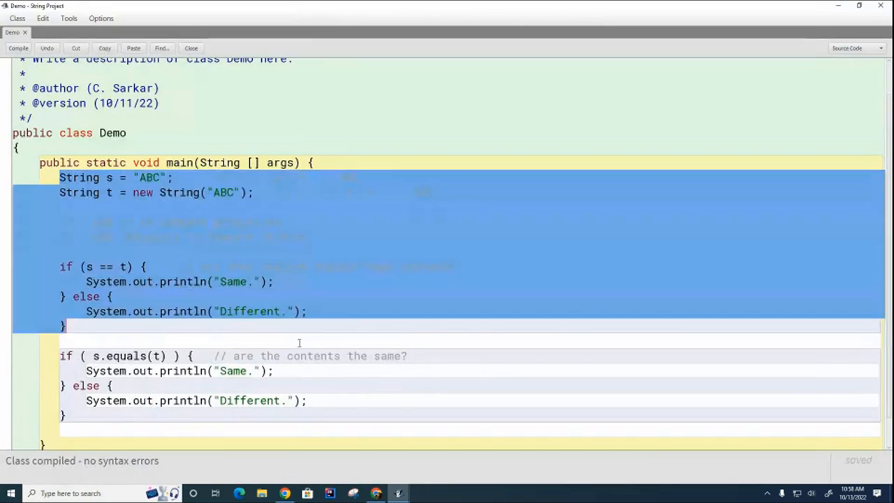
key(Delete)
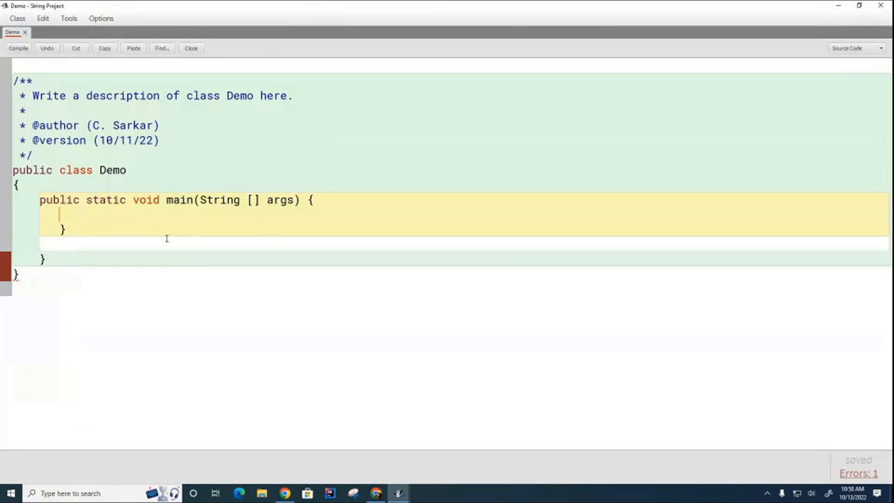
text(String)
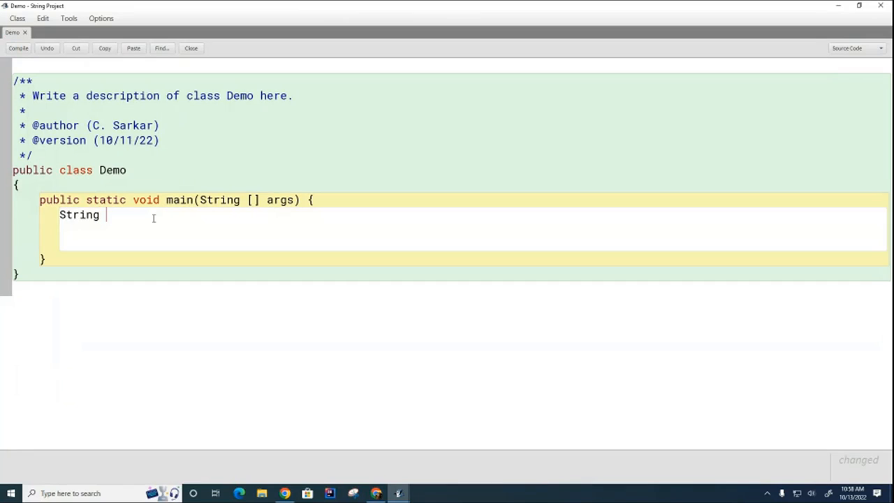
text(a = "ABCD)
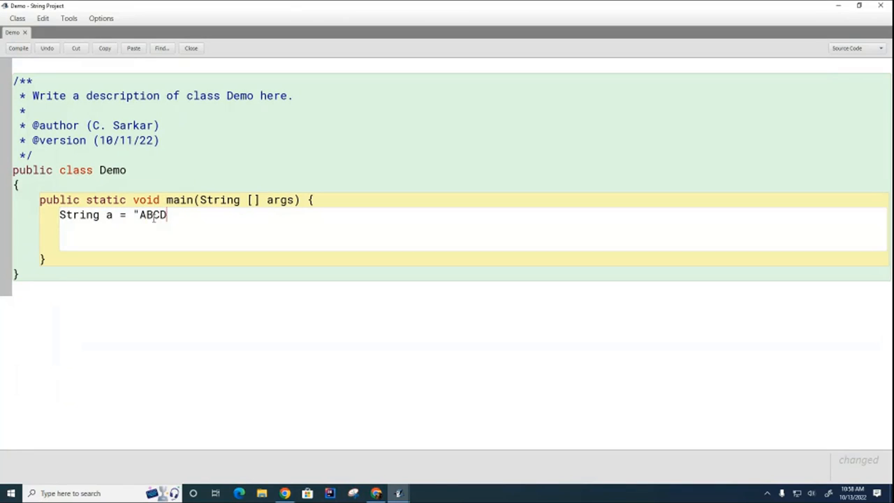
text(EF";)
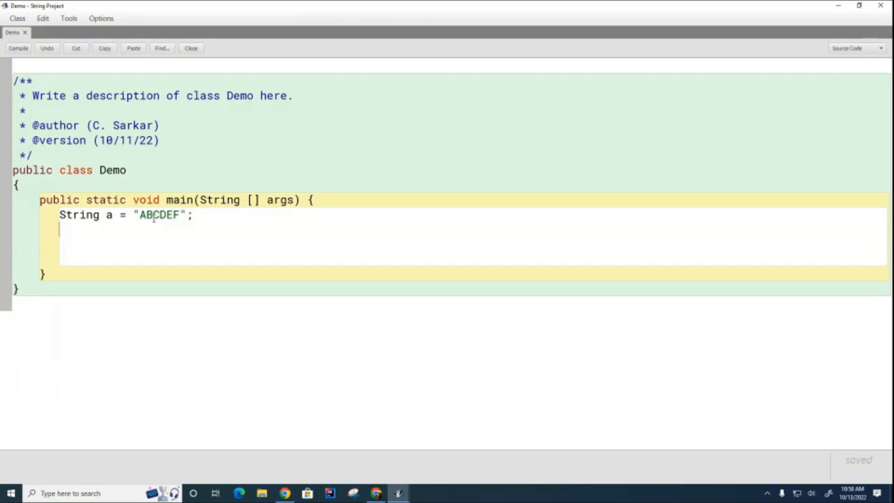
- Add int position = a.indexOf("BCD"); to main
text(int pos)
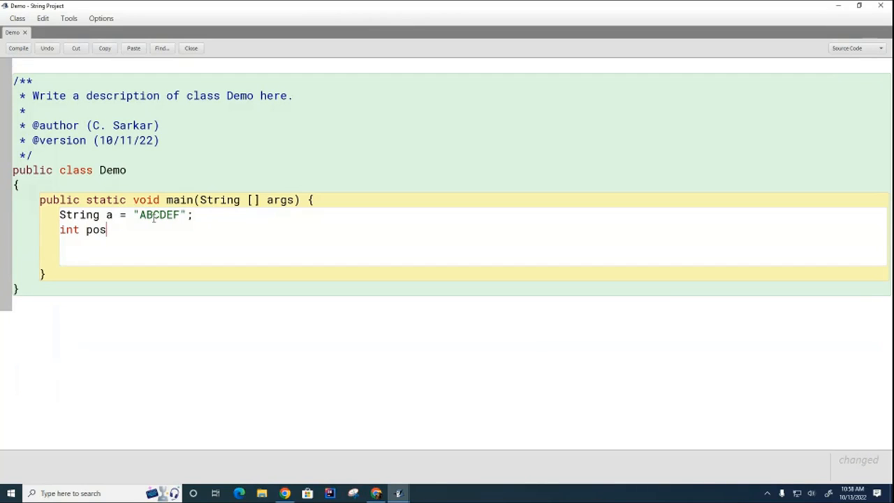
text(ition = a.i)
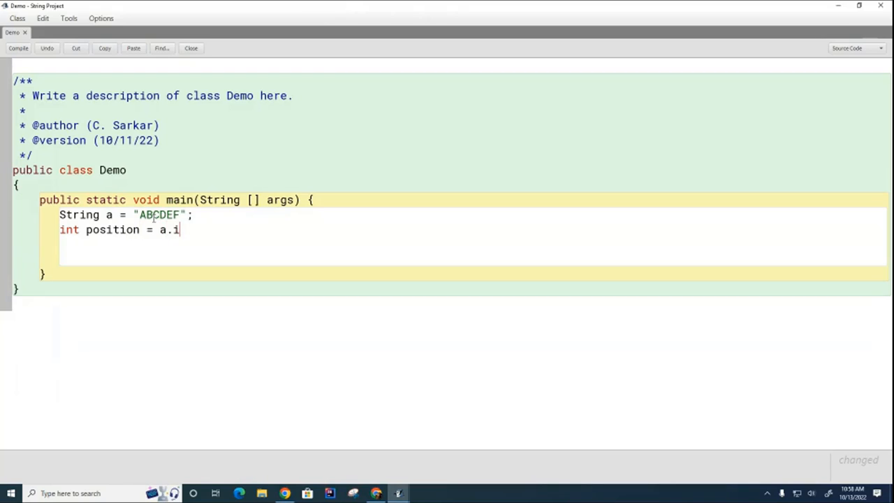
text(ndexOf(")
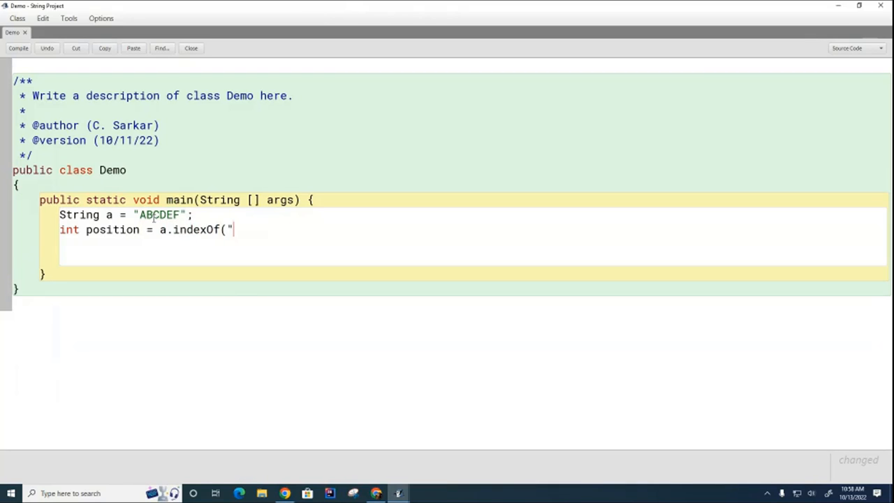
text(B)
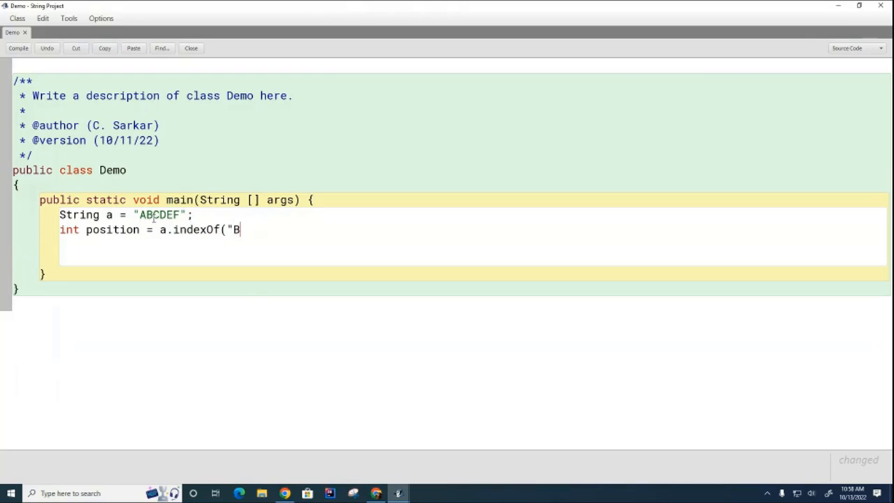
text(CD");)
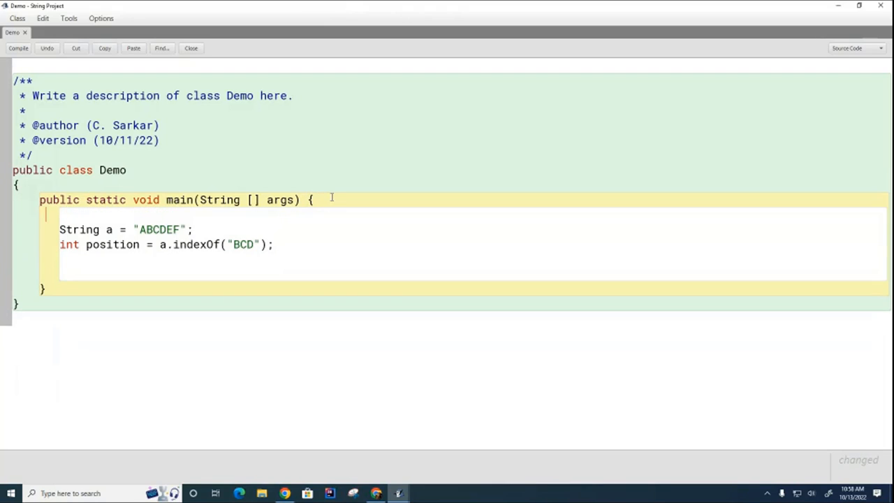
- Add the index comment // 012345 above the string
text(//)
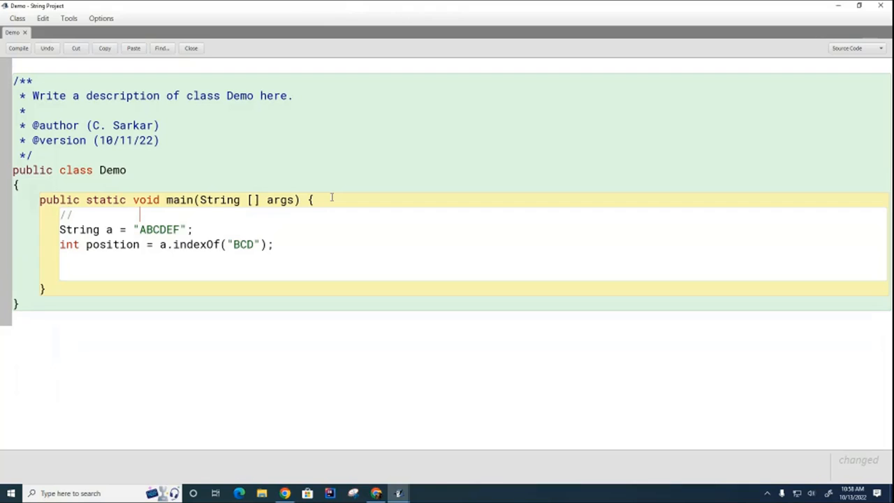
text(0)
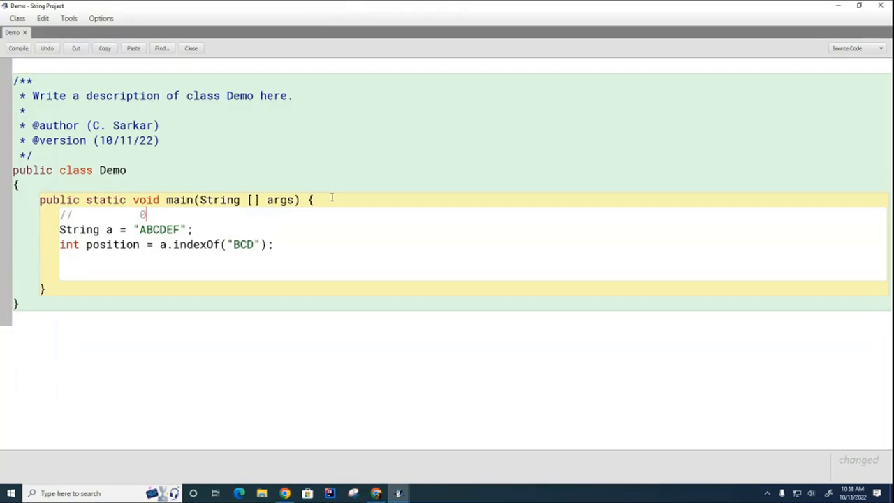
text(1234)
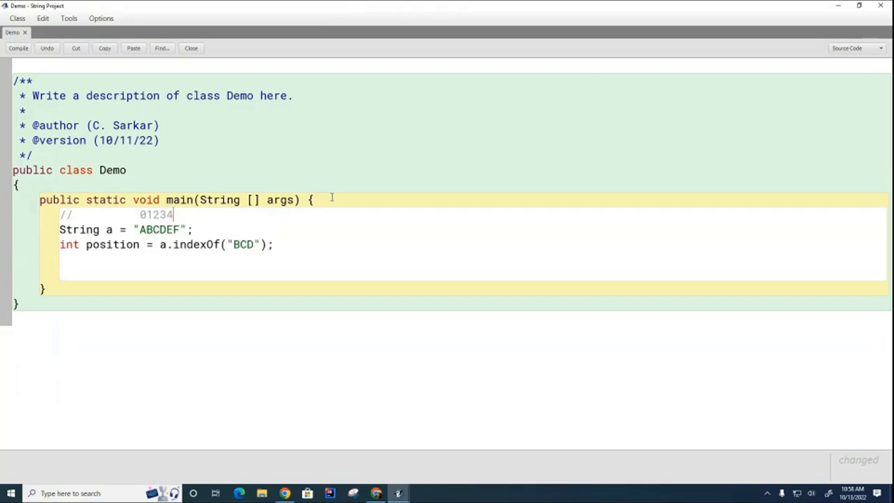
text(5)
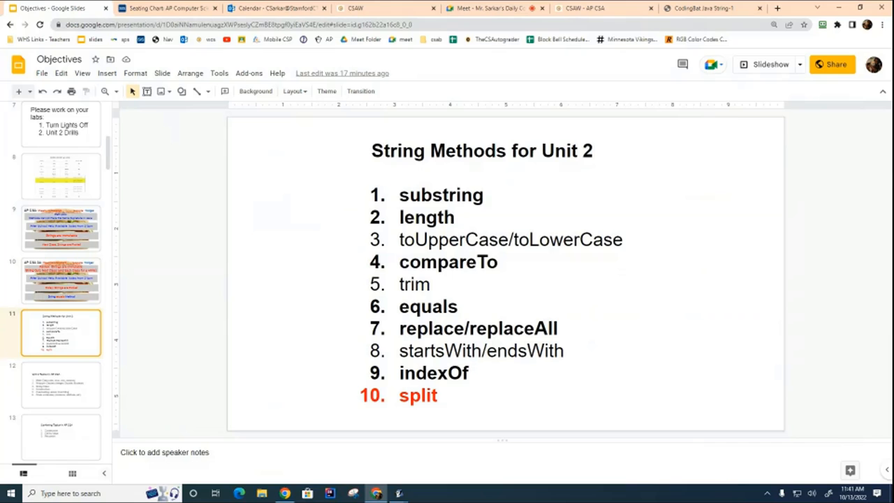
mouse_move(182, 272)
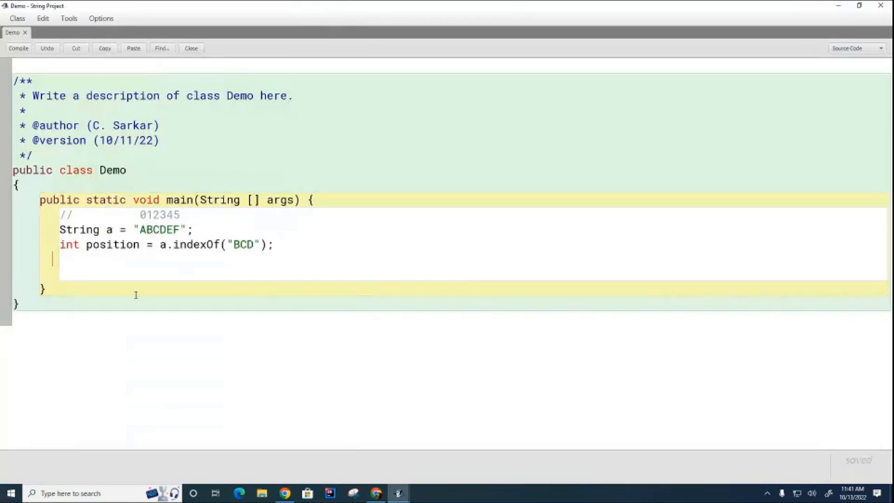
mouse_move(257, 283)
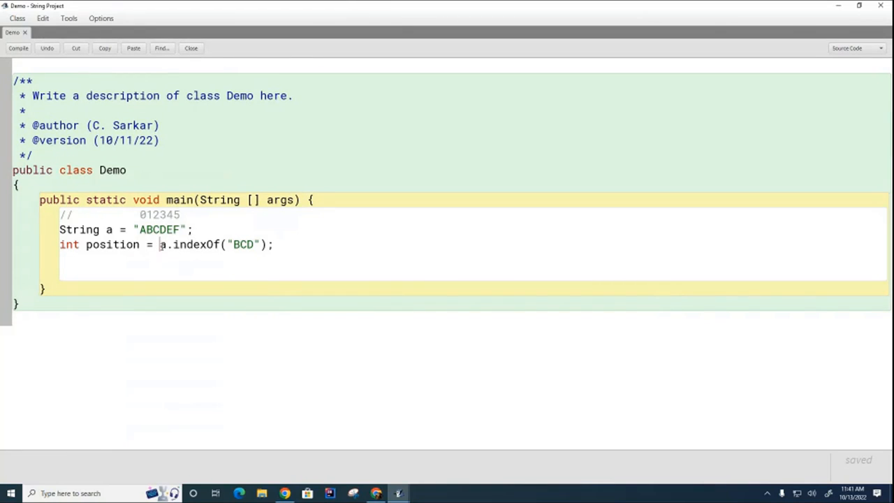
- Point out the "BCD" argument of indexOf, then leave the editor to run Demo
double_click(243, 245)
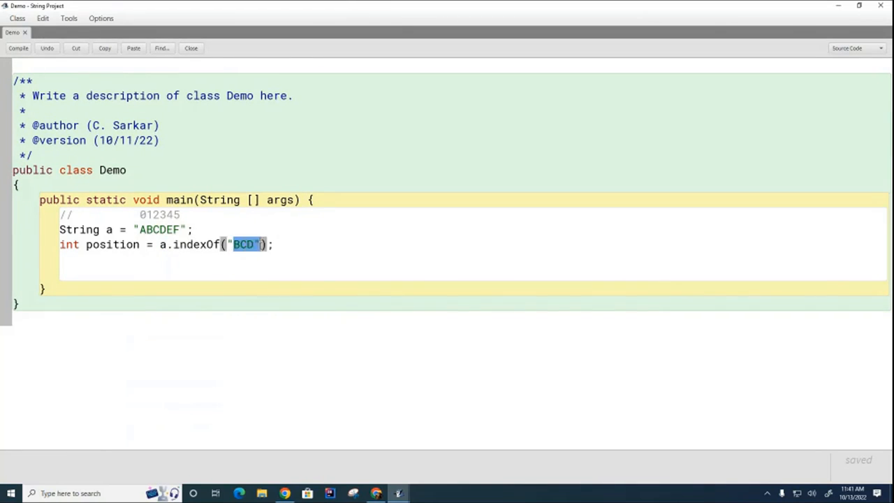
mouse_move(260, 335)
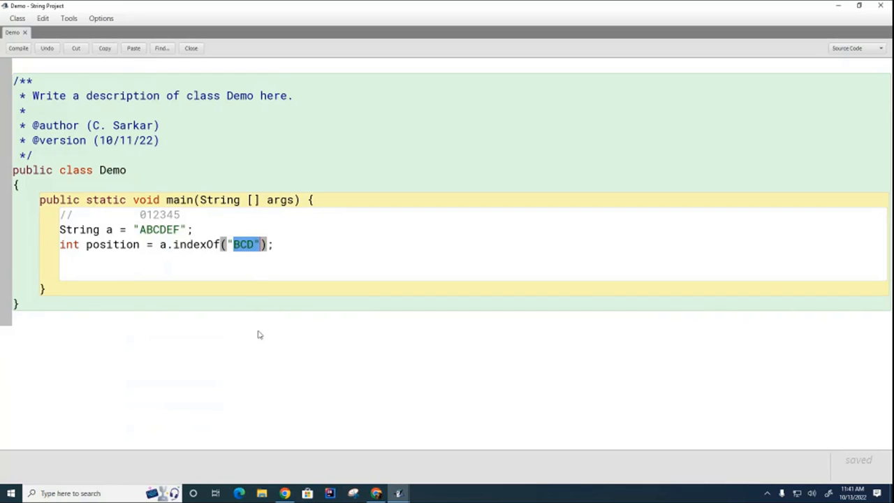
mouse_move(332, 234)
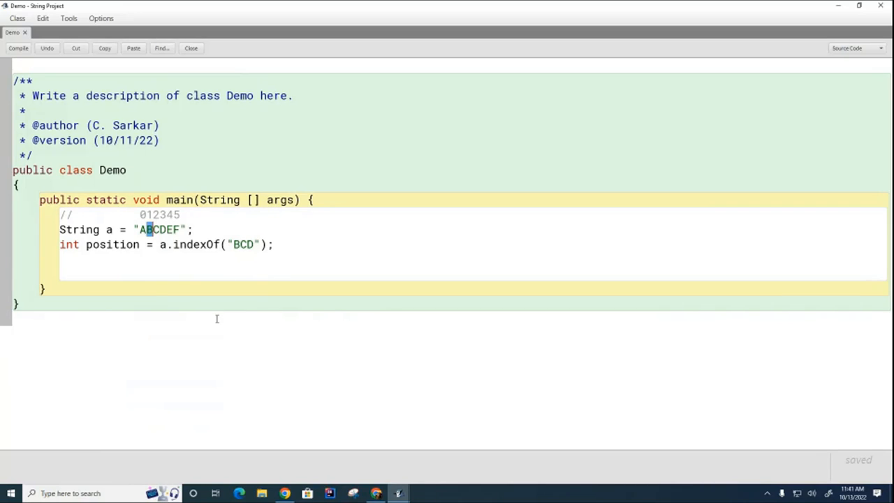
click(18, 48)
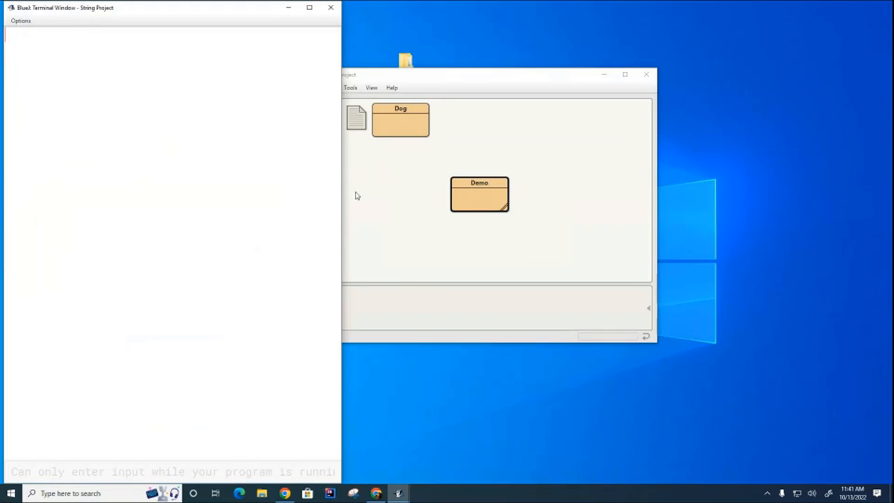
mouse_move(421, 166)
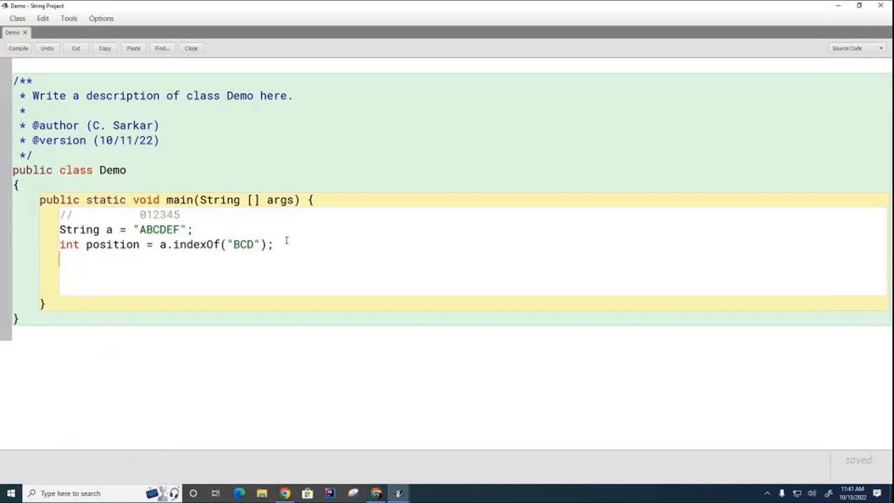
- Add System.out.println( position ); to main, compile and run it to print 1
text(Syste.m)
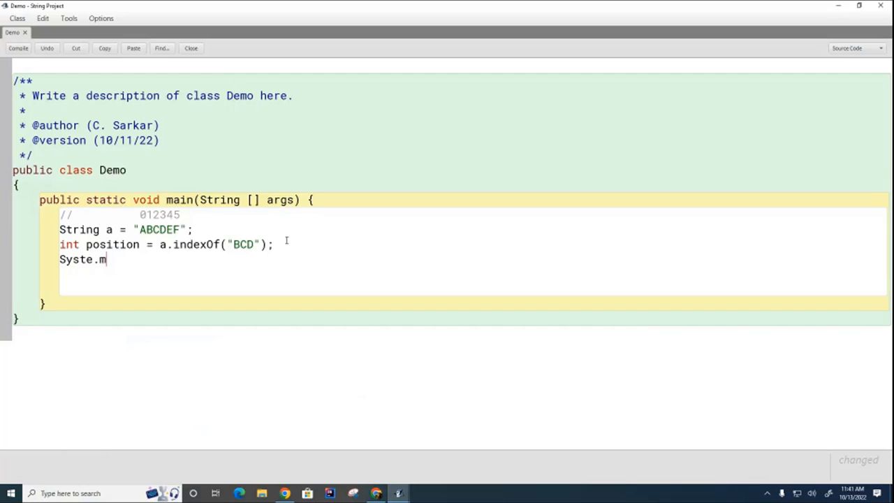
text(.out.println)
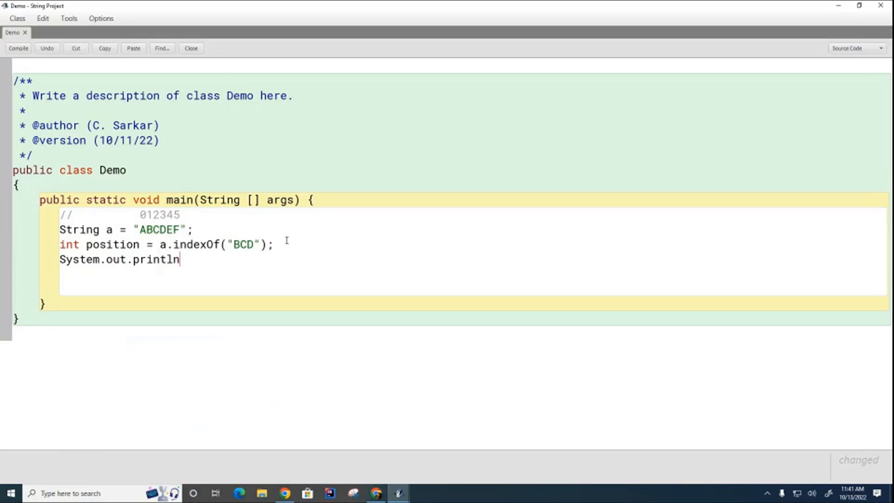
text(( position)
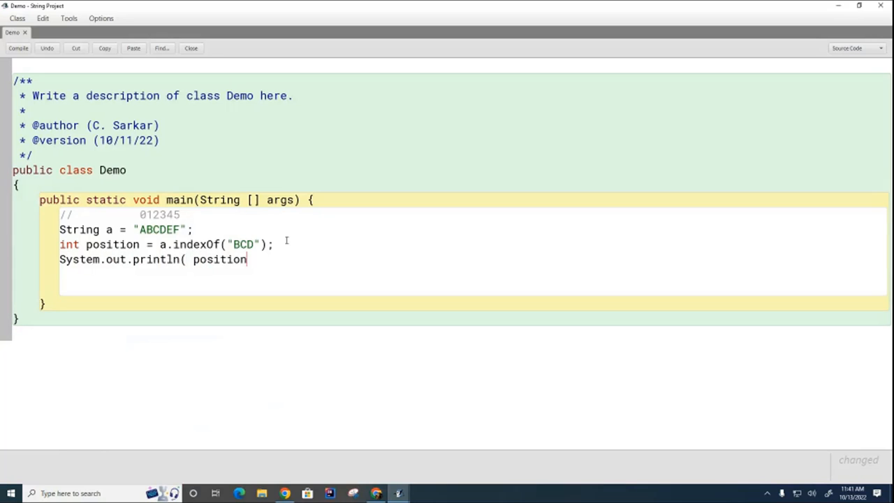
text();)
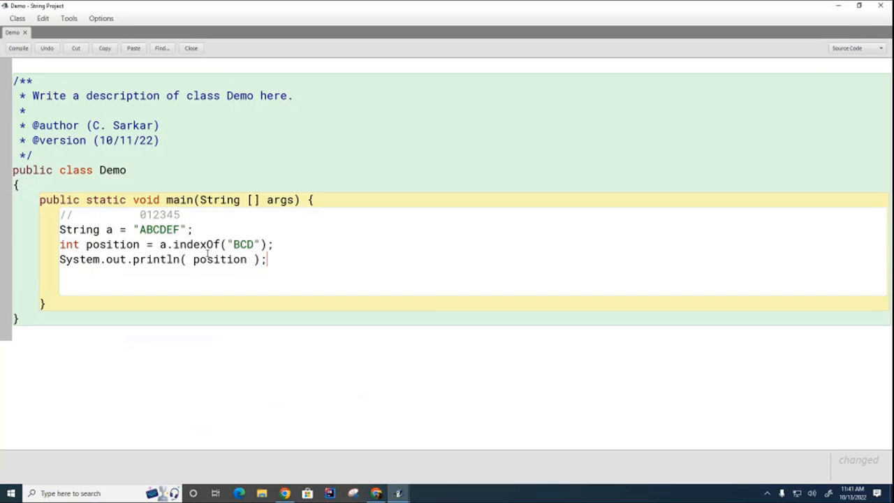
click(18, 47)
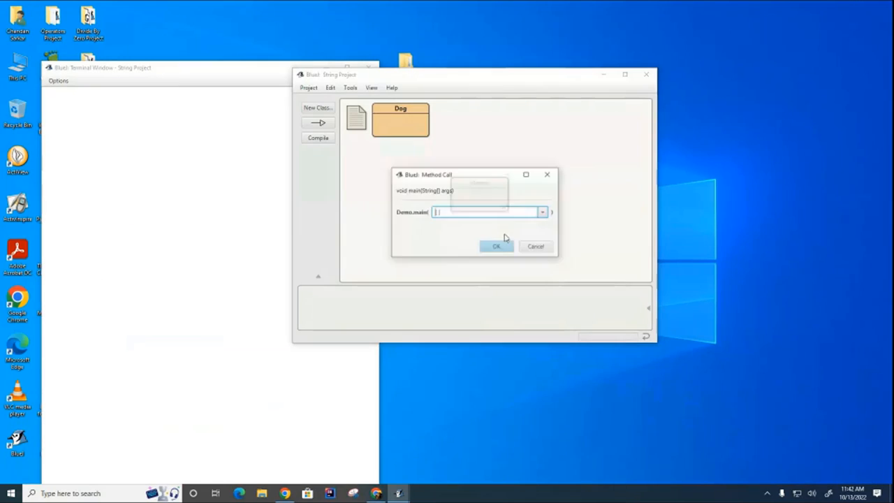
click(495, 246)
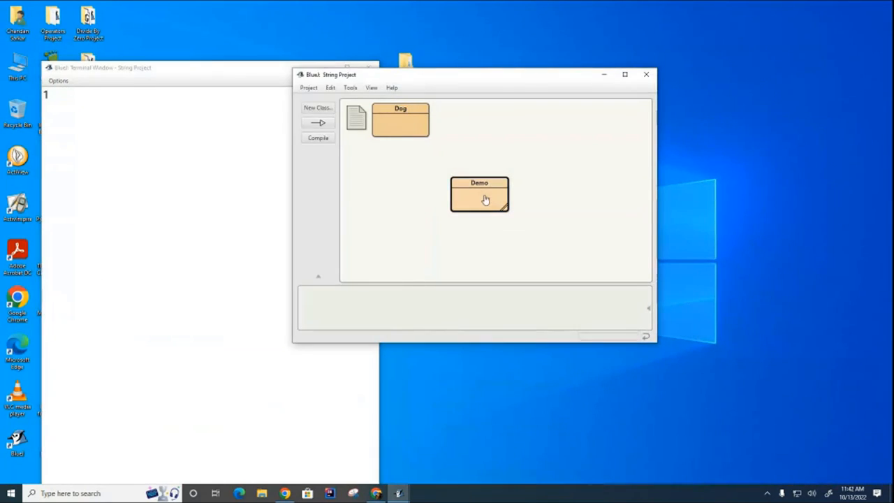
- Open the Demo source and select the string literal to change it to "ABCAEA"
double_click(479, 192)
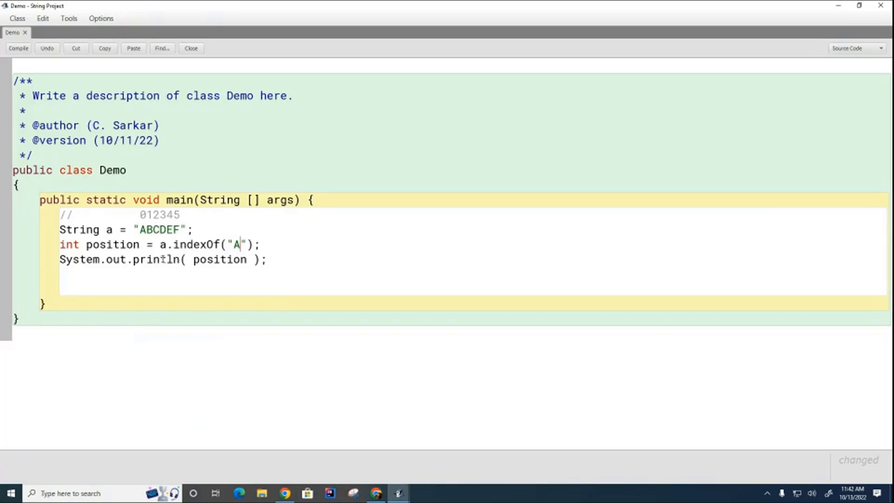
double_click(160, 229)
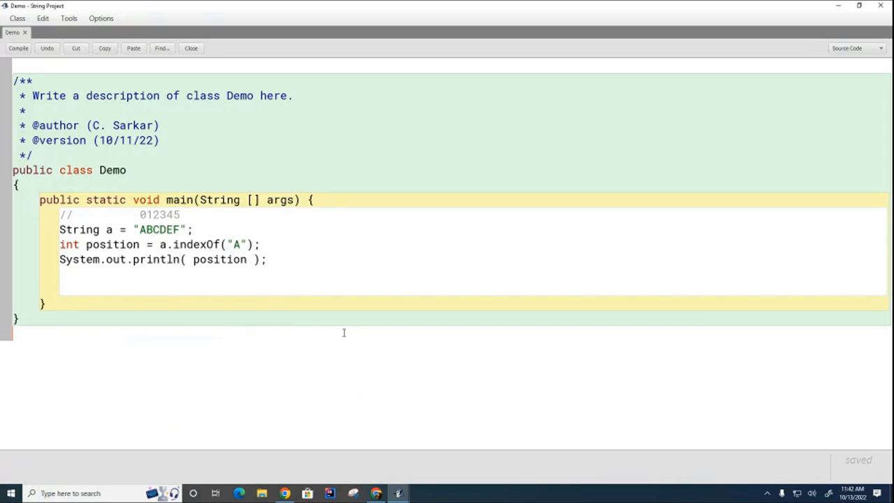
mouse_move(342, 332)
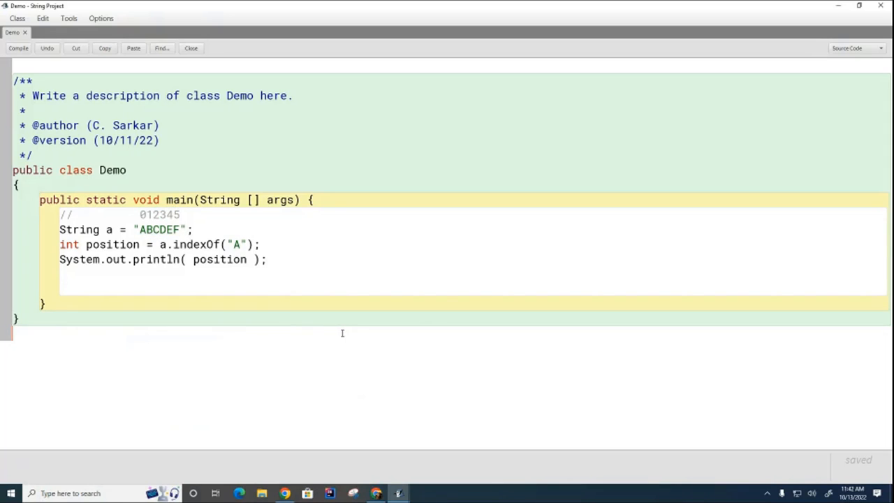
mouse_move(143, 61)
text(AEA)
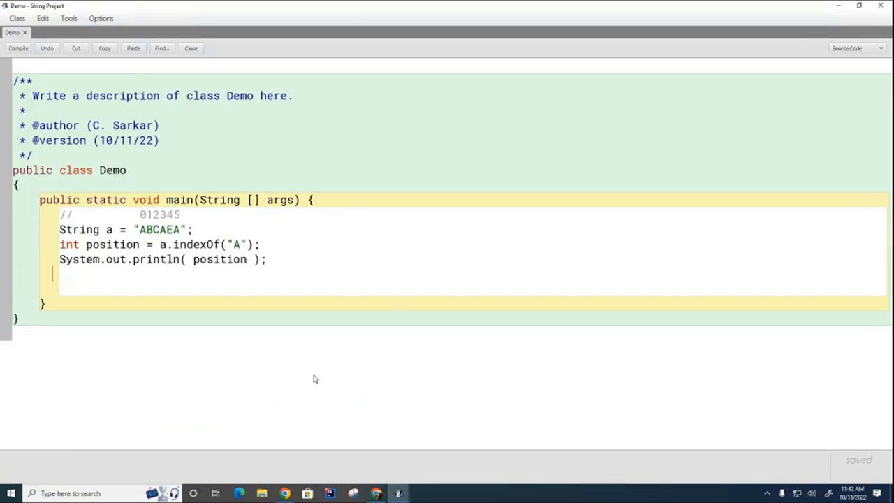
mouse_move(382, 349)
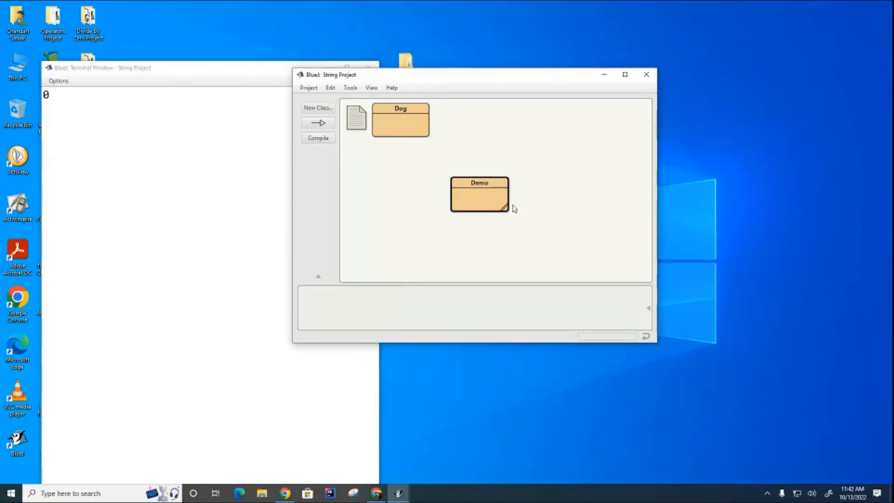
- Change the indexOf search to "AEA" and run main to print 3
double_click(479, 193)
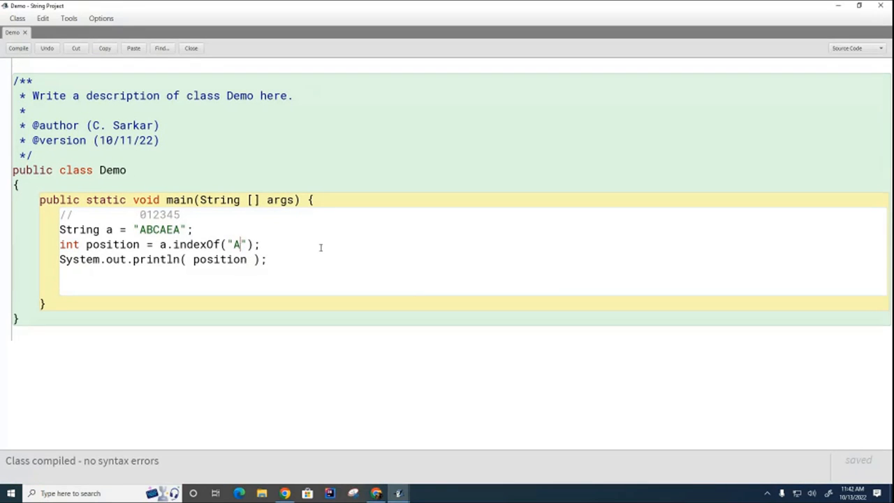
text(EA)
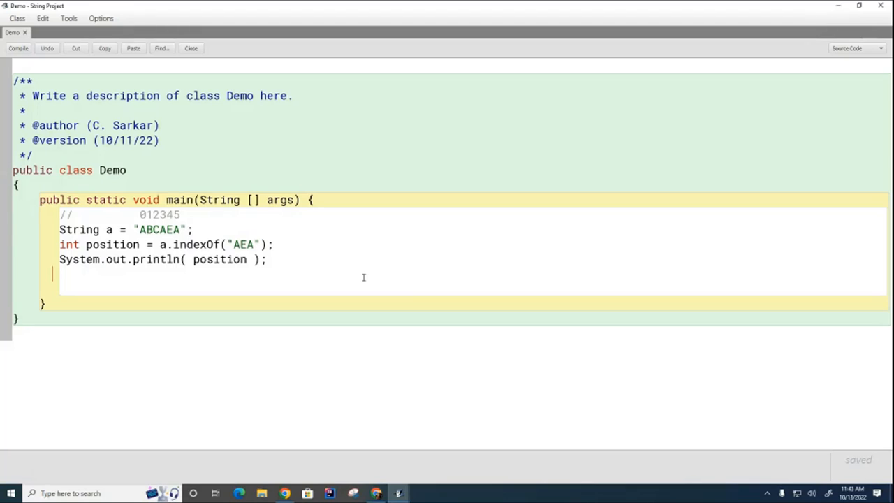
mouse_move(354, 283)
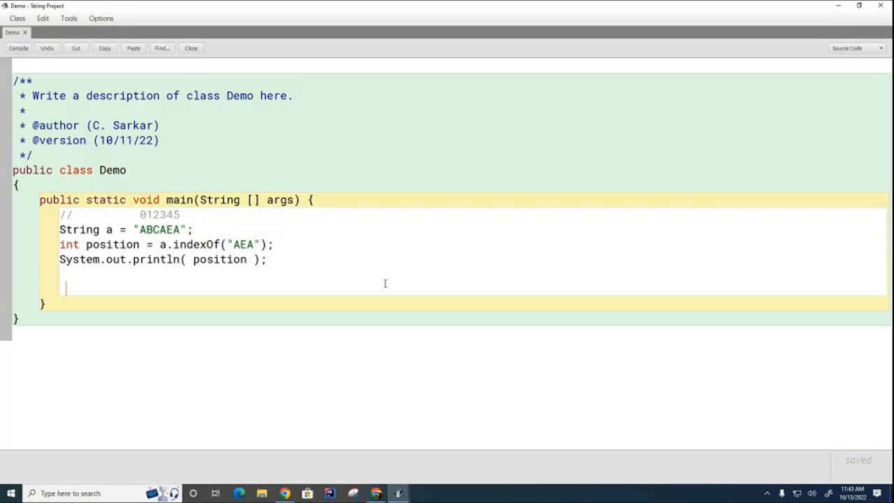
double_click(170, 229)
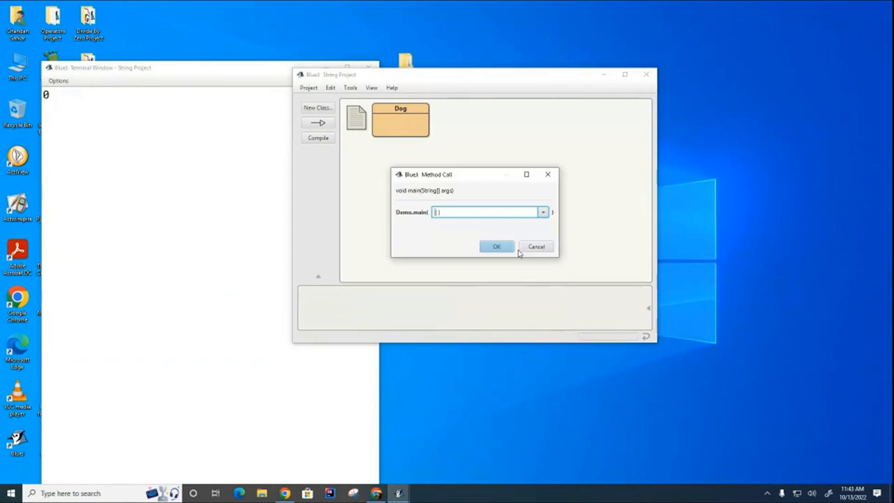
click(497, 245)
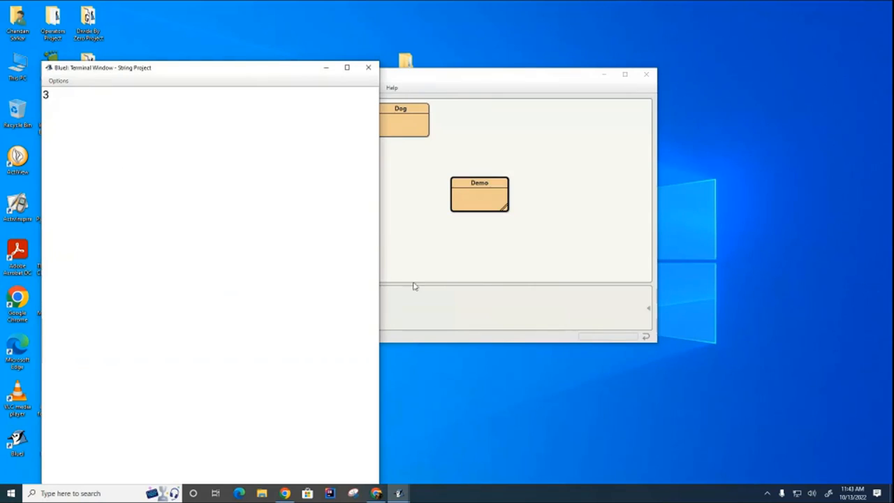
- Change the search to "AZ" and add the comment -1 means "I did not find it."
double_click(479, 194)
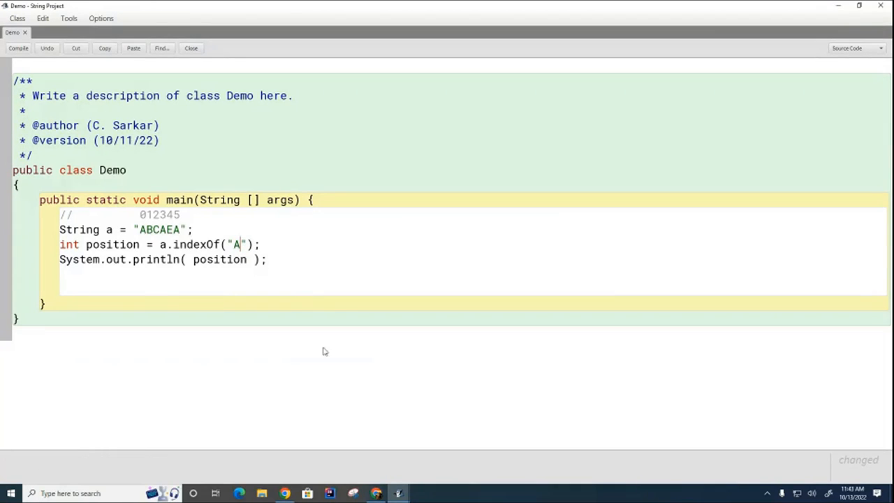
mouse_move(248, 255)
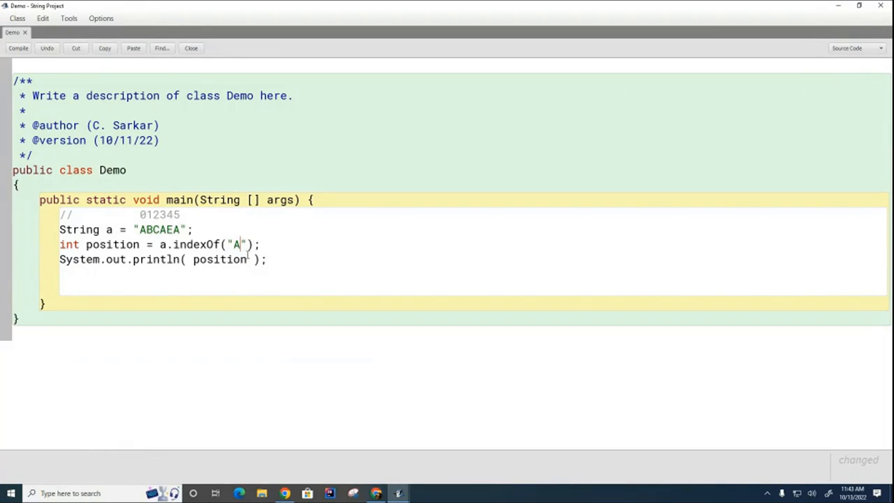
text(Z)
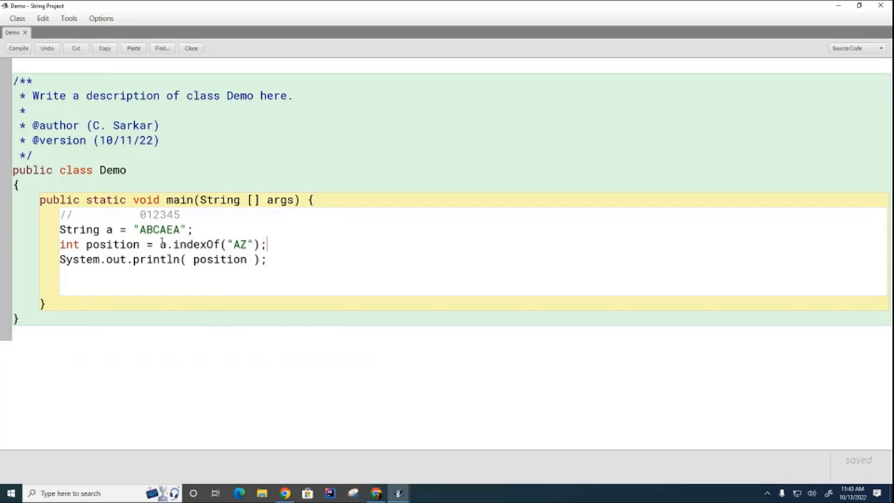
mouse_move(545, 326)
text(  //)
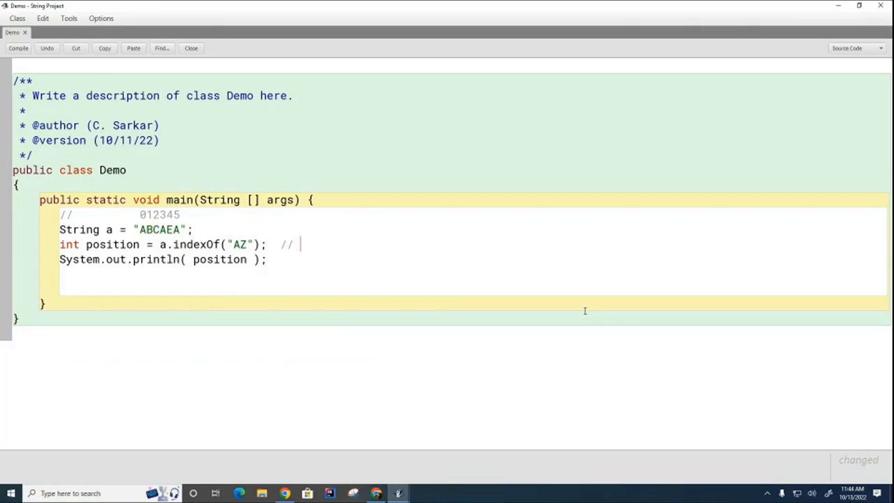
text(-1 means)
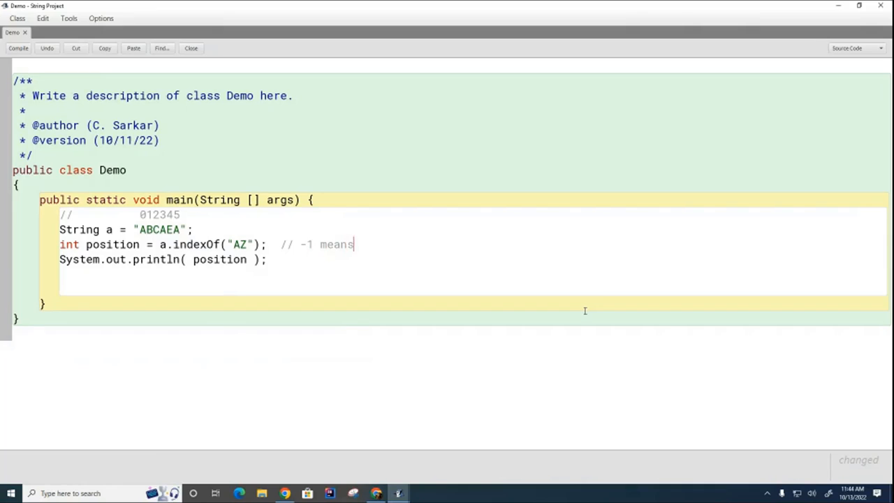
text("I did not fi)
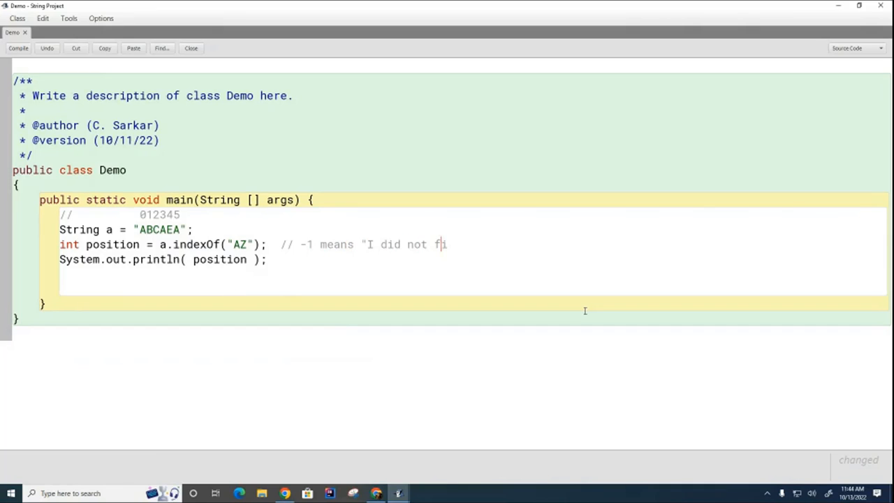
text(nd it.")
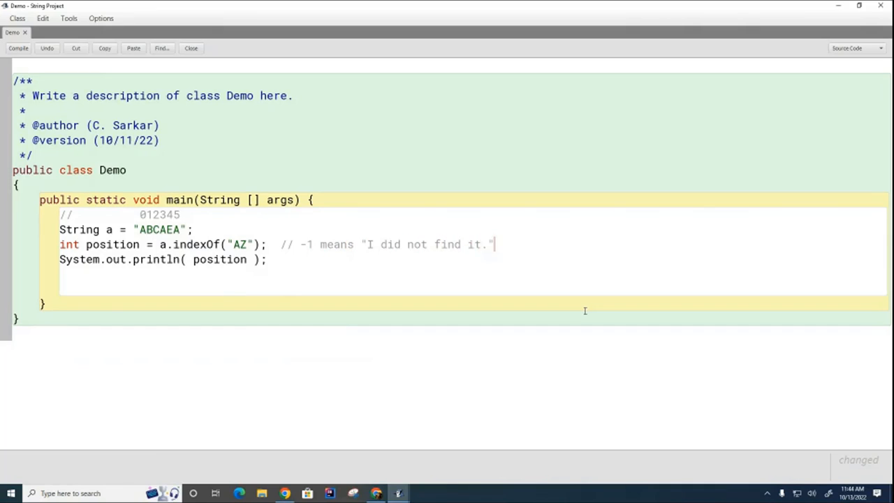
mouse_move(623, 330)
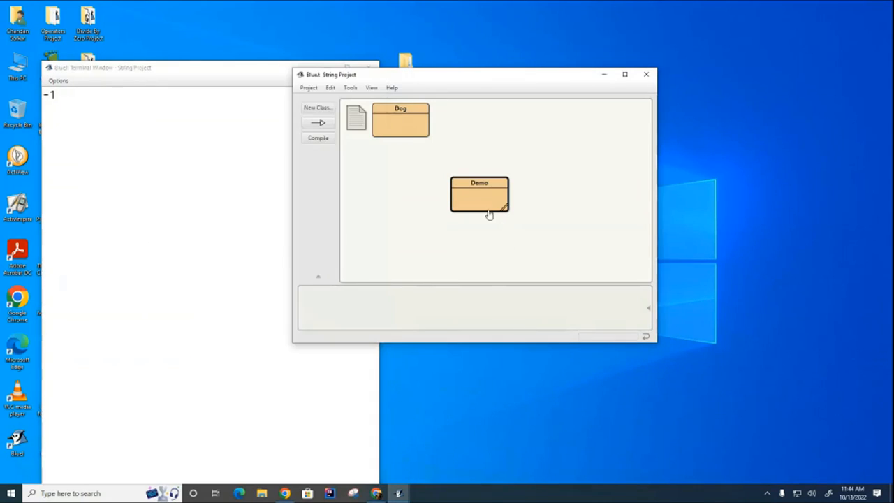
- Reopen the Demo source after seeing -1 printed for the missing "AZ" search
double_click(479, 193)
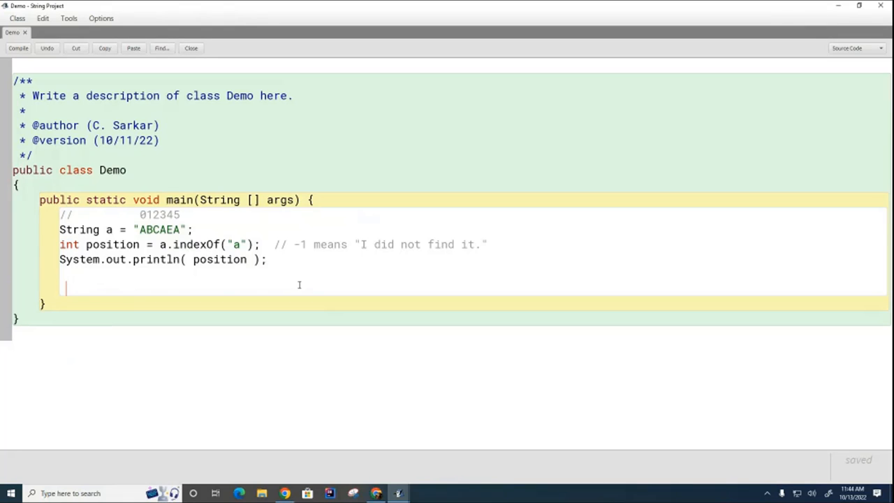
mouse_move(367, 301)
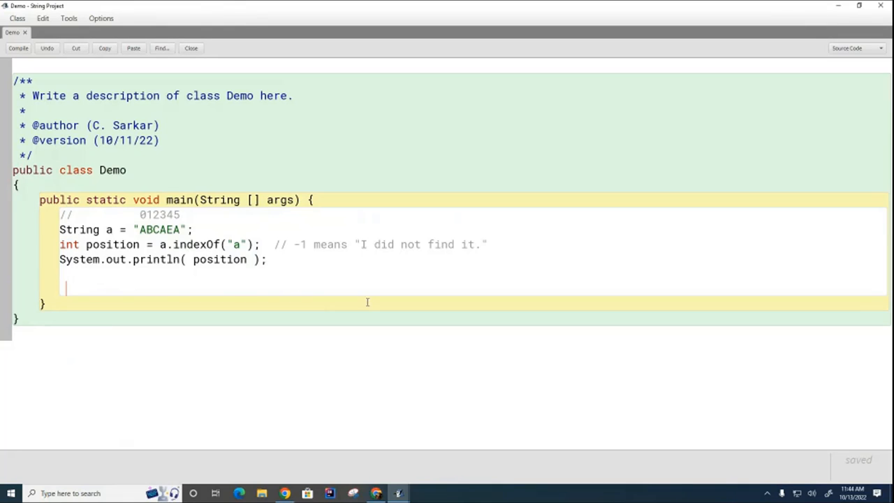
mouse_move(204, 240)
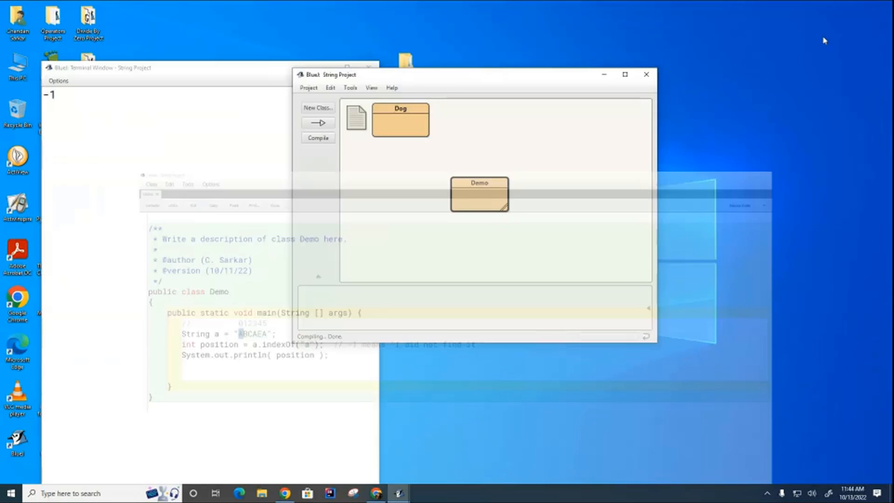
click(479, 194)
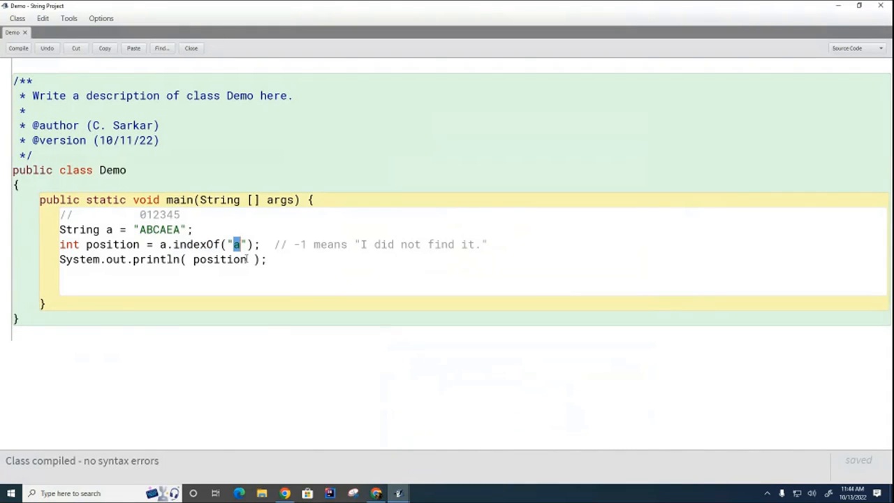
mouse_move(388, 333)
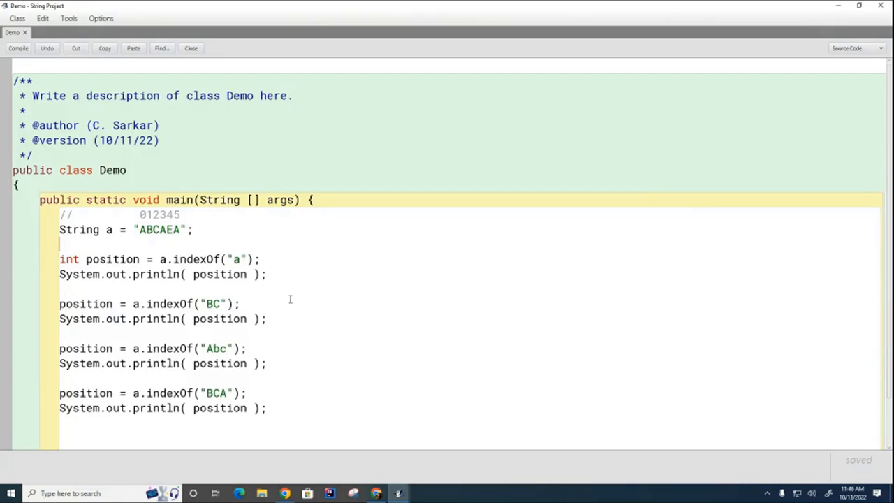
mouse_move(297, 264)
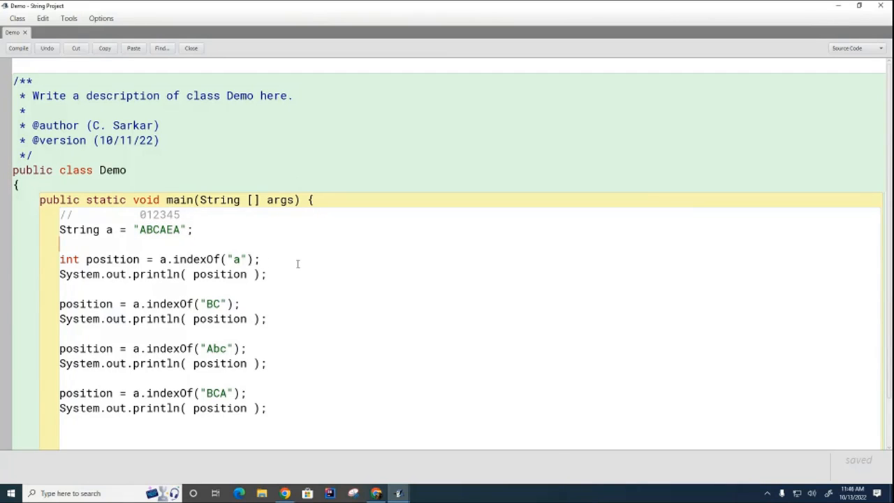
- Mark the "Abc" search with its print line, then return to the project to run Demo
drag(231, 259, 265, 273)
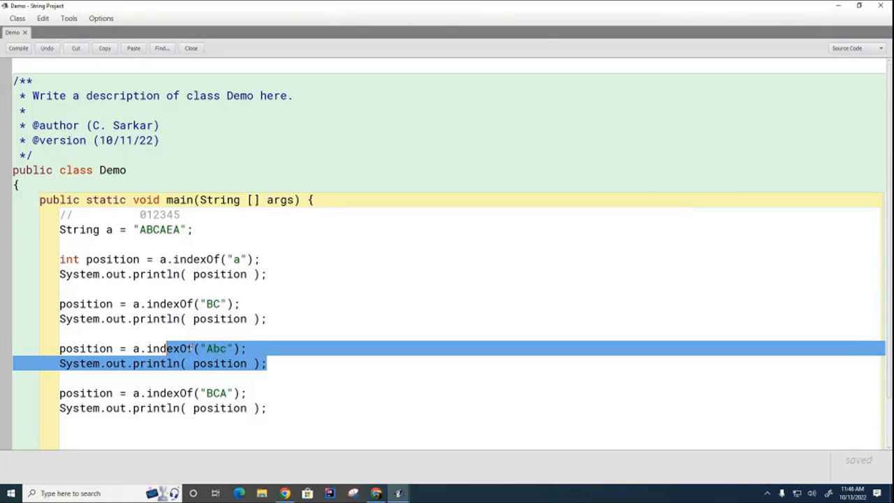
mouse_move(262, 377)
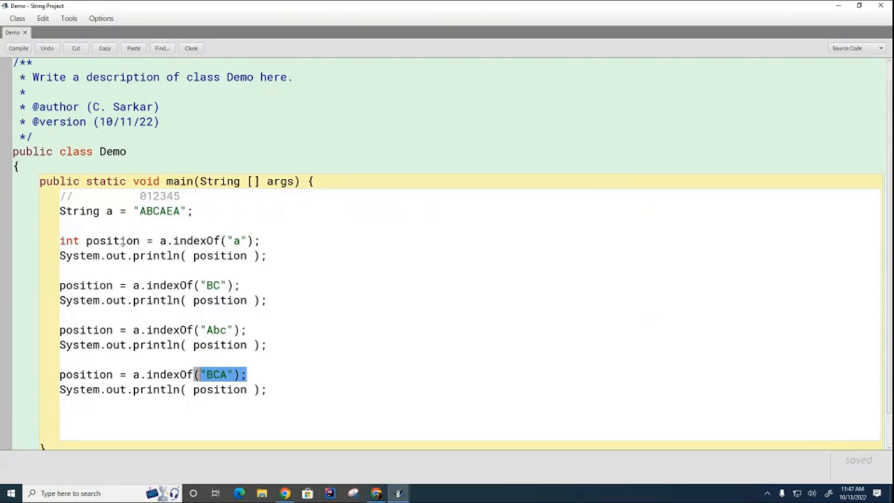
click(18, 48)
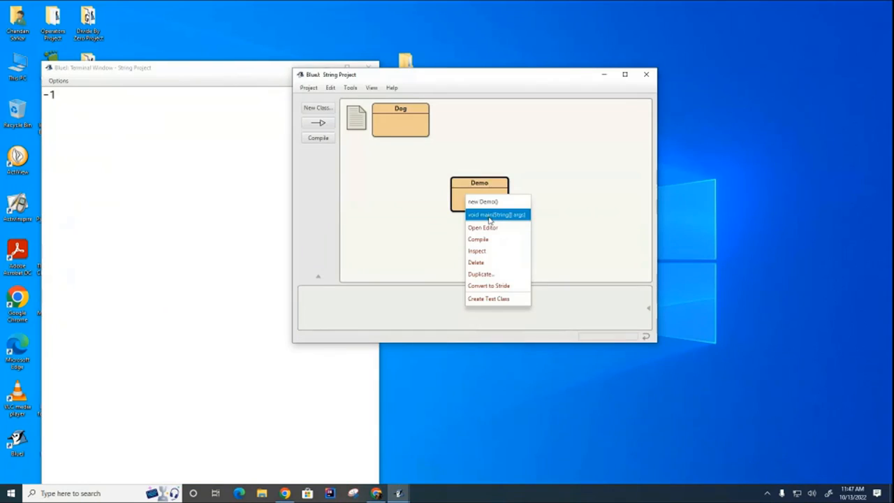
- Run Demo's main to print -1, 1, -1 and 1, then reopen the Demo source
click(496, 215)
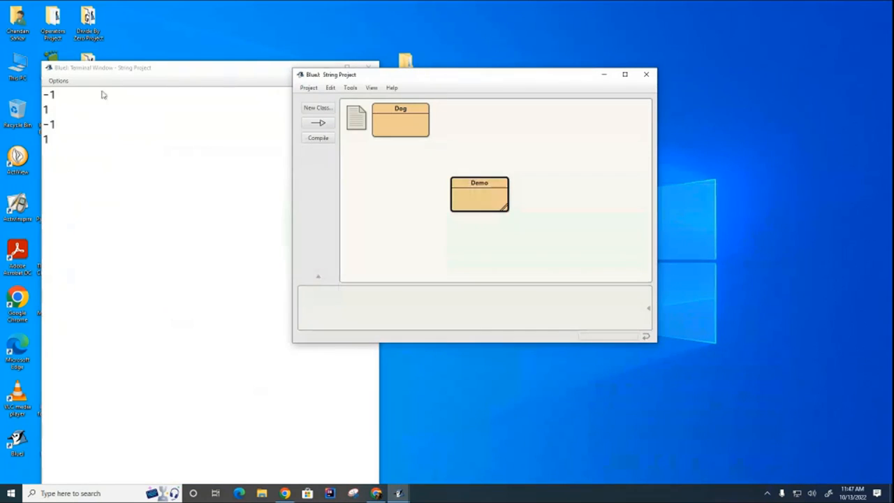
mouse_move(117, 217)
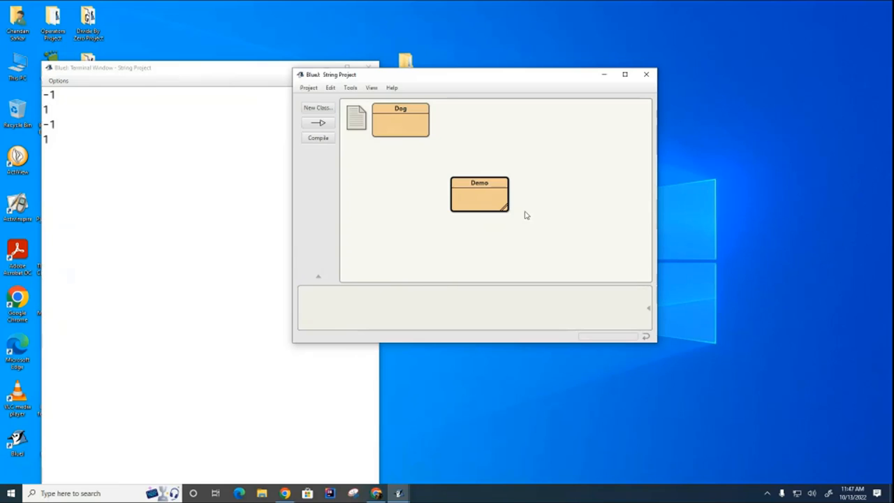
double_click(479, 193)
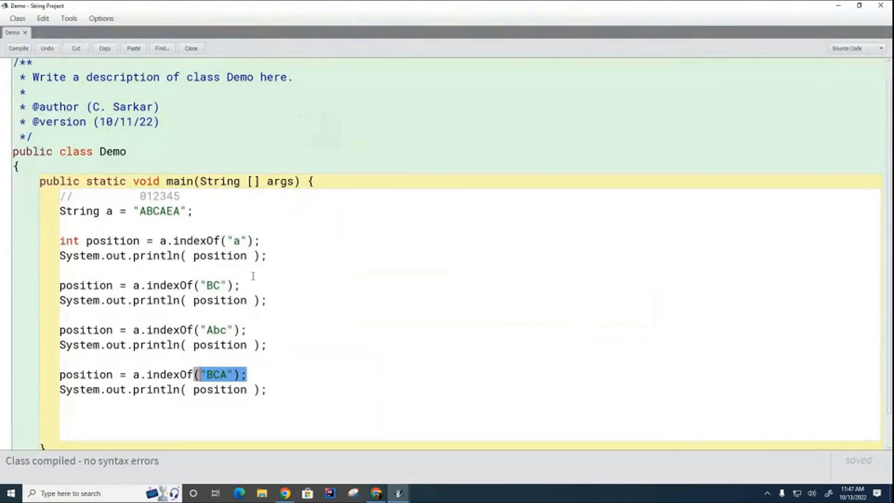
mouse_move(379, 283)
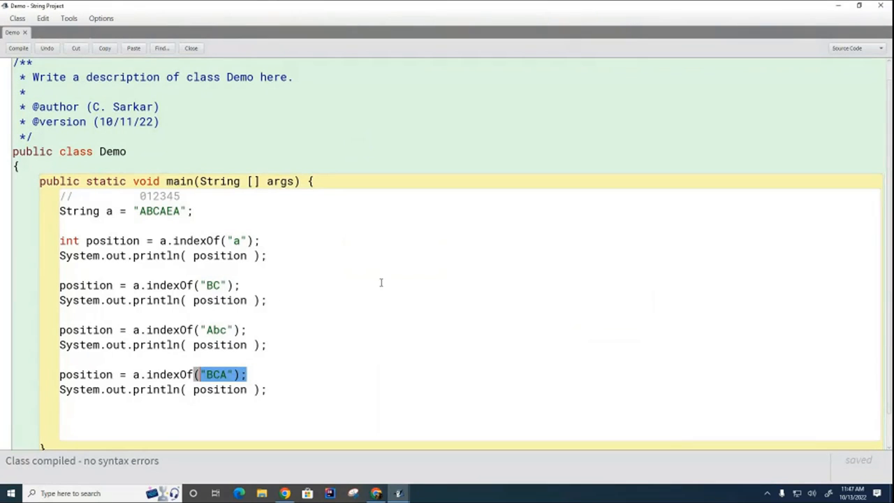
mouse_move(474, 329)
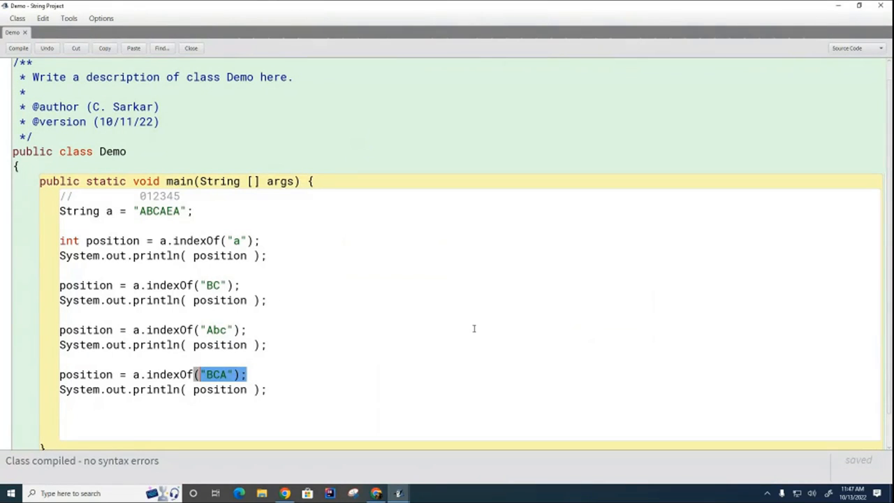
mouse_move(386, 279)
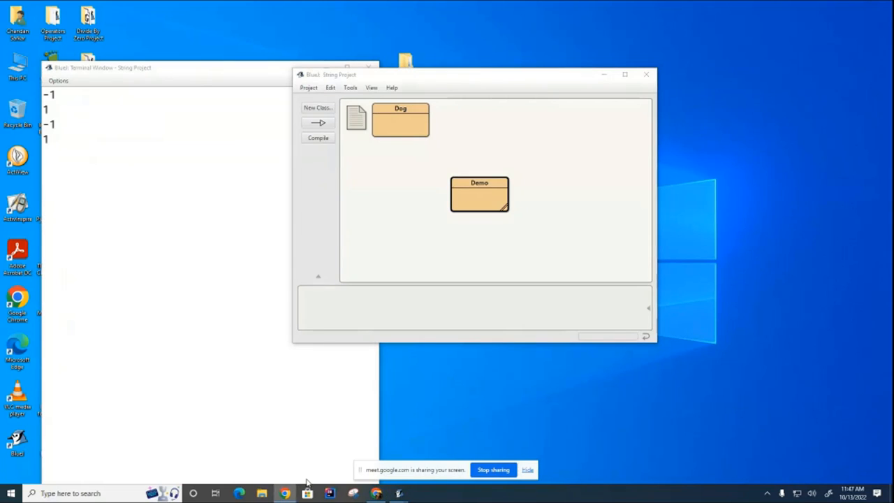
mouse_move(272, 480)
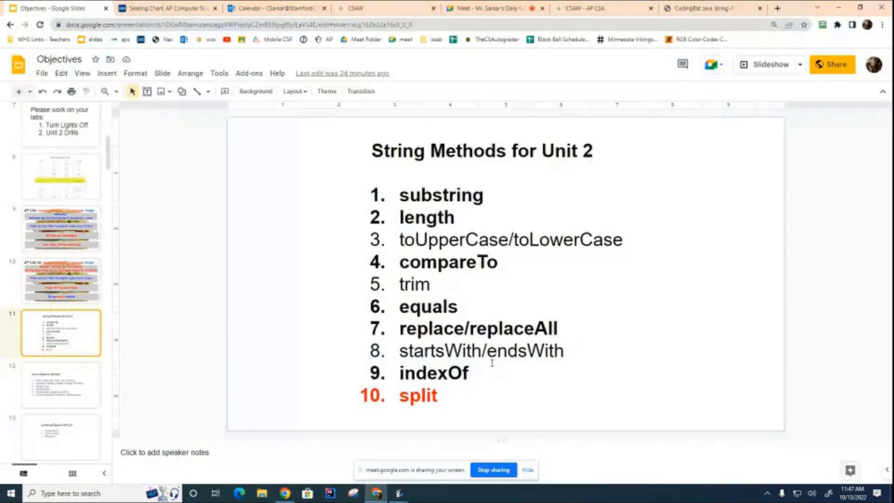
- Close the terminal output window, leaving the String Project with Dog and Demo
double_click(478, 329)
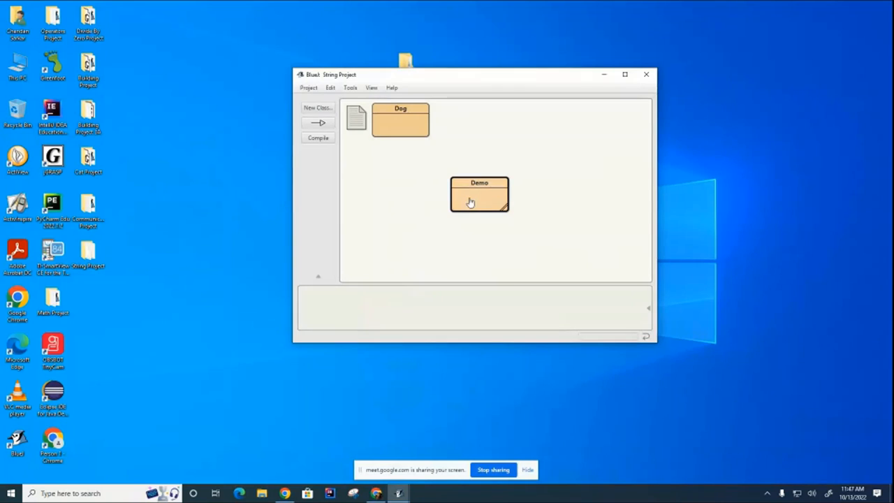
- Add a 'replace and replaceAll' comment in Demo's main and remove the old indexOf test lines
double_click(479, 193)
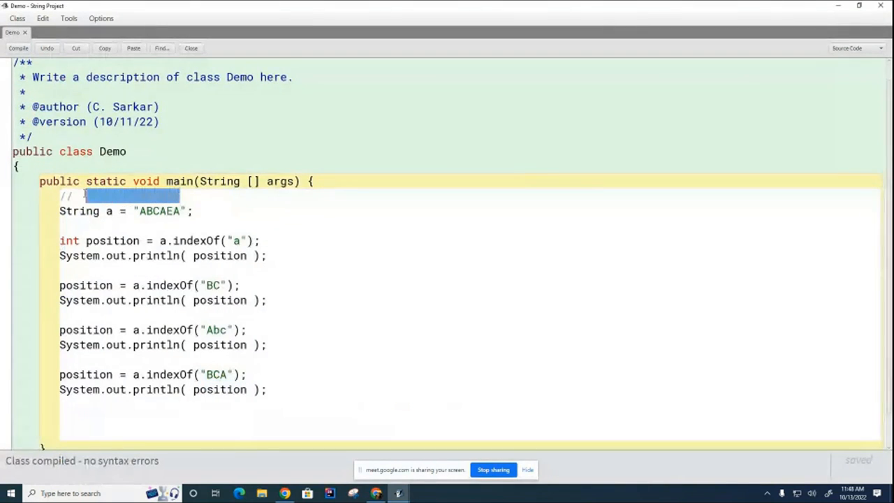
text(replace and replace)
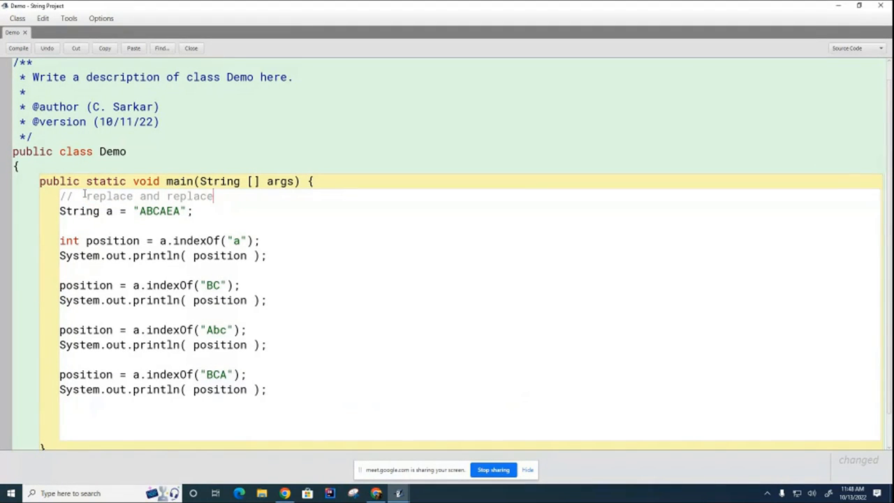
text(All)
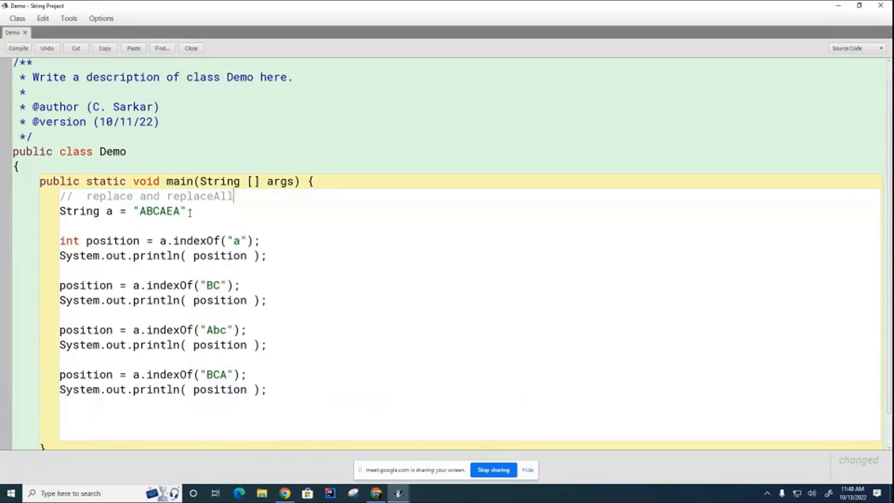
mouse_move(53, 240)
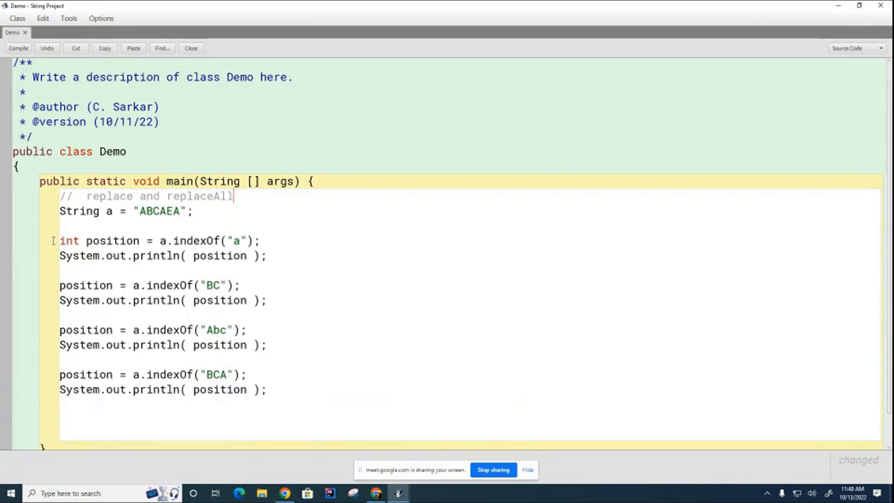
drag(58, 240, 270, 388)
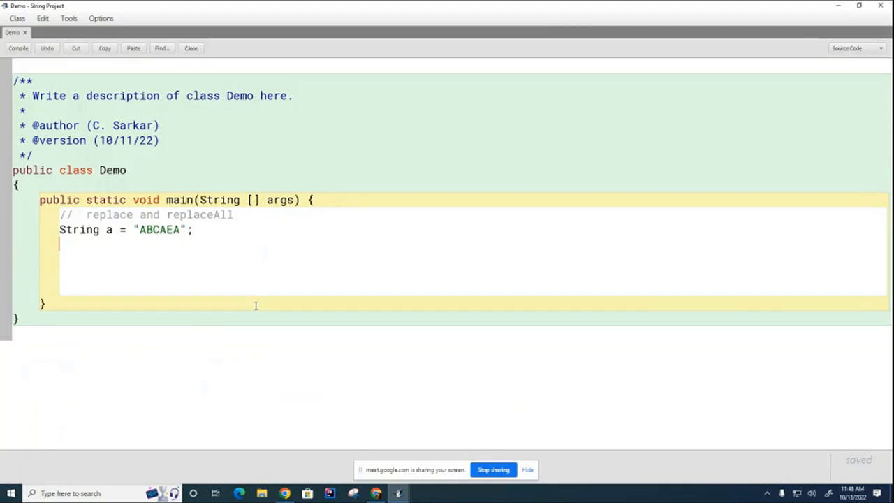
- Write a.replace("B", "Z"); followed by System.out.println(a); in main
text(a.replace)
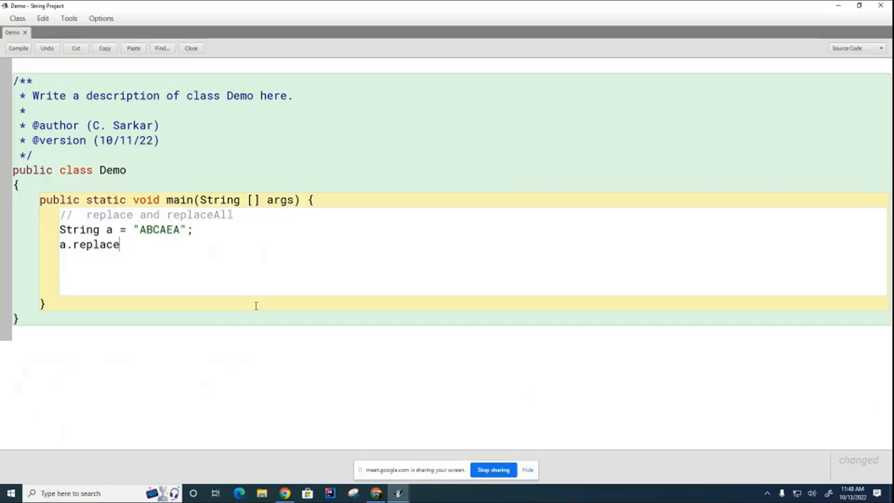
text(("B)
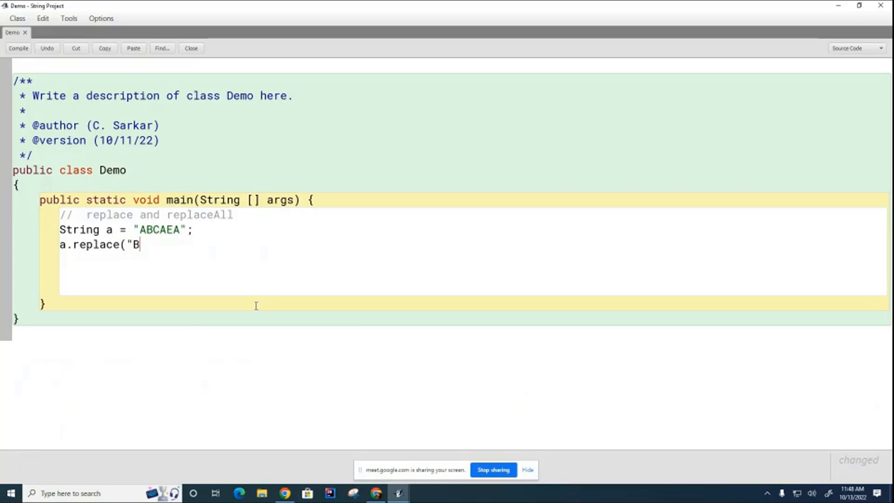
text(", Z")
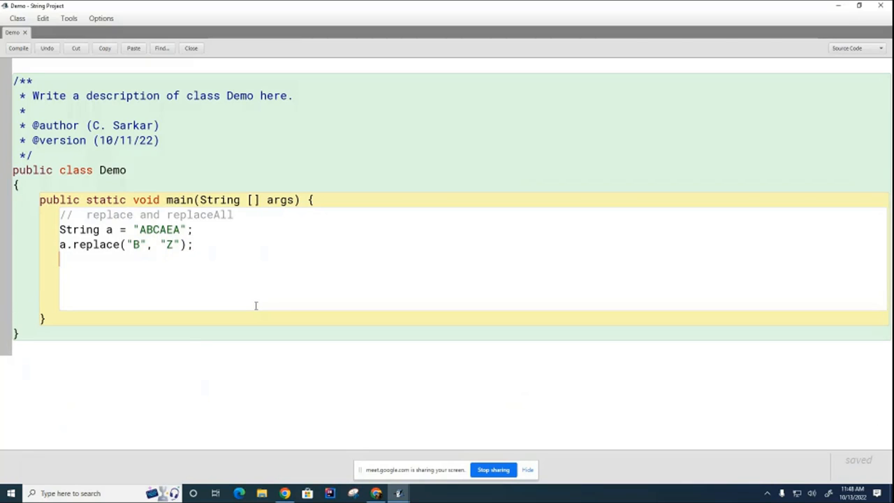
text(Syste)
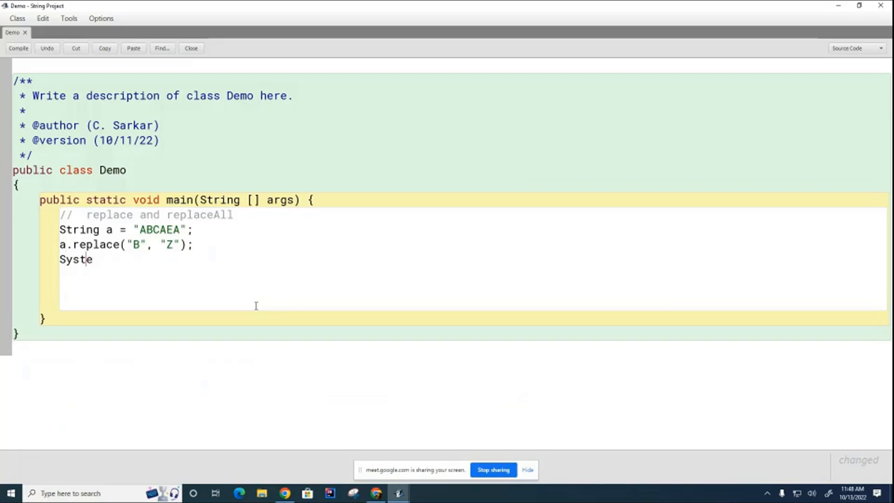
text(m.out.println()
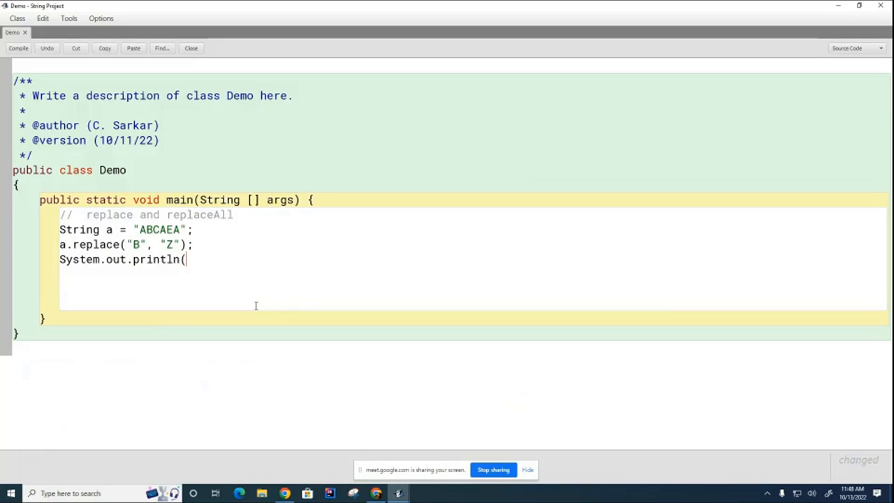
text(a);)
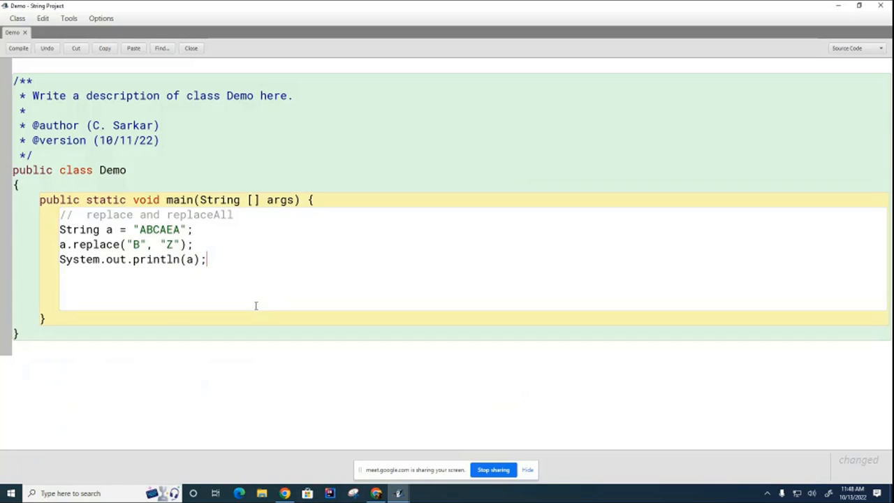
mouse_move(405, 296)
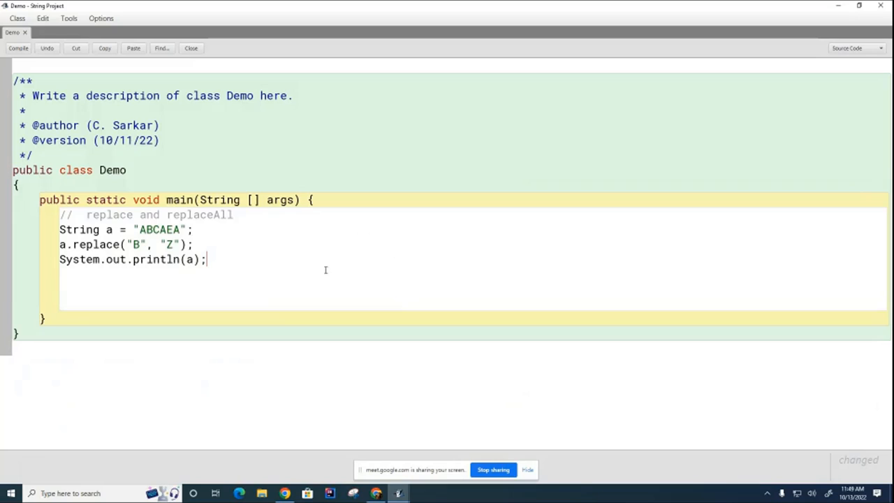
mouse_move(292, 318)
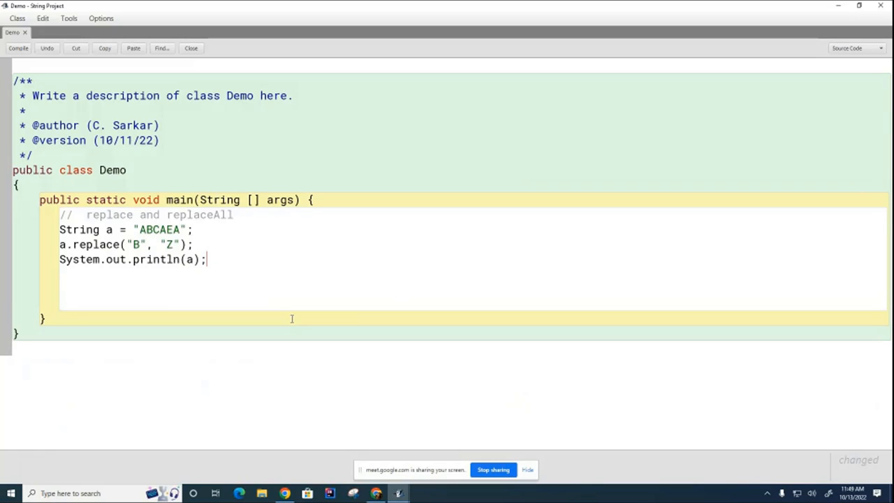
mouse_move(283, 293)
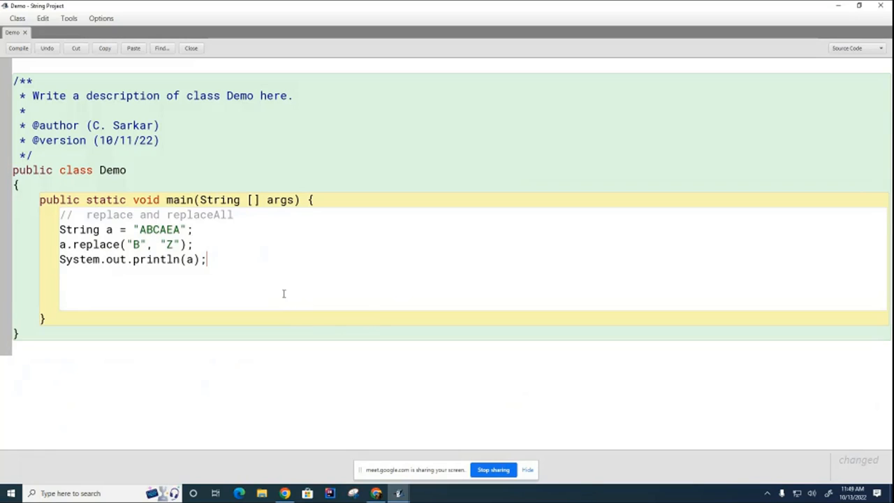
mouse_move(350, 315)
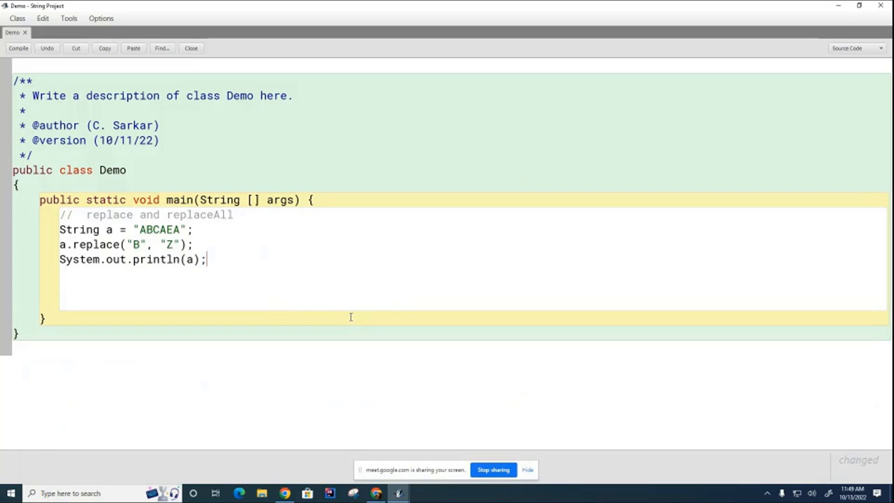
mouse_move(367, 330)
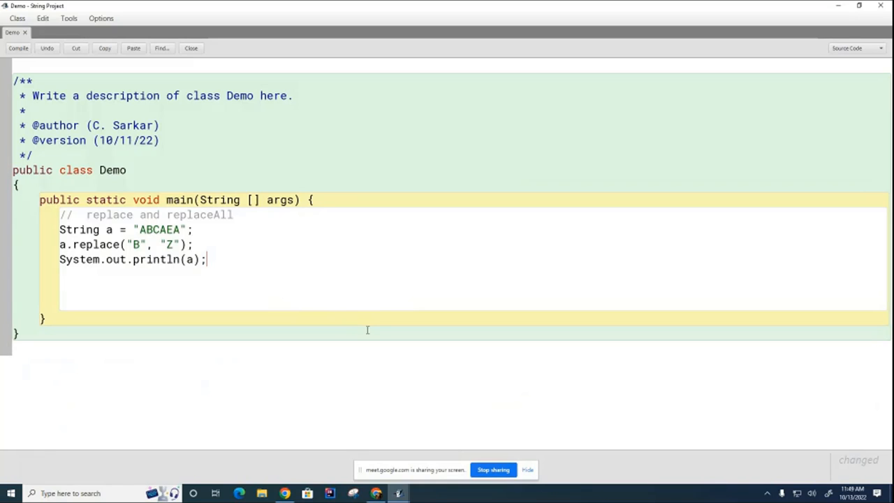
mouse_move(350, 324)
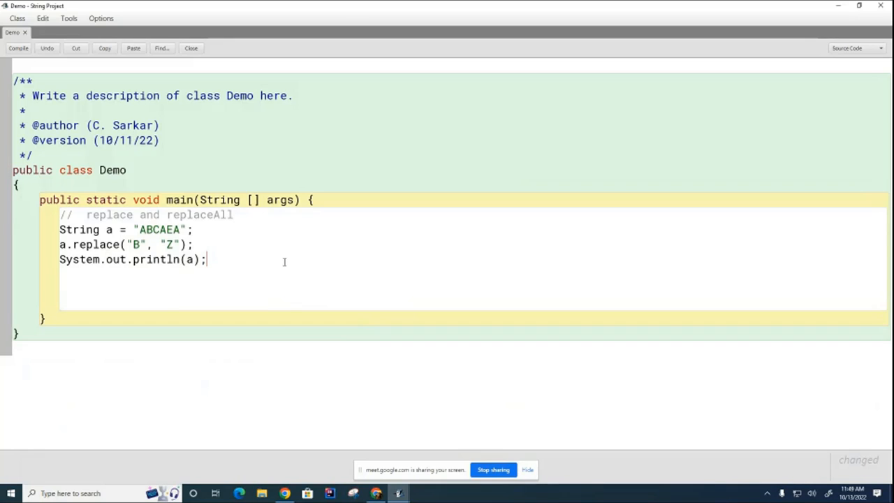
- Compile Demo and run its void main(String[] args) with no arguments
click(18, 47)
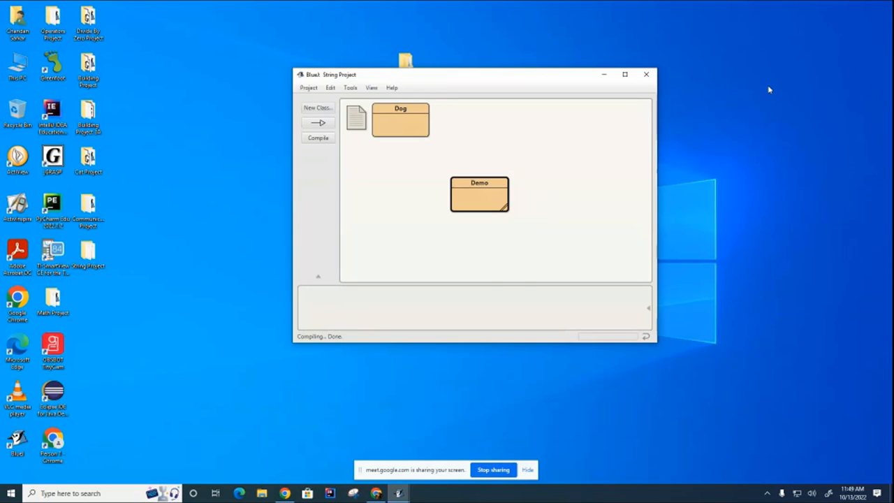
right_click(479, 193)
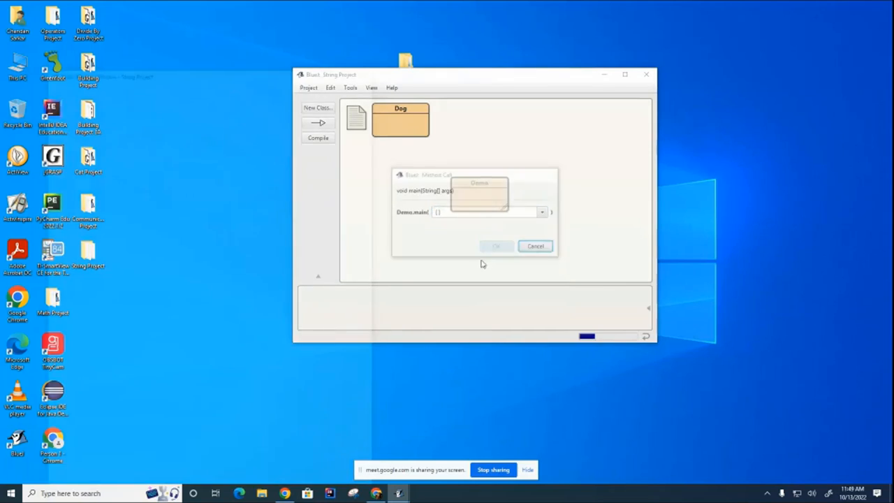
click(495, 246)
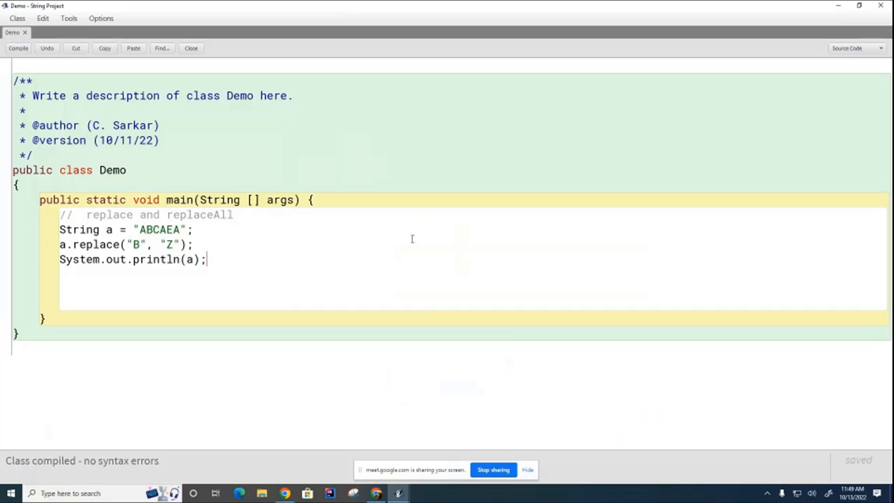
mouse_move(401, 255)
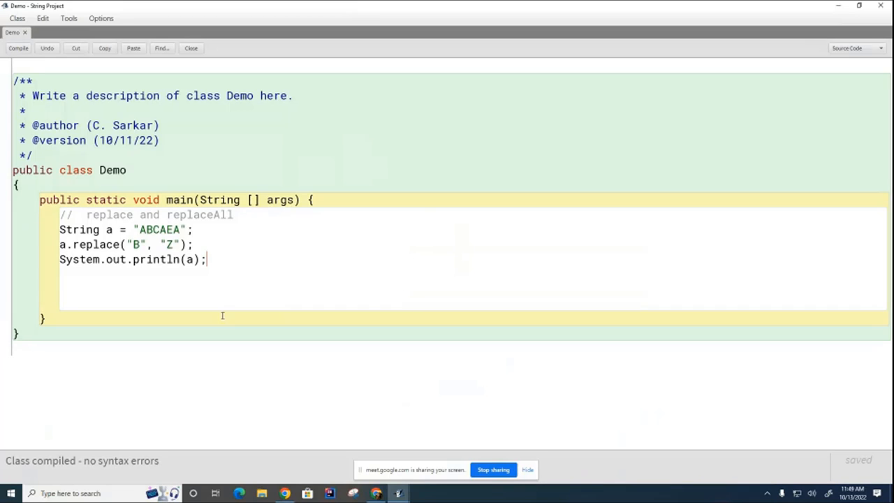
mouse_move(244, 229)
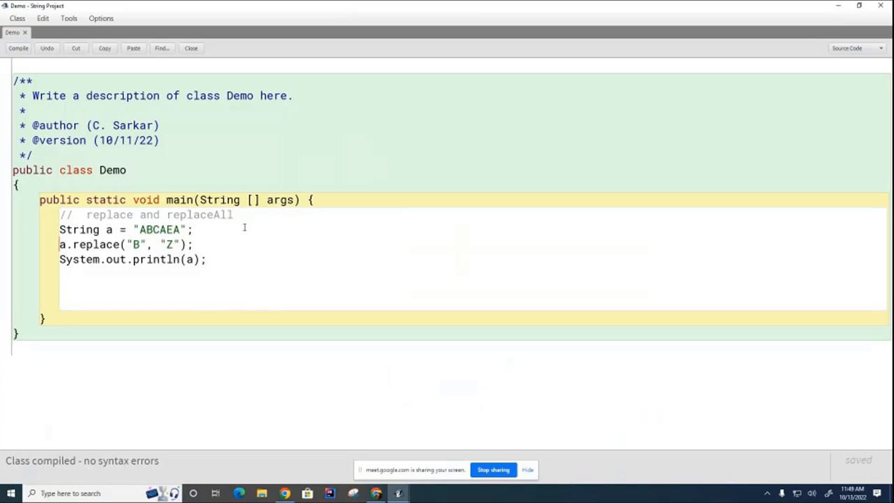
mouse_move(416, 211)
text(a = )
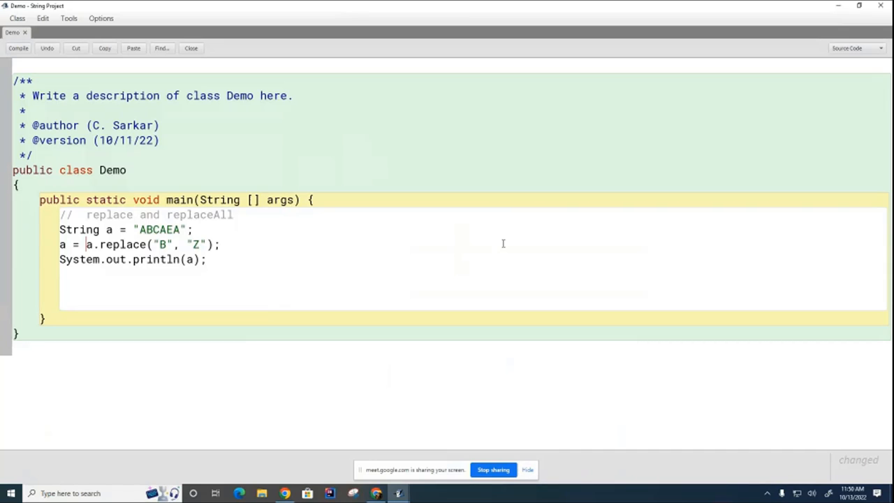
mouse_move(402, 372)
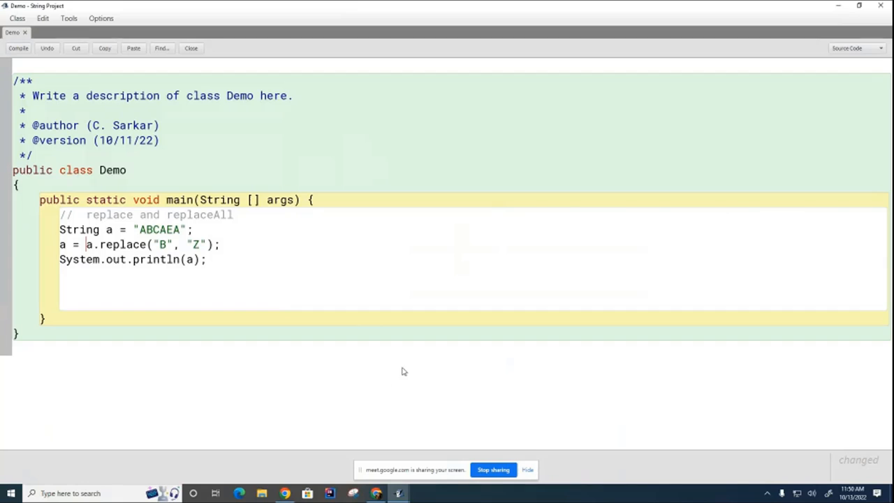
mouse_move(413, 397)
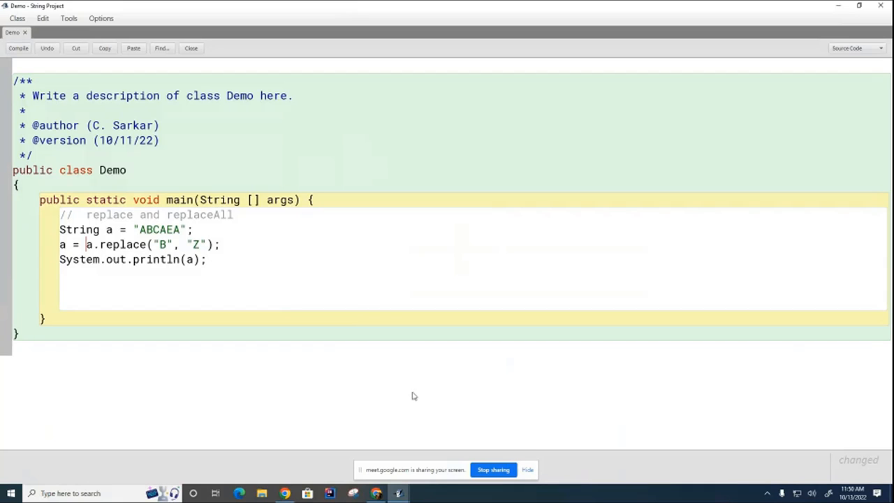
mouse_move(413, 380)
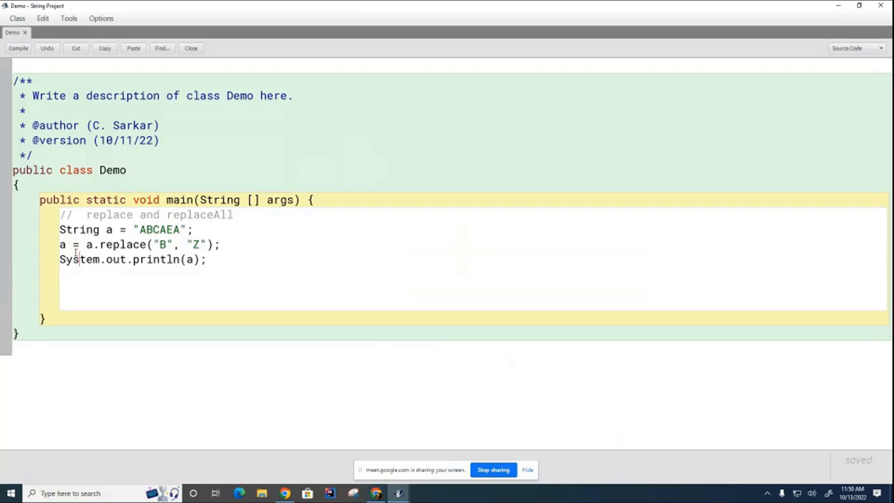
- Make the line read a = a.replace("B", "Z"); so the result is stored back in a
drag(59, 244, 79, 244)
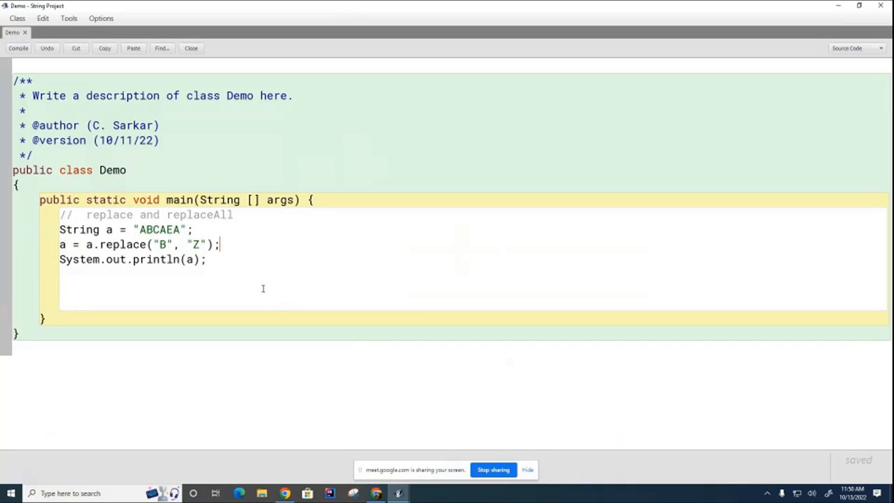
mouse_move(254, 227)
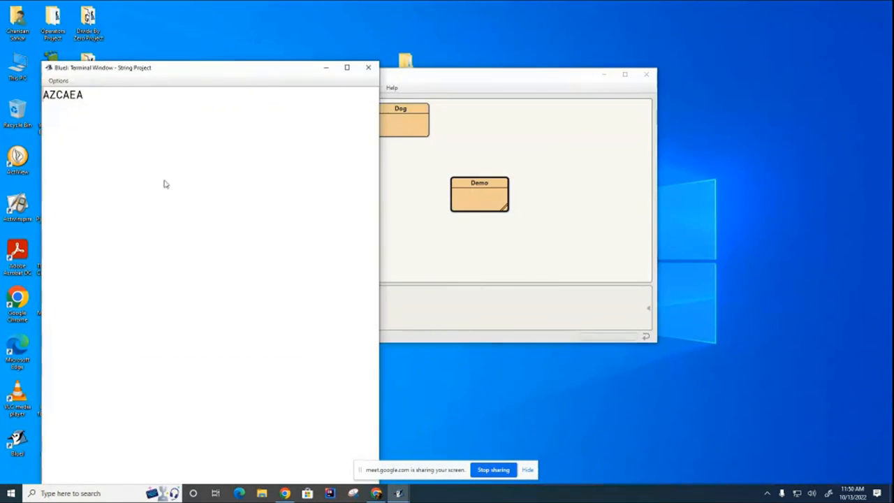
mouse_move(77, 118)
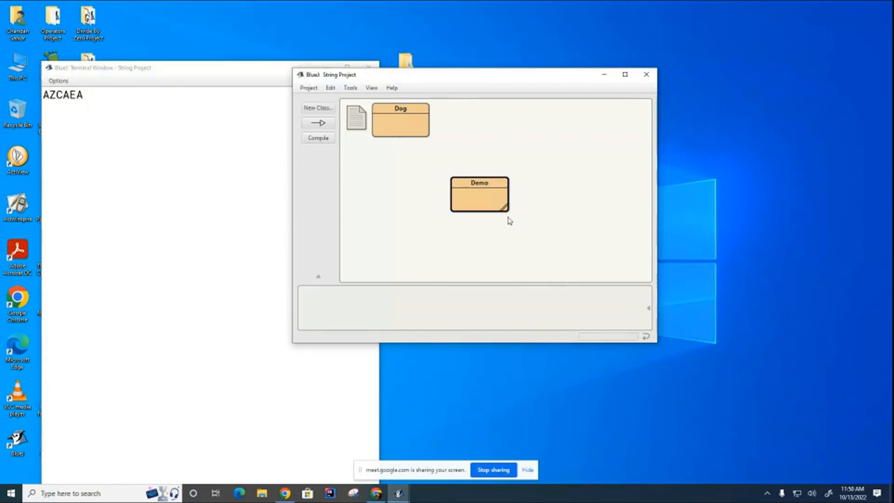
- Change the line to a = a.replaceAll("A", "Z") and start compiling/running main again
double_click(479, 193)
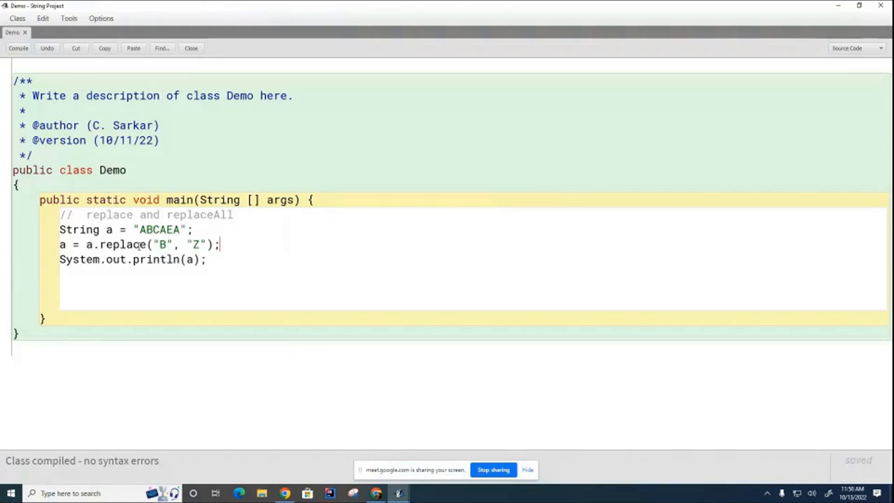
text(All)
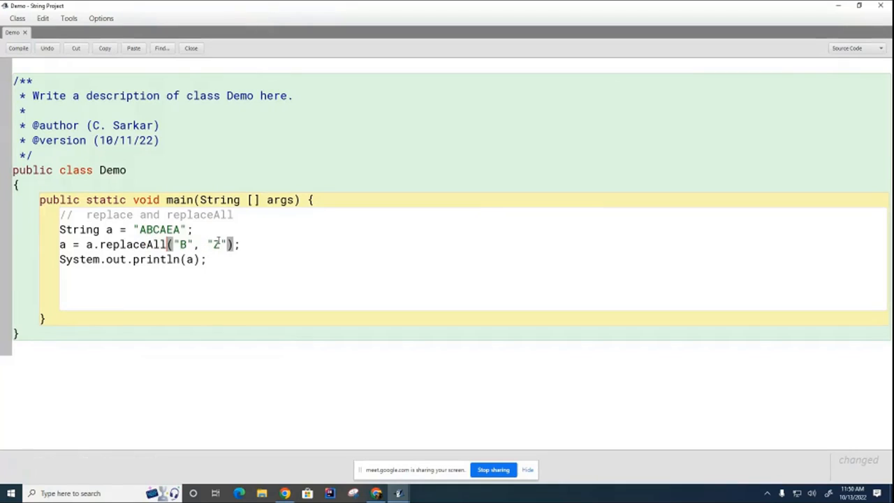
double_click(183, 243)
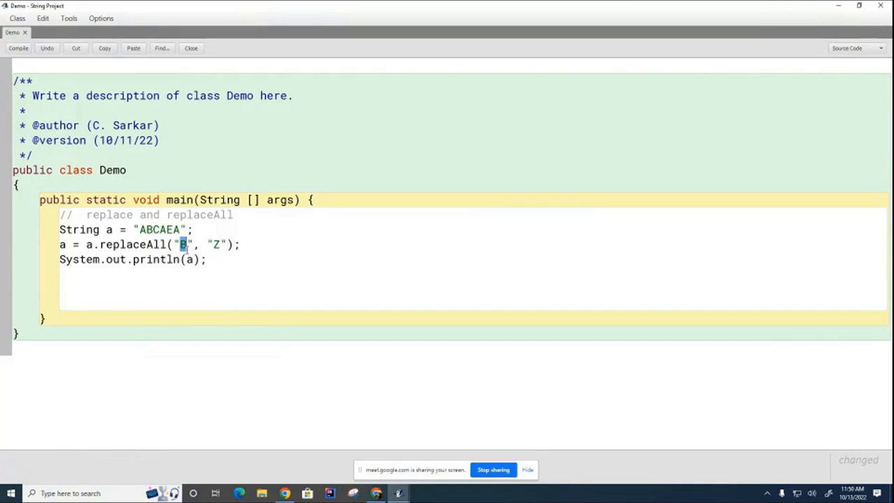
text(A)
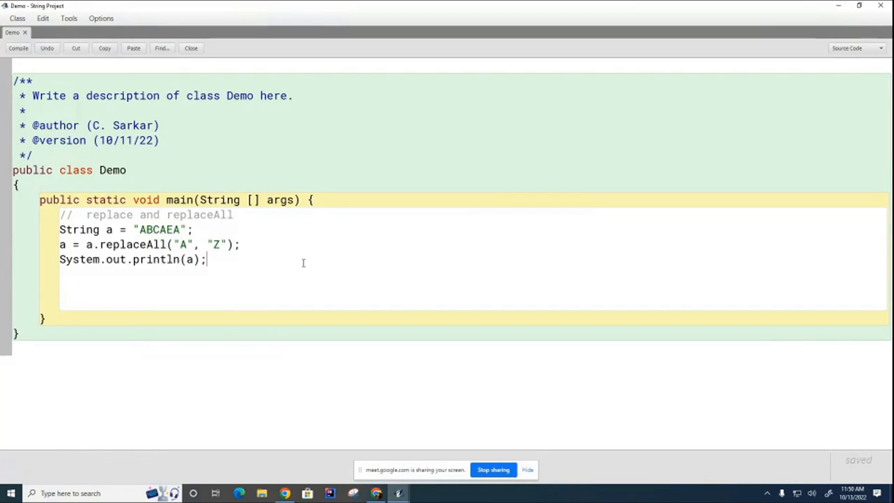
mouse_move(343, 237)
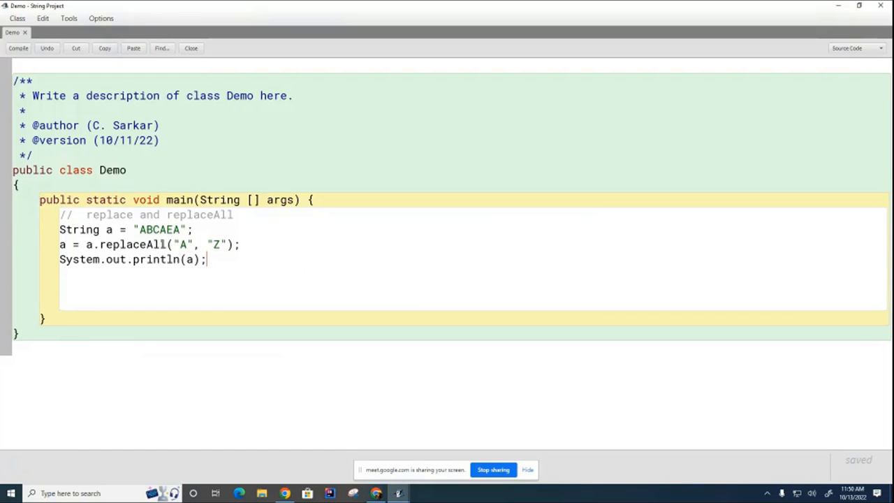
mouse_move(260, 291)
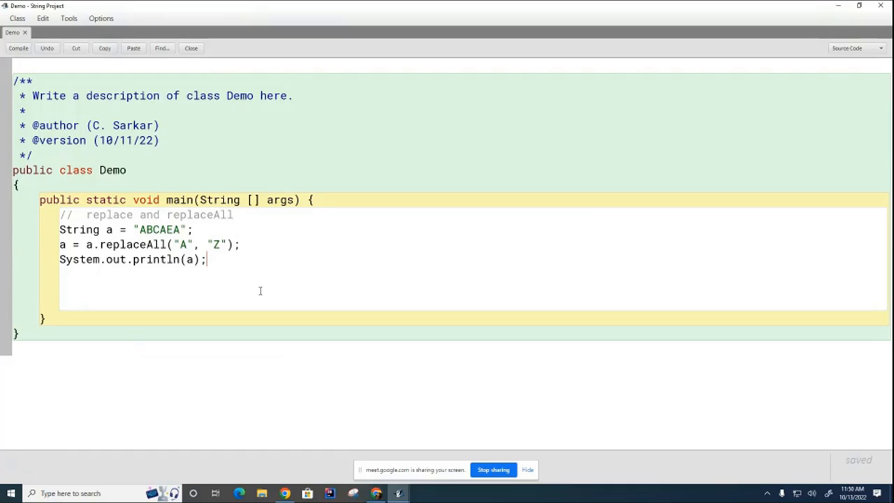
mouse_move(257, 302)
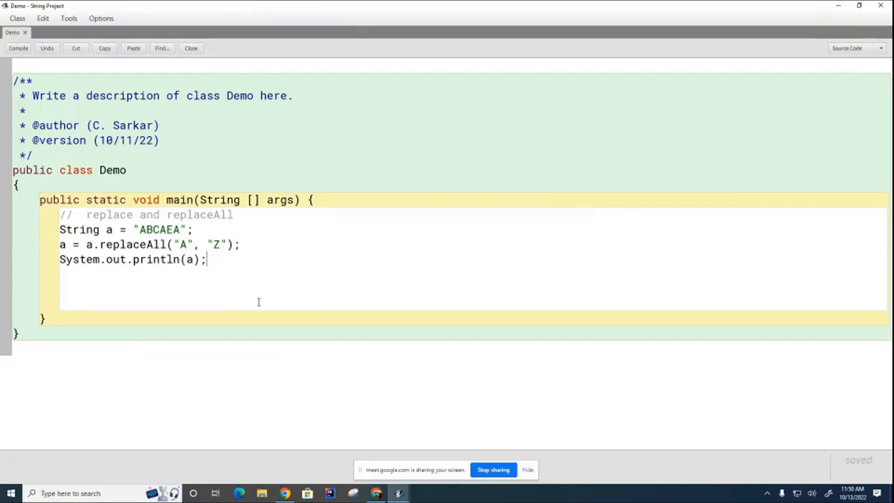
double_click(181, 243)
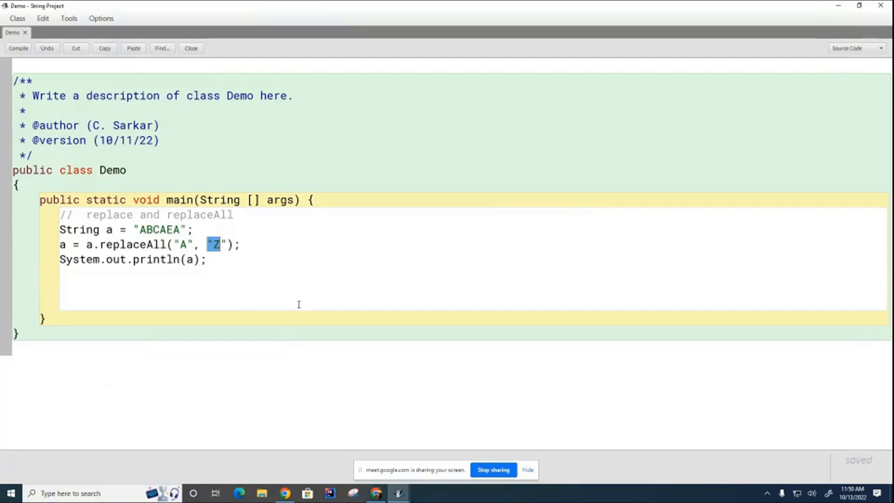
click(18, 47)
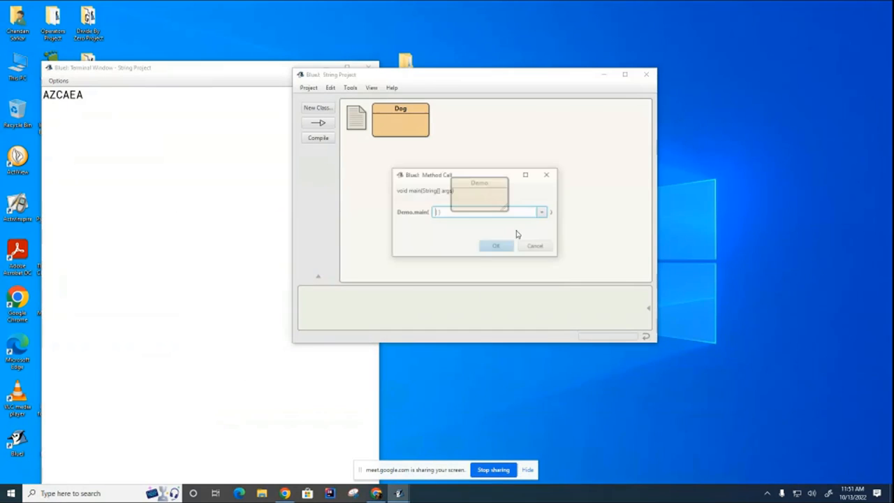
- Run main so the terminal shows ZBCZEZ, then return to the Demo source
click(496, 246)
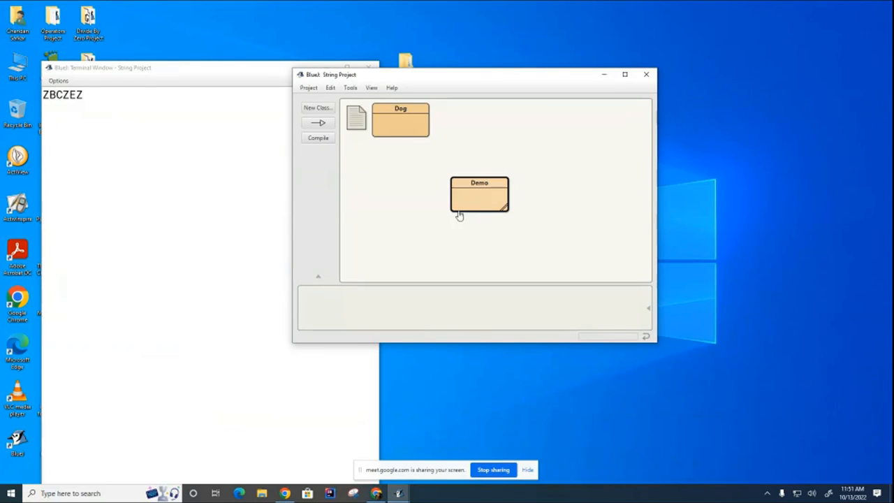
double_click(478, 194)
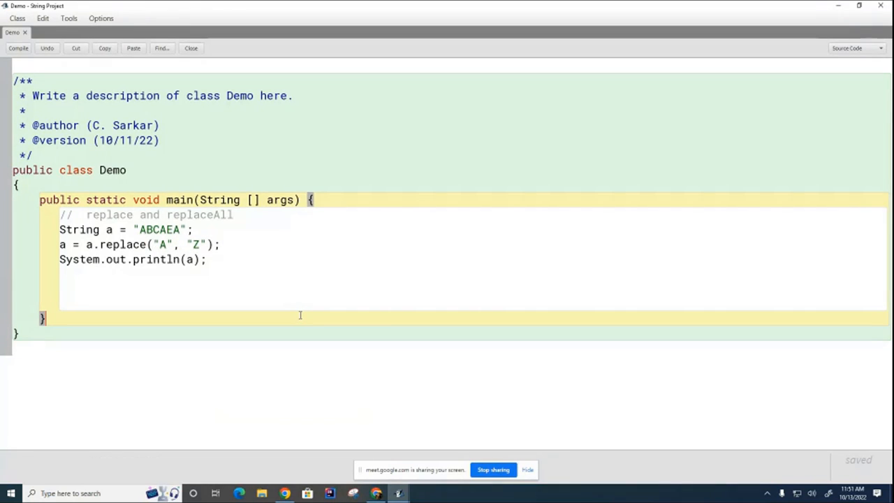
mouse_move(388, 282)
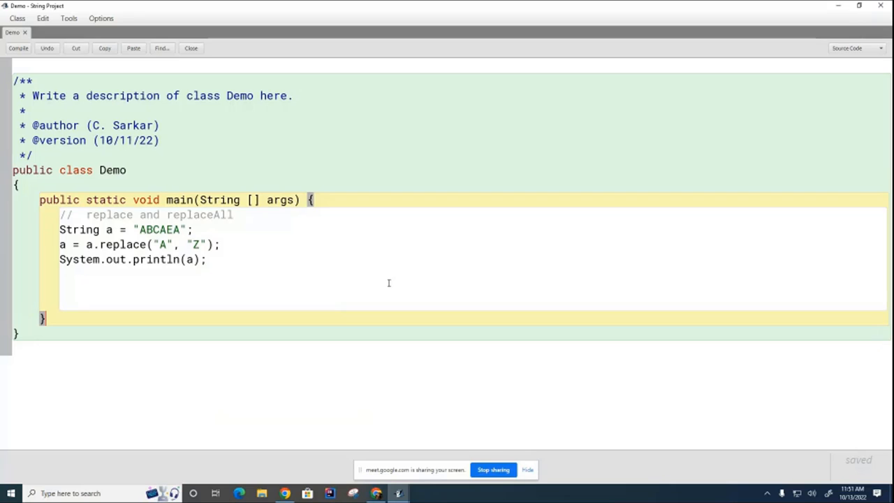
mouse_move(431, 233)
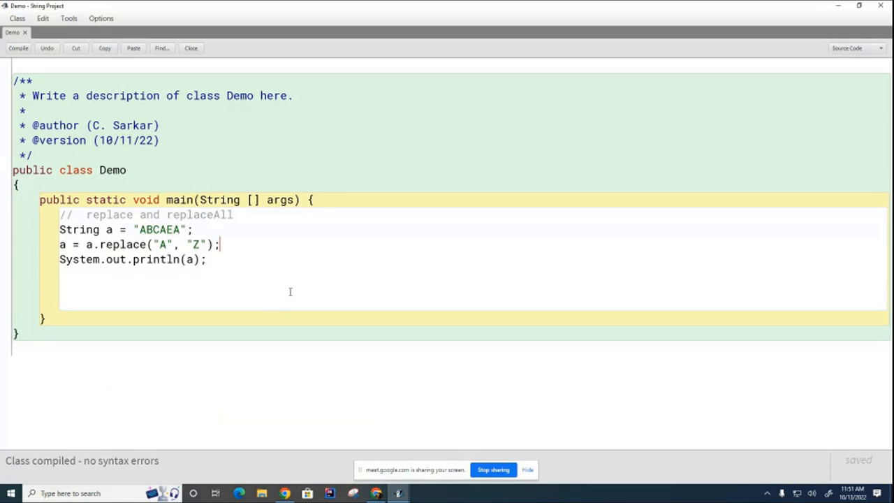
mouse_move(123, 240)
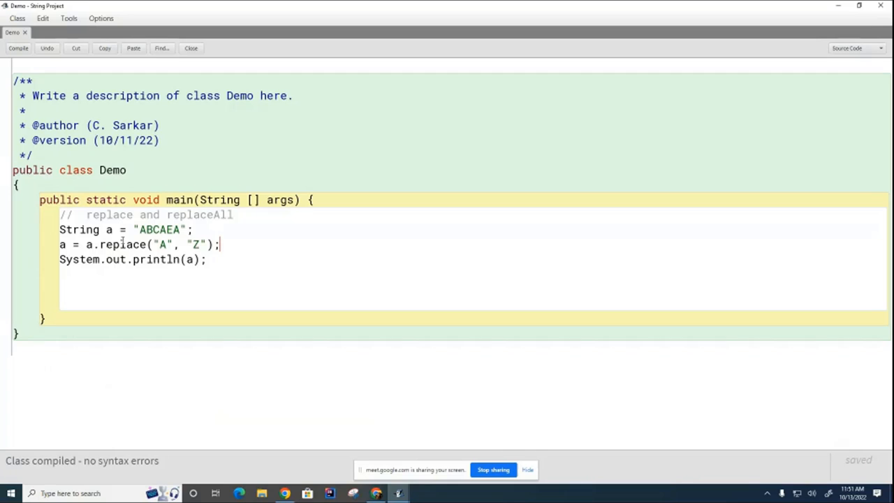
mouse_move(215, 268)
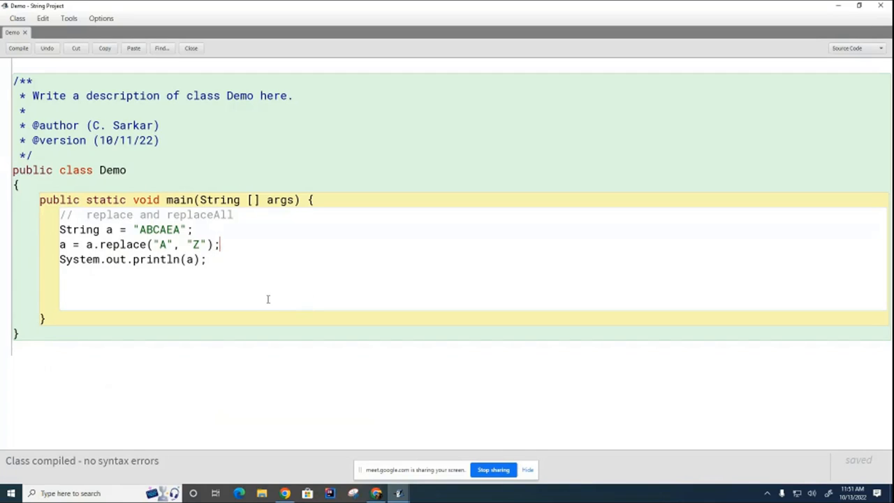
mouse_move(338, 391)
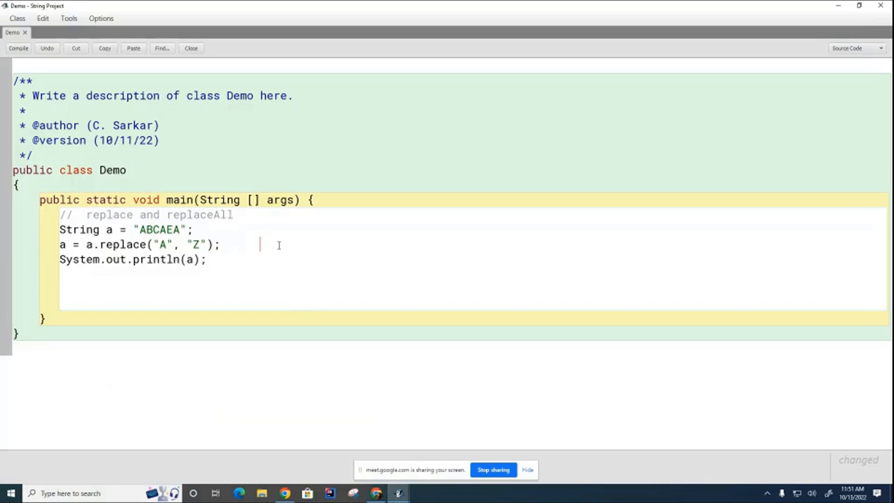
- Change the call to a = a.replaceAll("?", "Z") using "?" as the pattern
text(?)
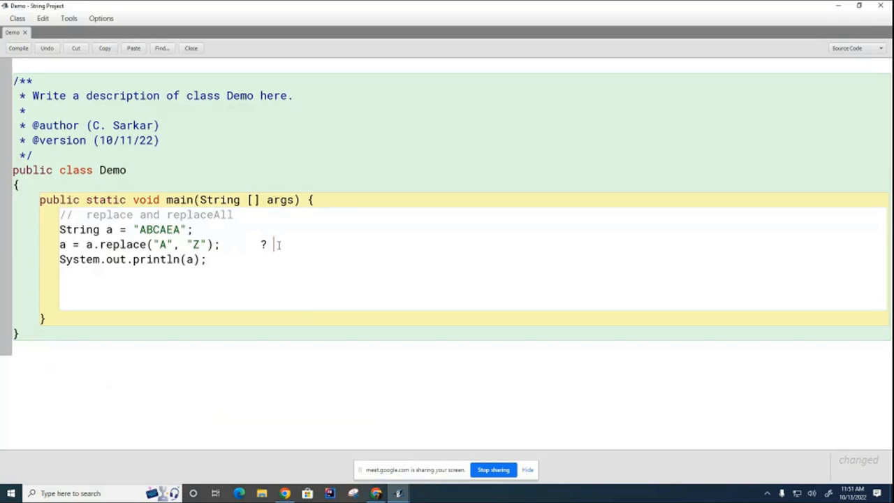
text(*)
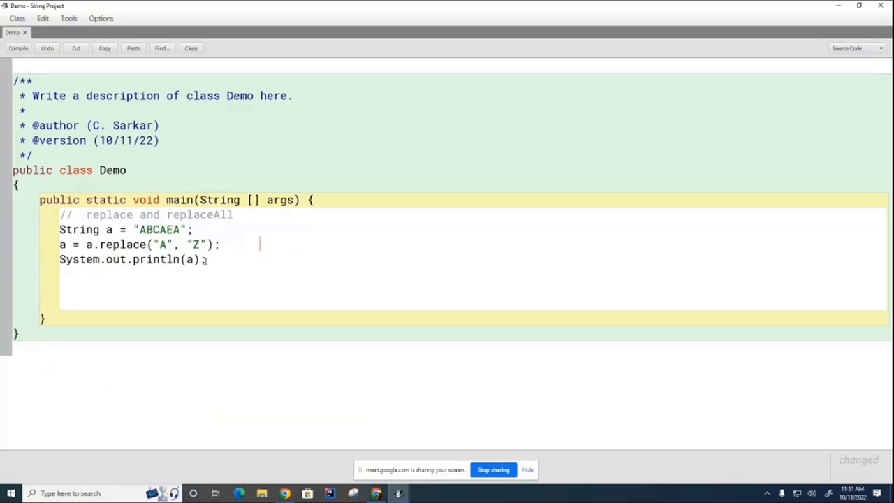
double_click(162, 243)
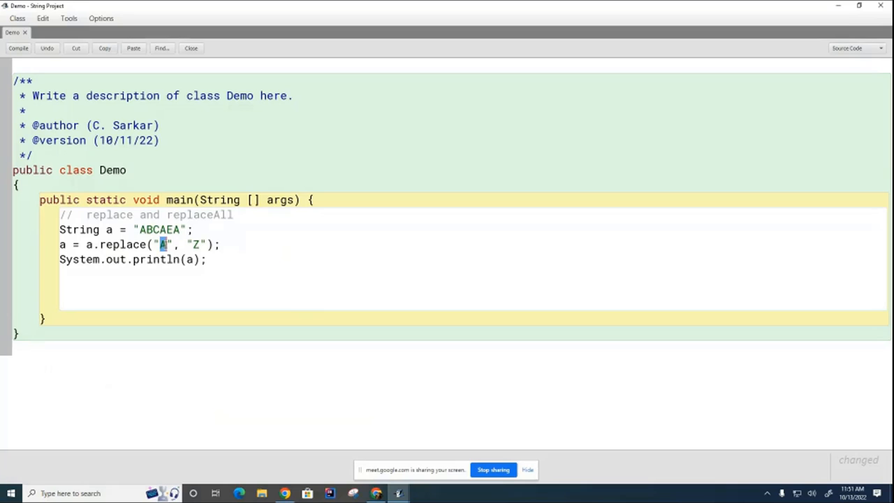
text(?)
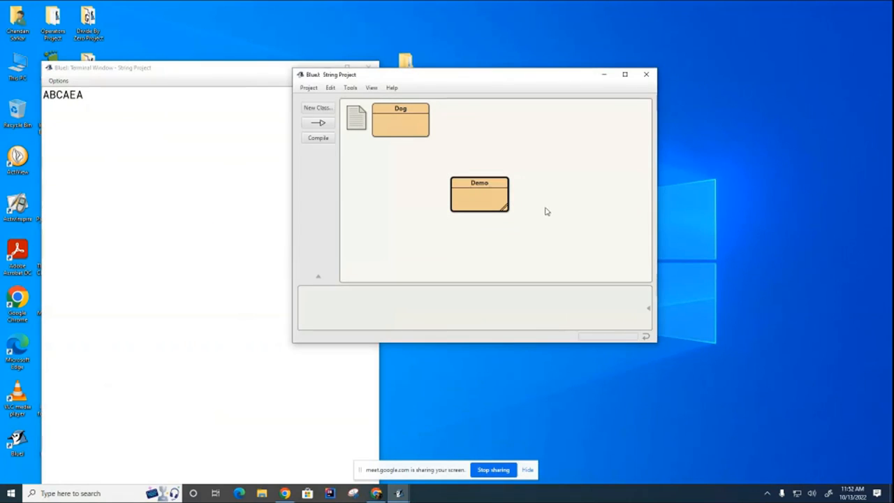
double_click(479, 192)
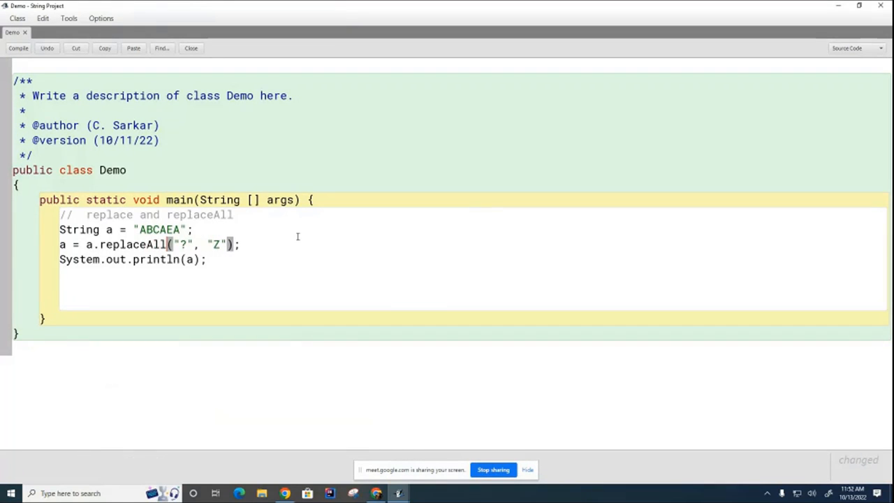
- Compile and run Demo, showing replaceAll("?", "Z") throws a PatternSyntaxException
click(18, 48)
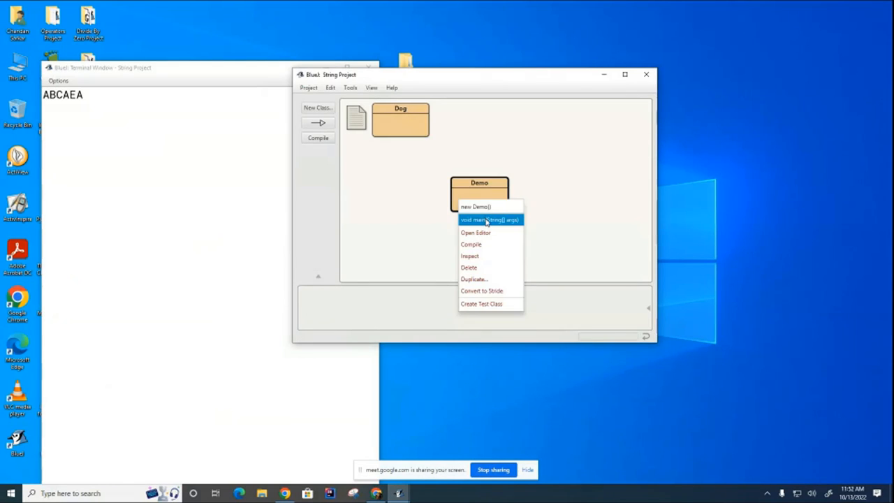
click(474, 232)
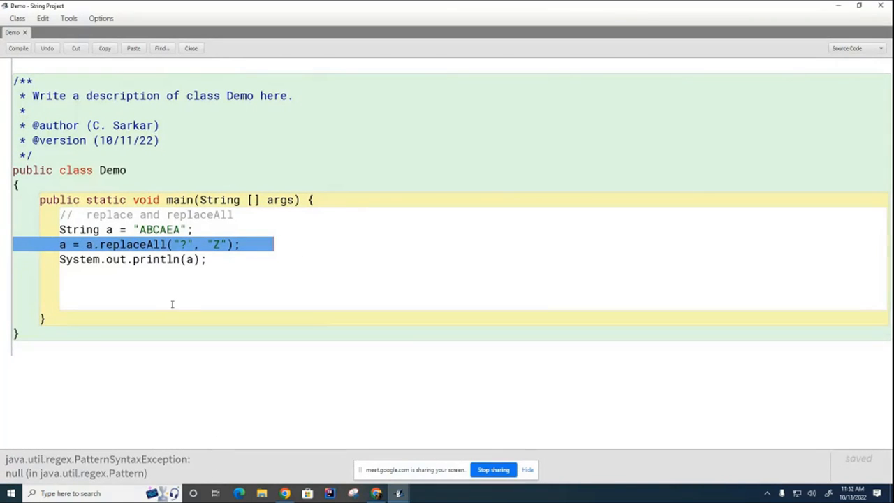
mouse_move(218, 275)
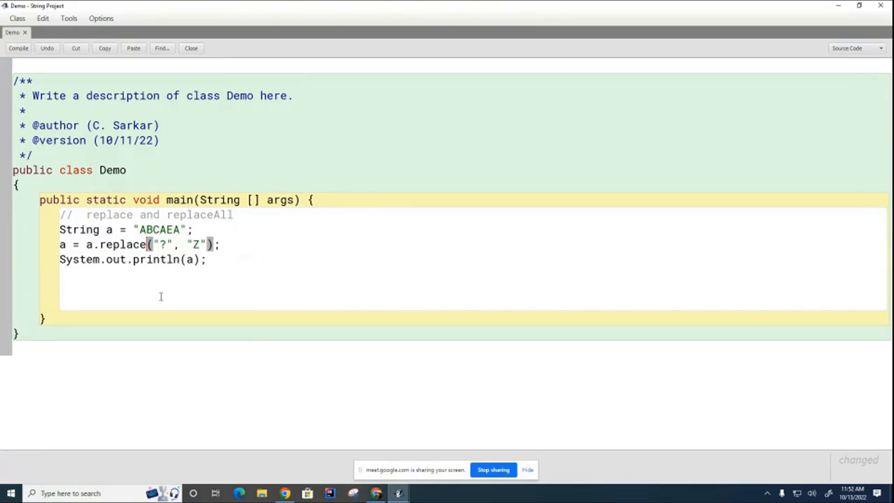
- Change the "?" pattern back to "A" and edit the method name on that line
double_click(162, 243)
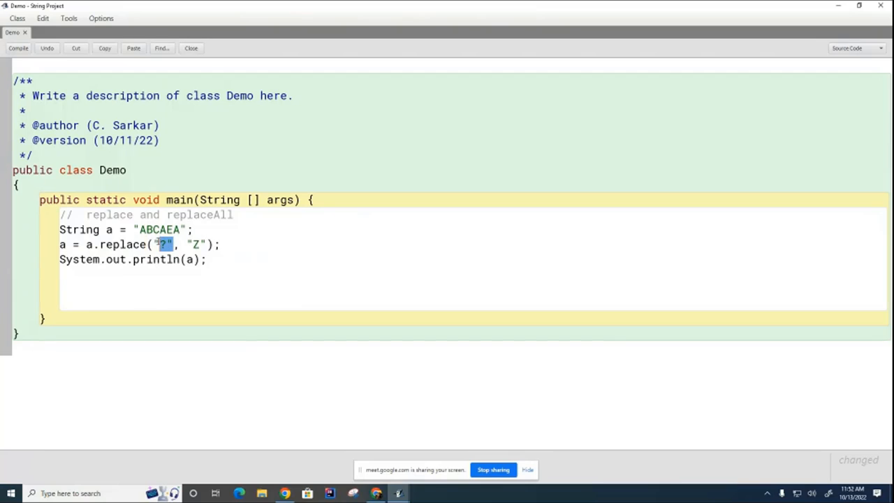
mouse_move(380, 277)
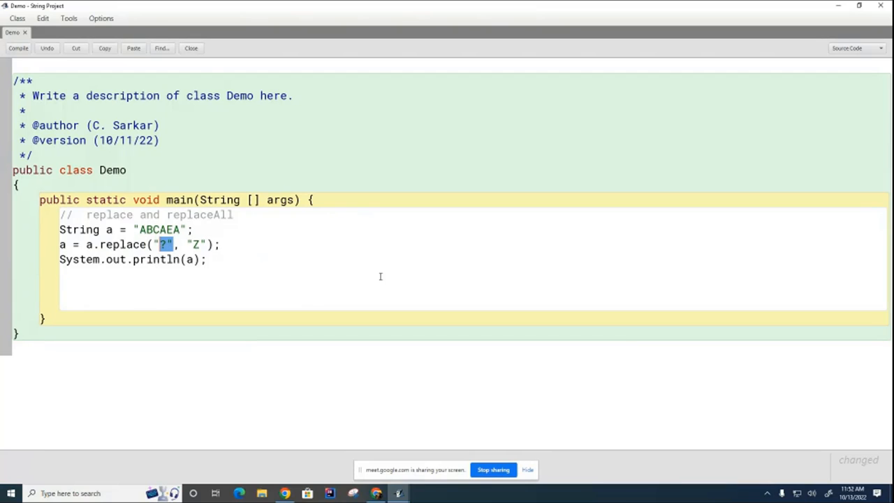
text(A)
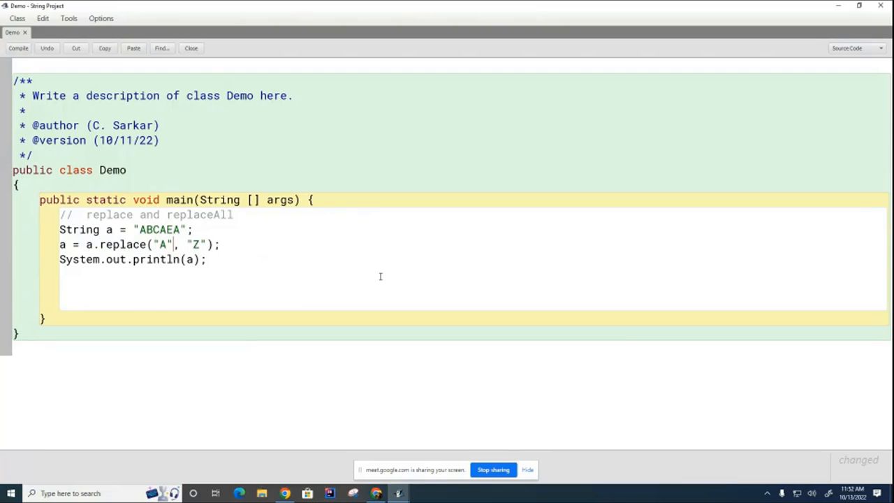
double_click(120, 244)
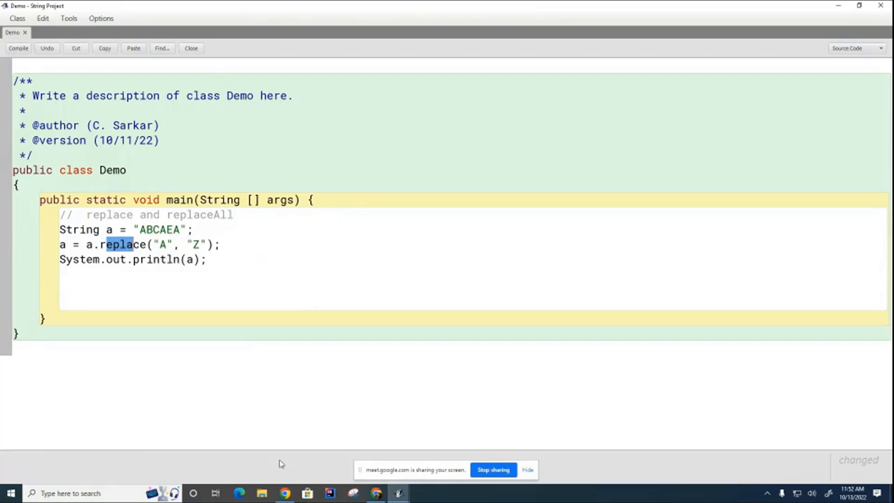
mouse_move(330, 453)
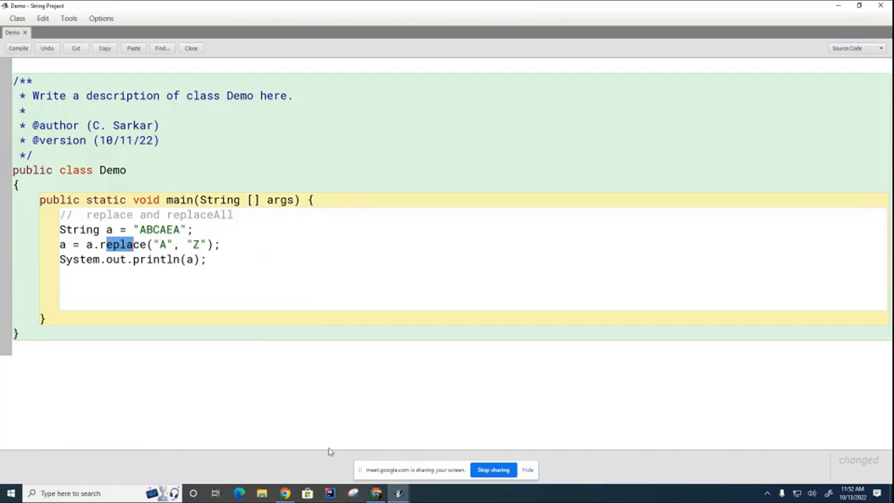
mouse_move(372, 428)
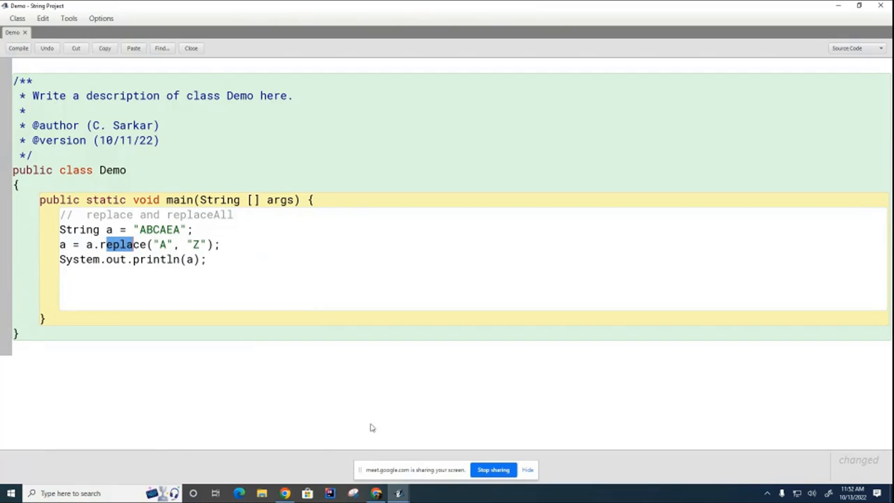
mouse_move(300, 391)
text(All)
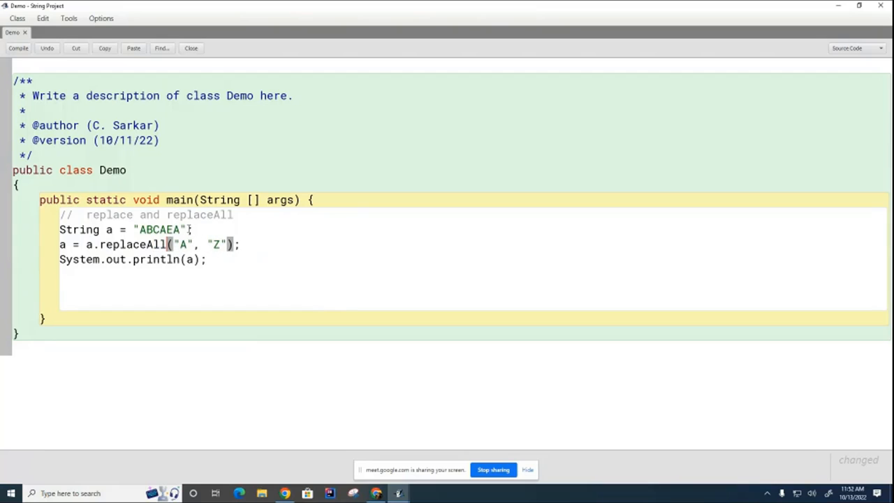
- Switch the replaceAll pattern to "*", which raises a PatternSyntaxException when run
double_click(183, 244)
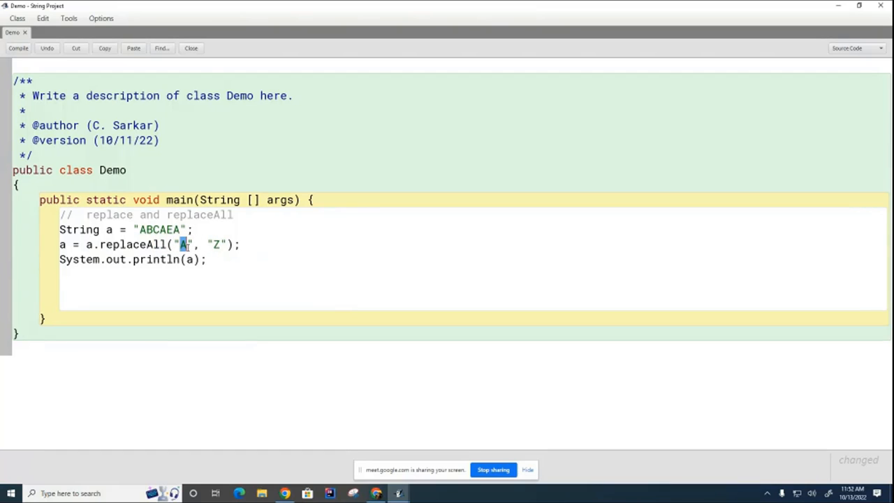
text(*)
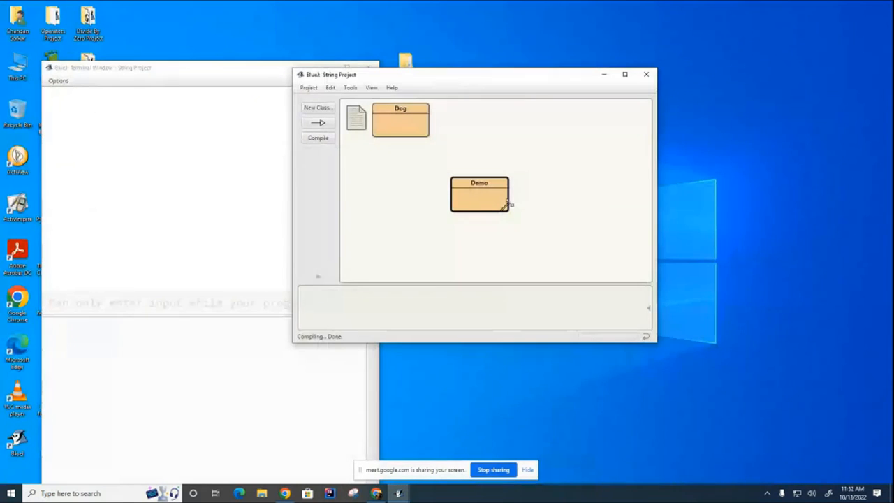
double_click(479, 193)
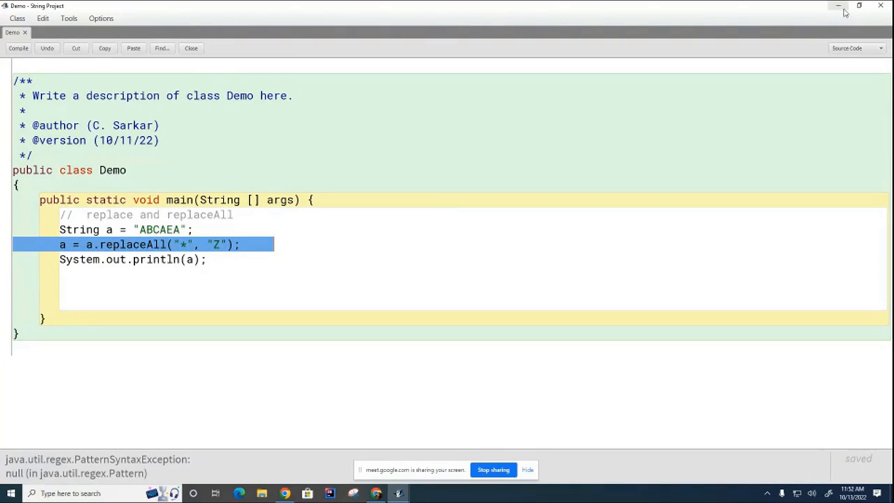
mouse_move(319, 356)
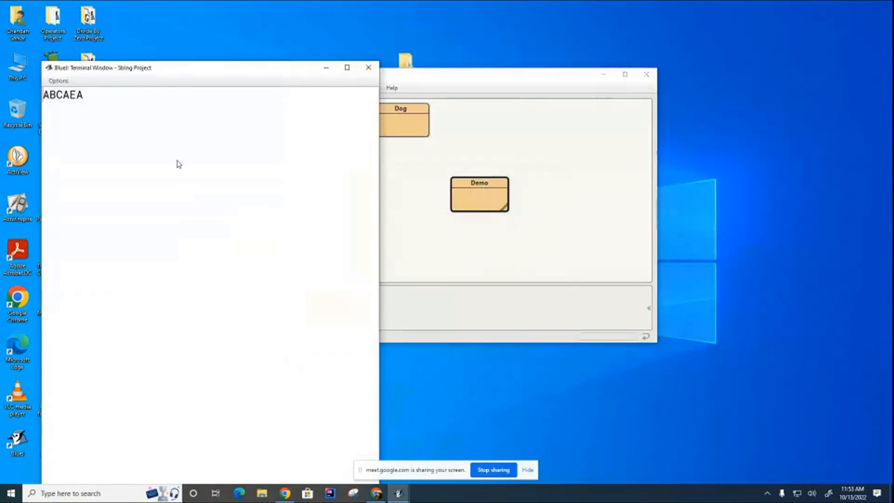
mouse_move(67, 114)
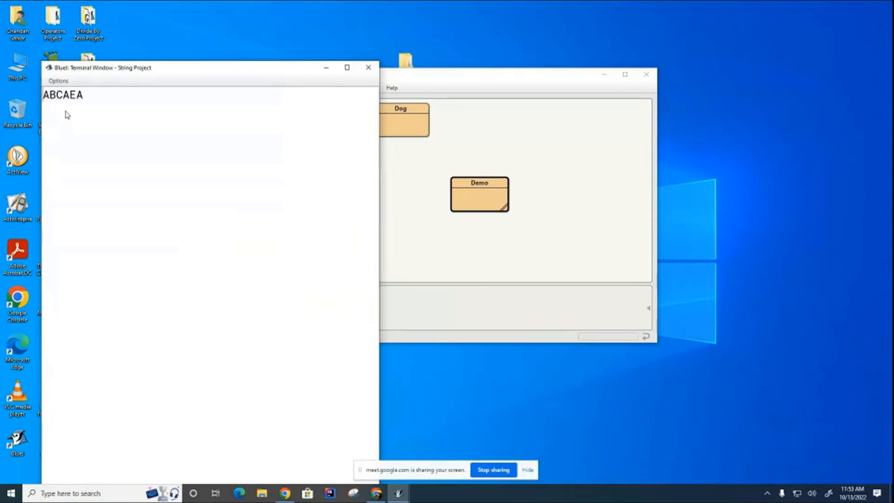
mouse_move(492, 382)
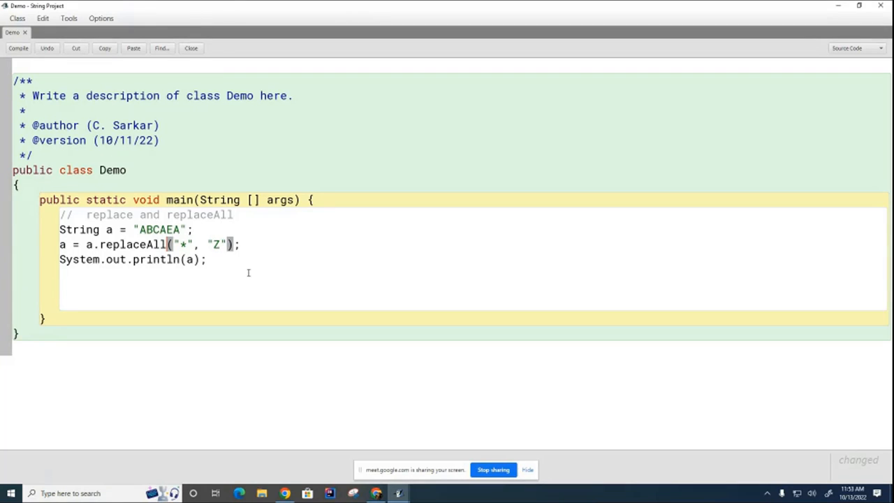
mouse_move(328, 279)
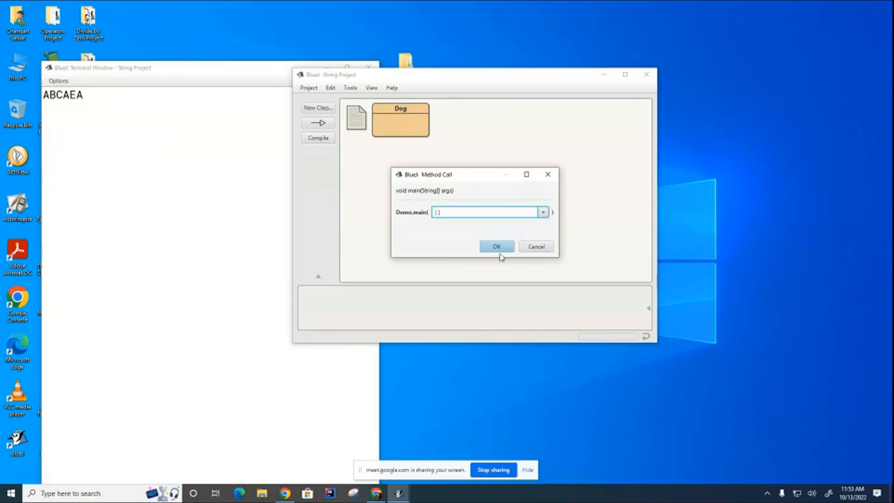
- Run Demo with the ".*" pattern so the terminal prints ZZ, and recompile
click(497, 246)
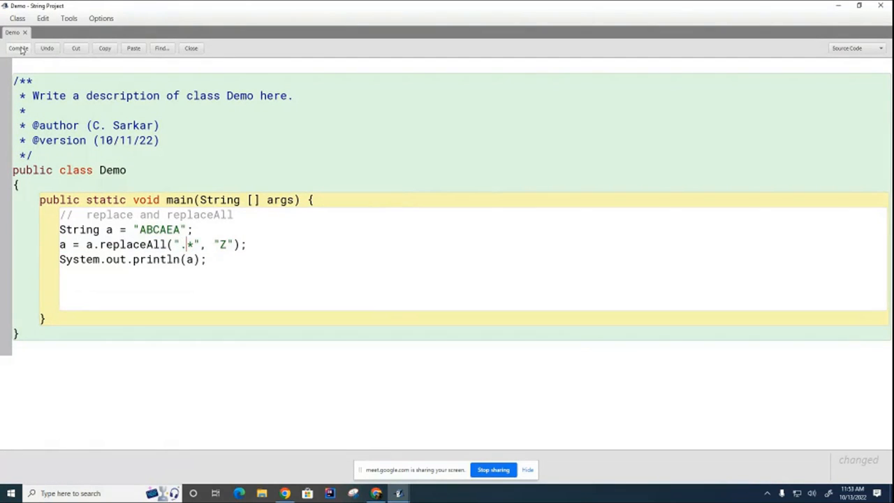
click(18, 48)
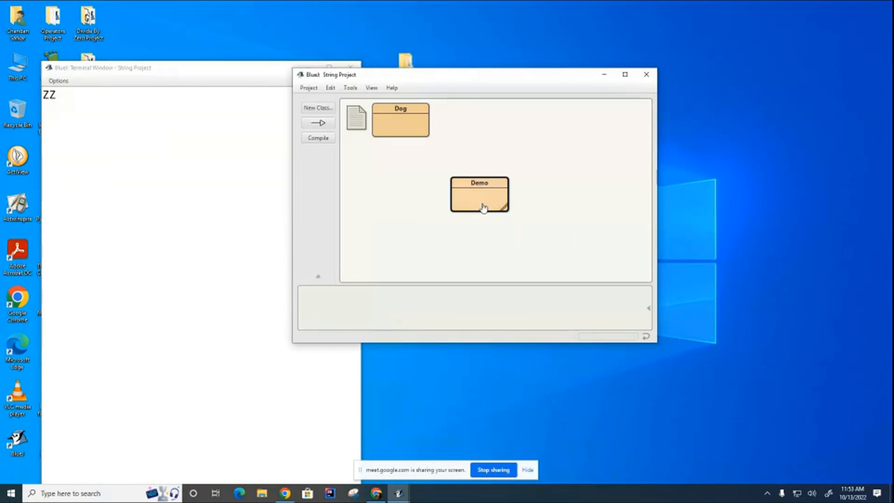
- Edit Demo's replace call to a.replace("ABC", "DEF") and run main, printing DEFAEA
double_click(479, 193)
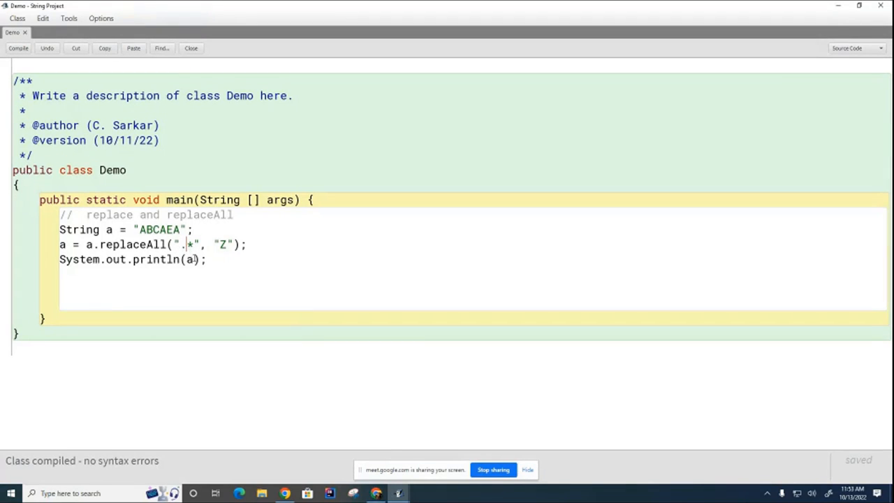
mouse_move(167, 243)
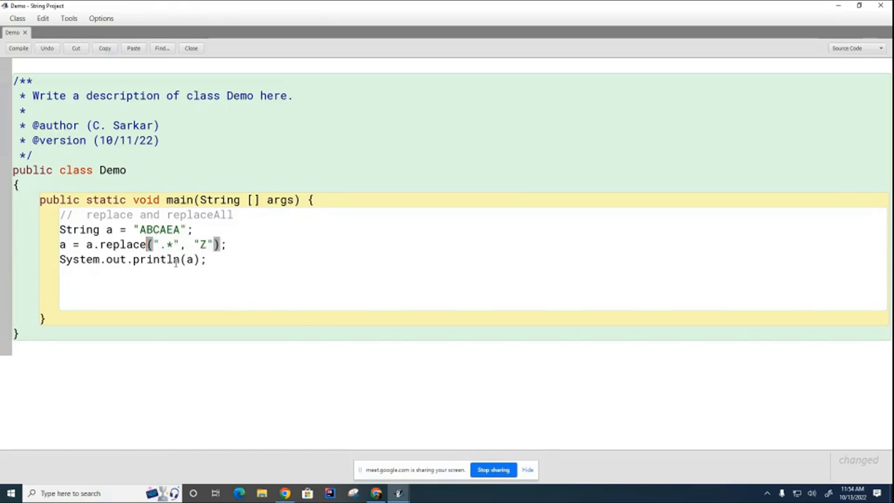
double_click(166, 243)
text(C)
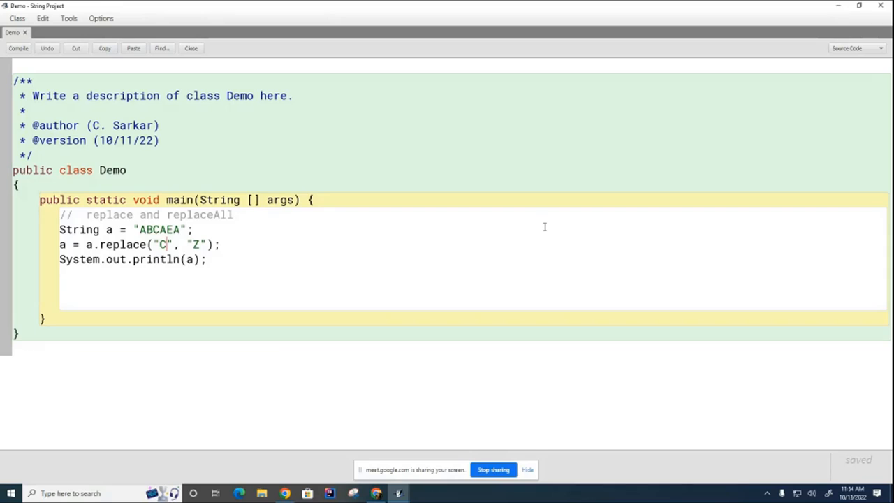
text(AB)
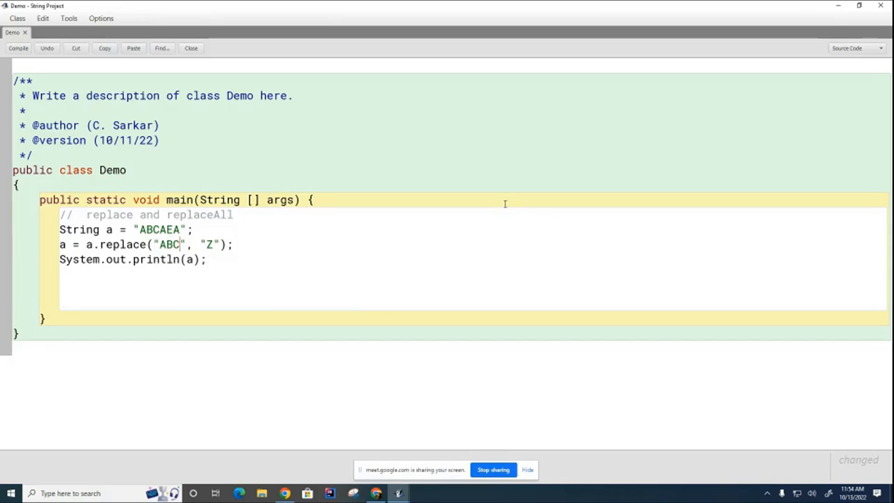
text(DEF)
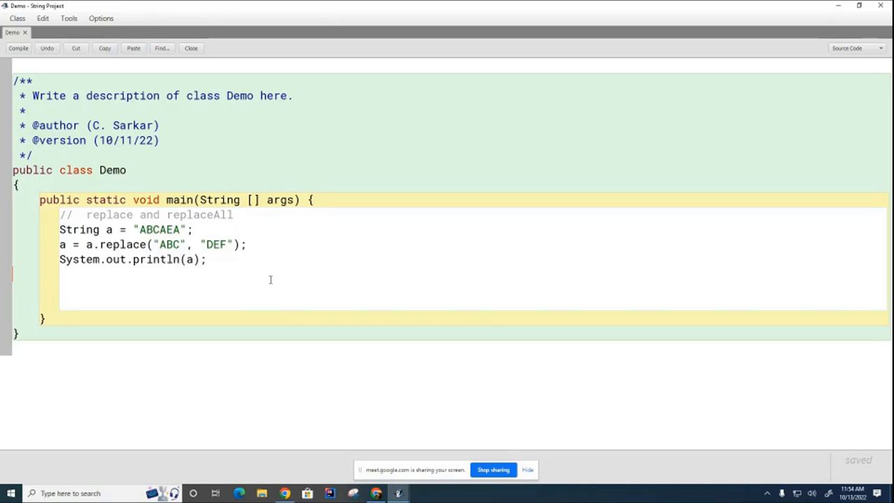
mouse_move(581, 268)
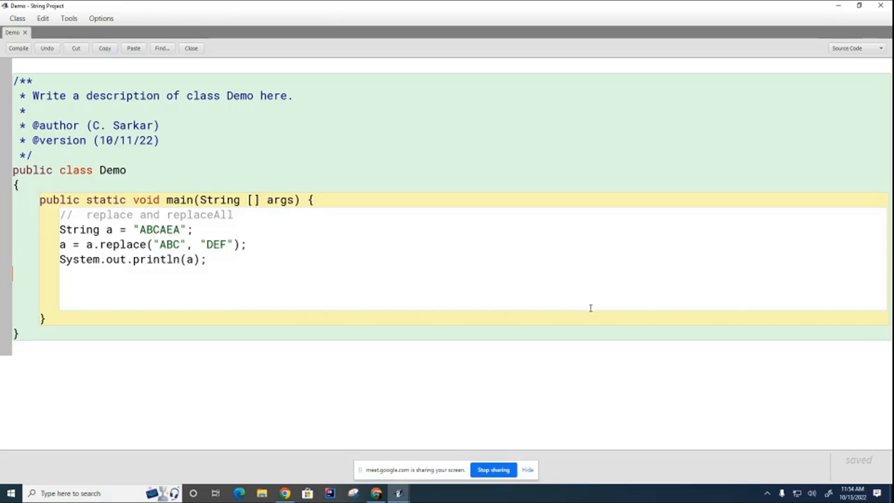
mouse_move(327, 267)
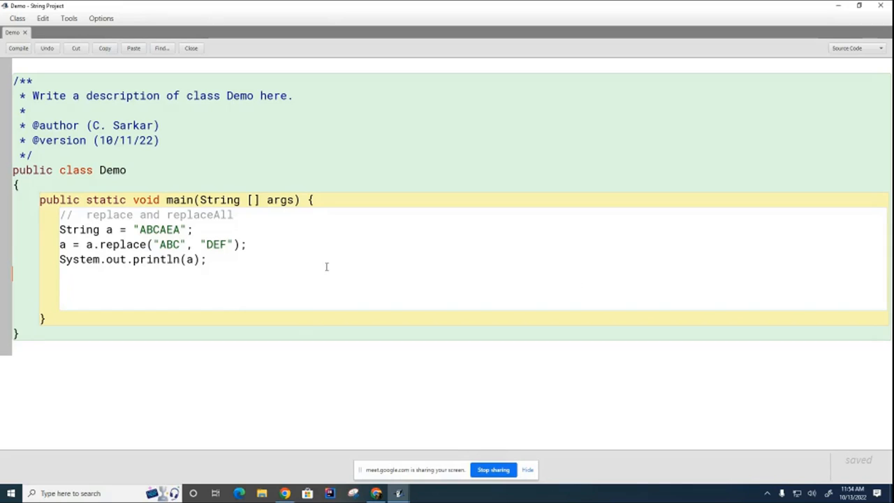
mouse_move(46, 61)
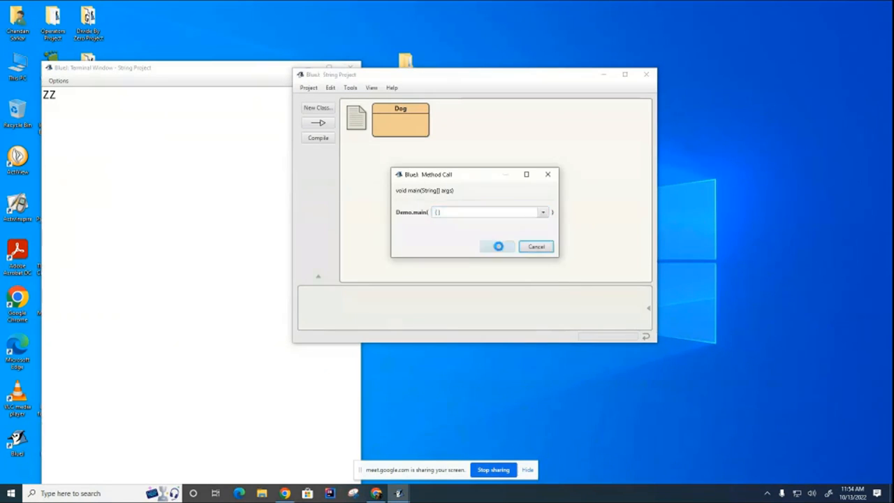
click(497, 246)
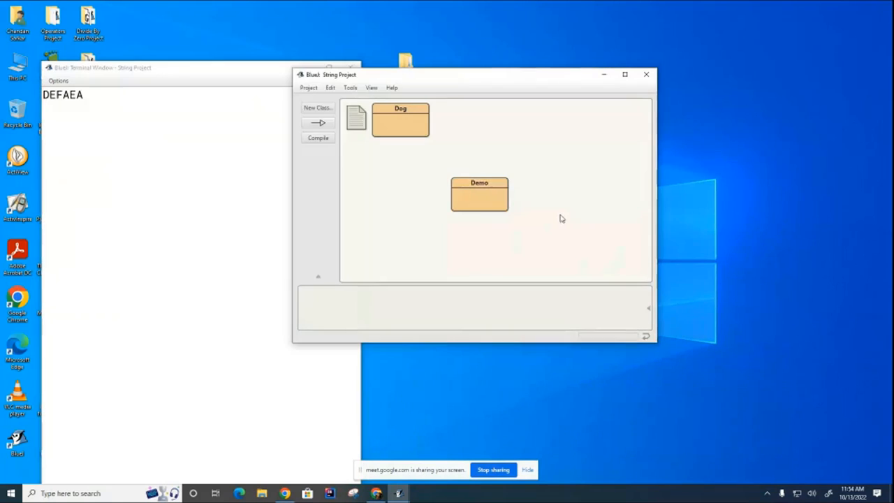
- Try several replacement arguments in Demo's replace call, such as ZZ and E
double_click(479, 193)
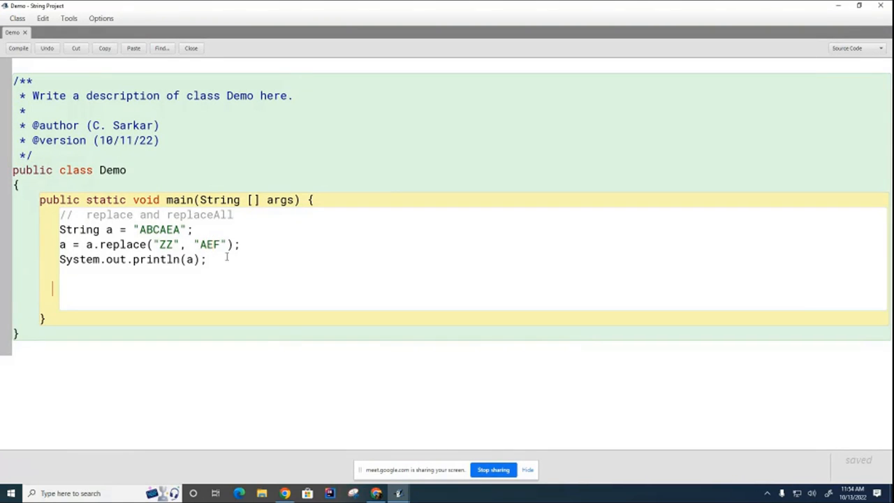
key(Backspace)
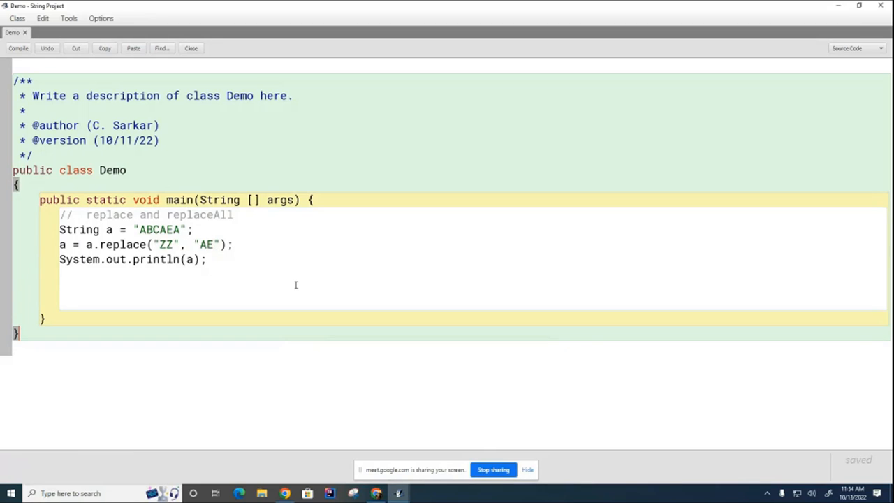
mouse_move(346, 282)
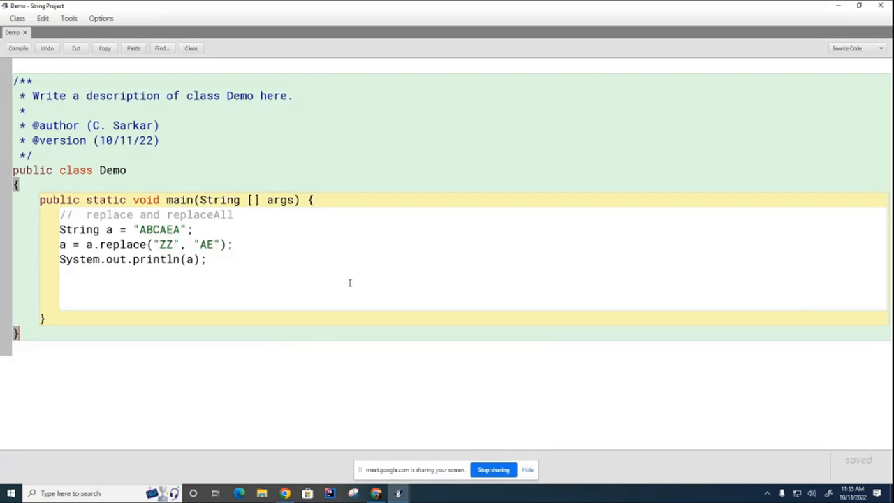
mouse_move(357, 283)
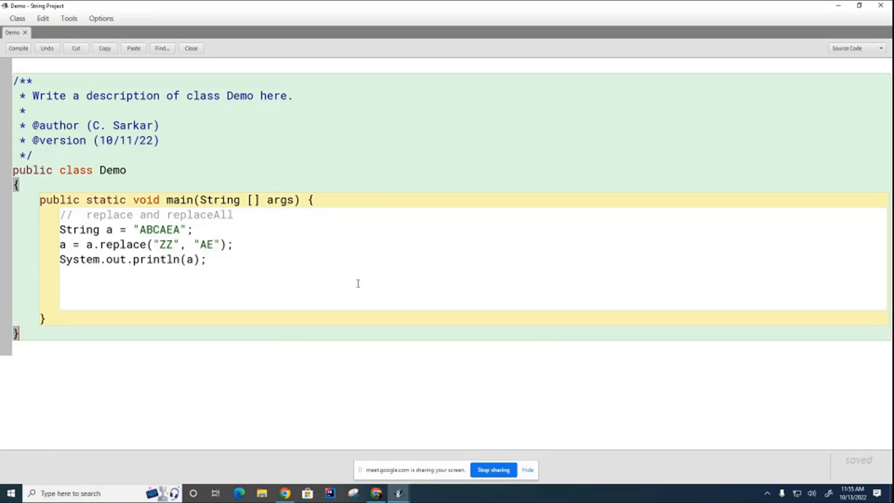
mouse_move(293, 265)
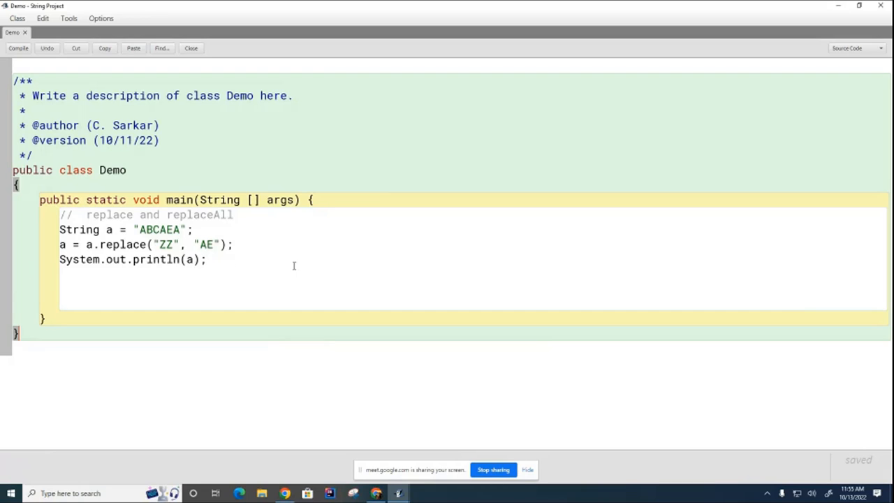
double_click(169, 243)
text(AE)
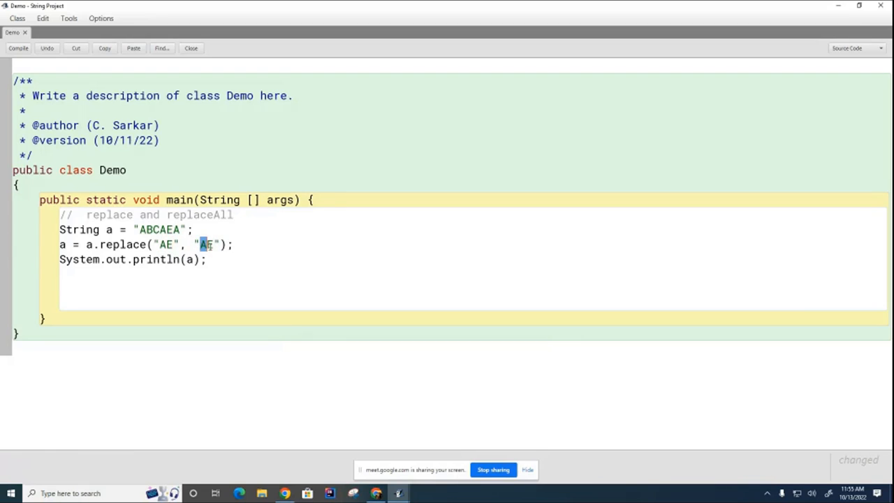
text(ZZ)
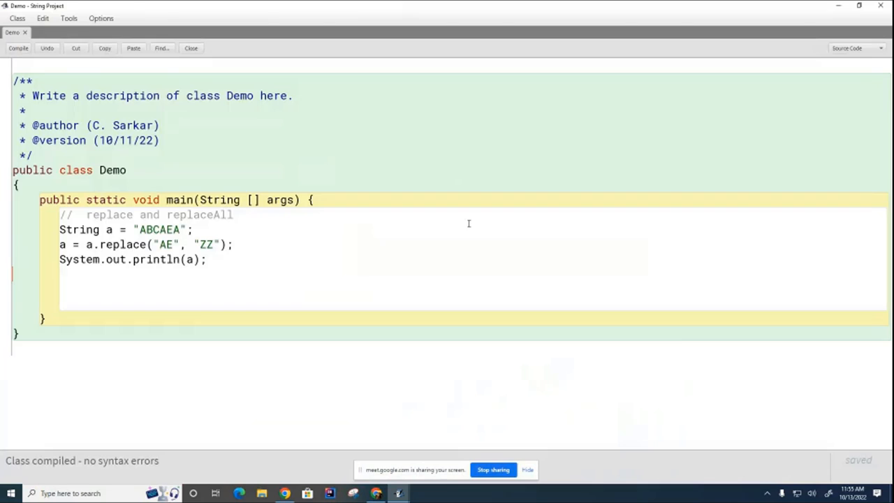
text(ZZ)
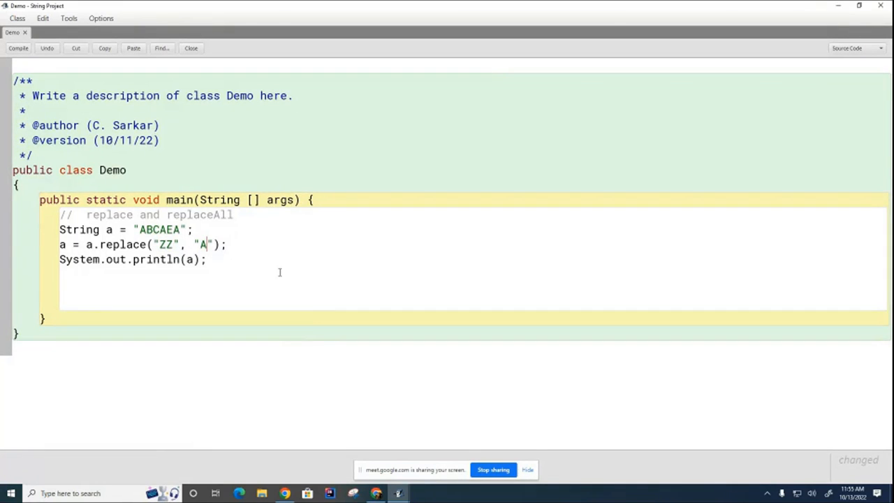
text(E)
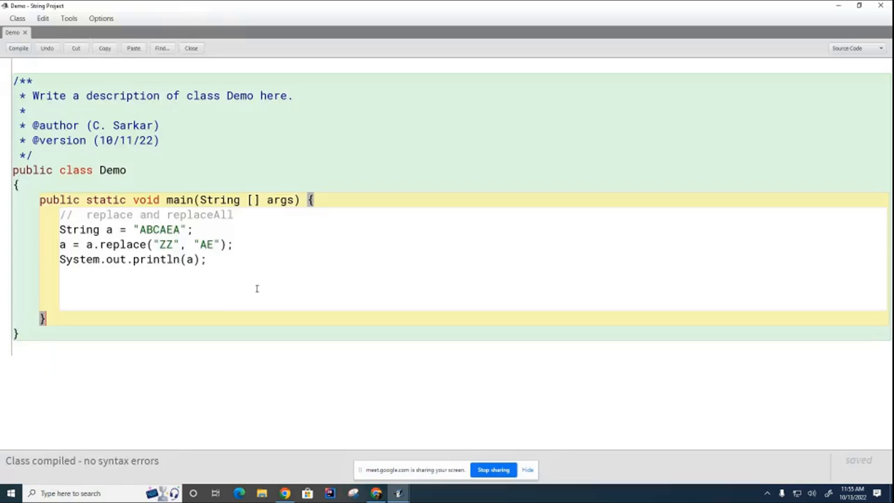
mouse_move(377, 382)
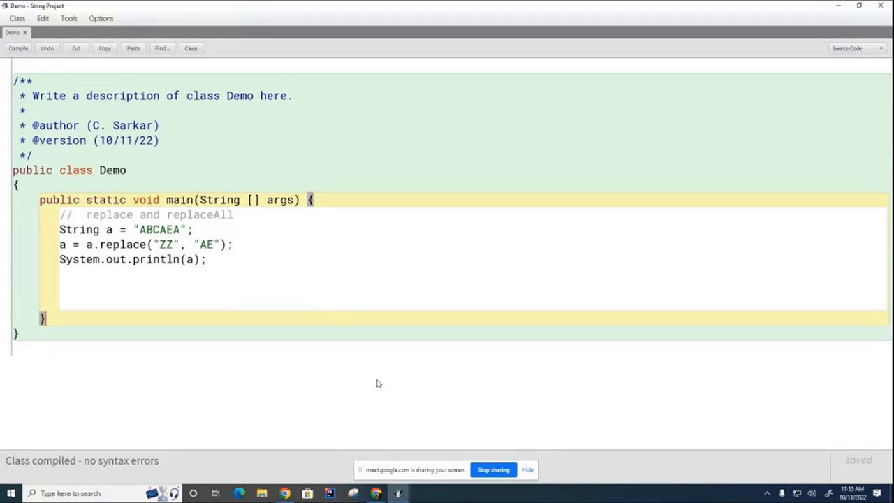
mouse_move(380, 386)
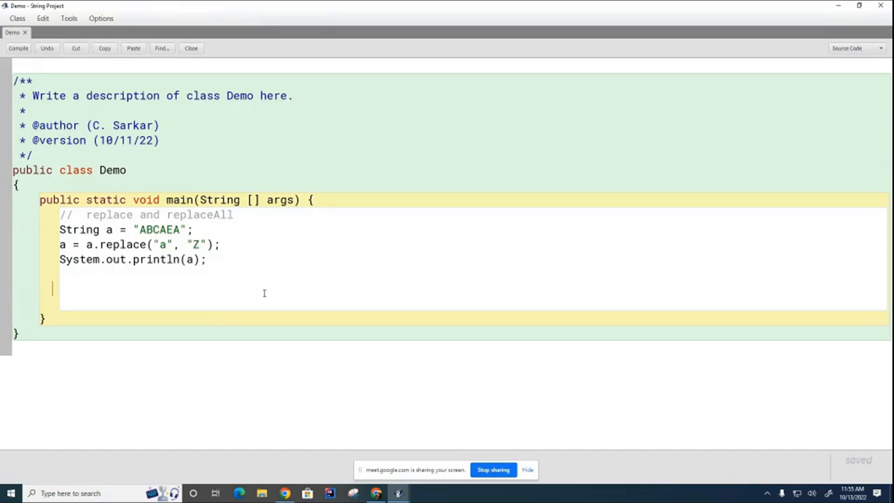
mouse_move(241, 377)
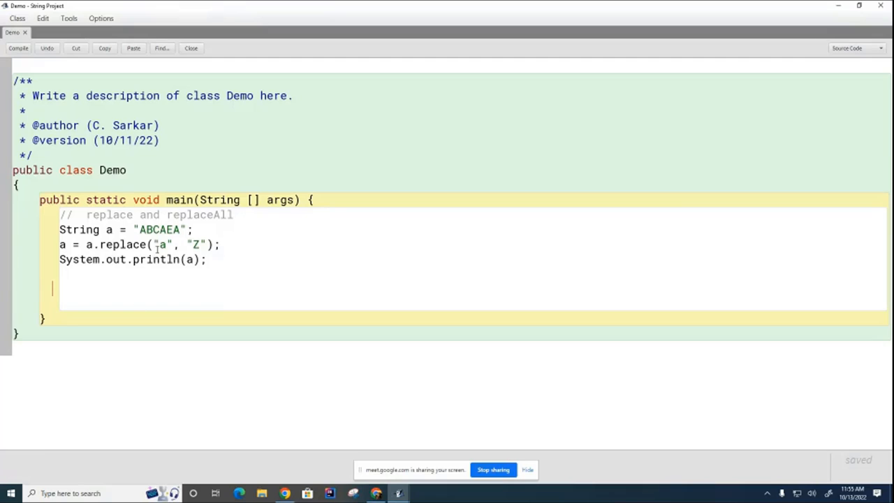
- Settle on replace("a", "Z"), compile and run main so the terminal prints ABCAEA unchanged
double_click(141, 229)
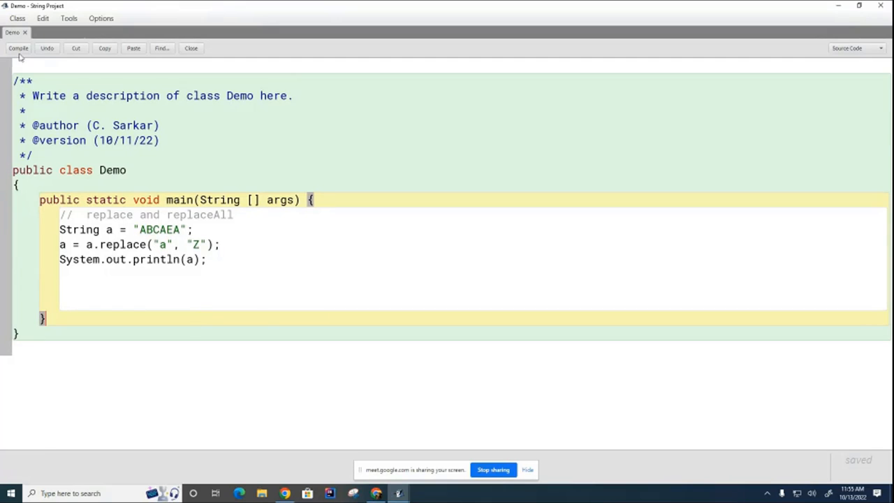
click(18, 48)
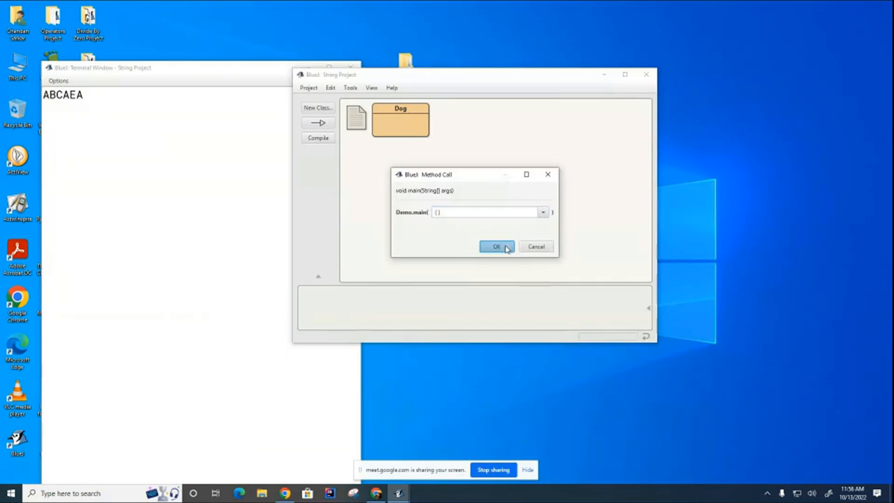
click(495, 246)
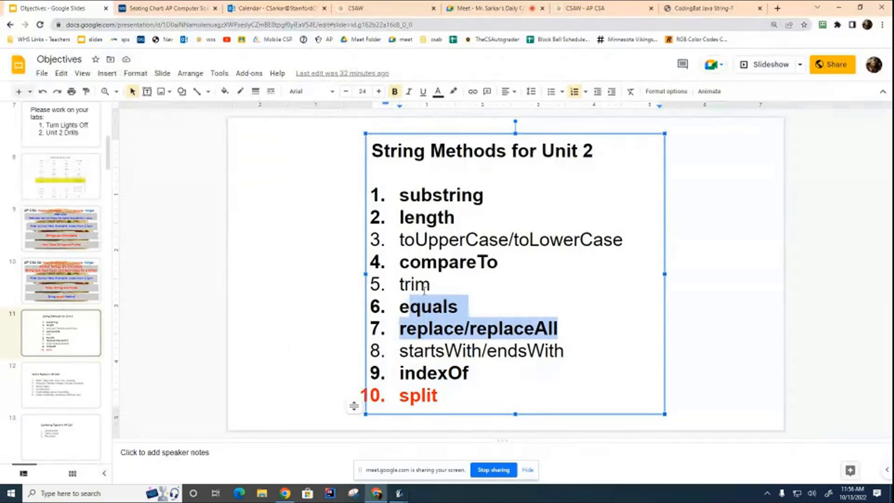
- Return from the String Methods slide to the BlueJ project window
click(475, 301)
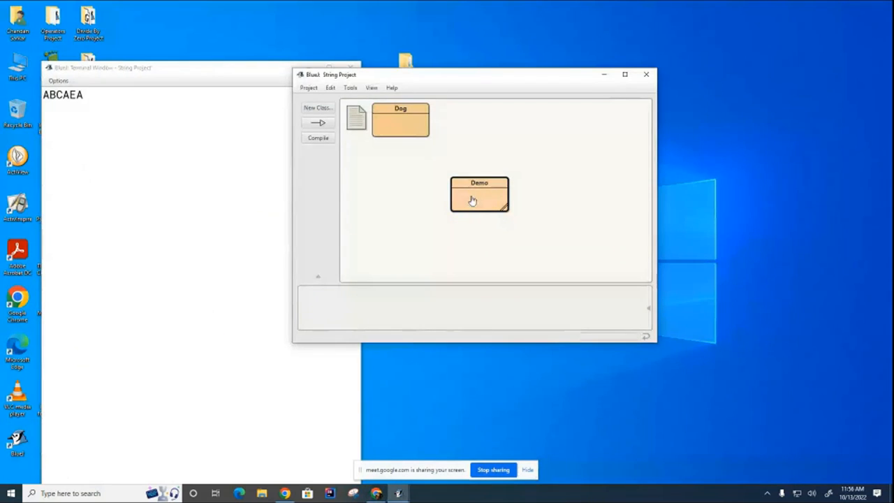
- Change Demo's string a from "ABCAEA" to " Bob" with a leading space
double_click(479, 194)
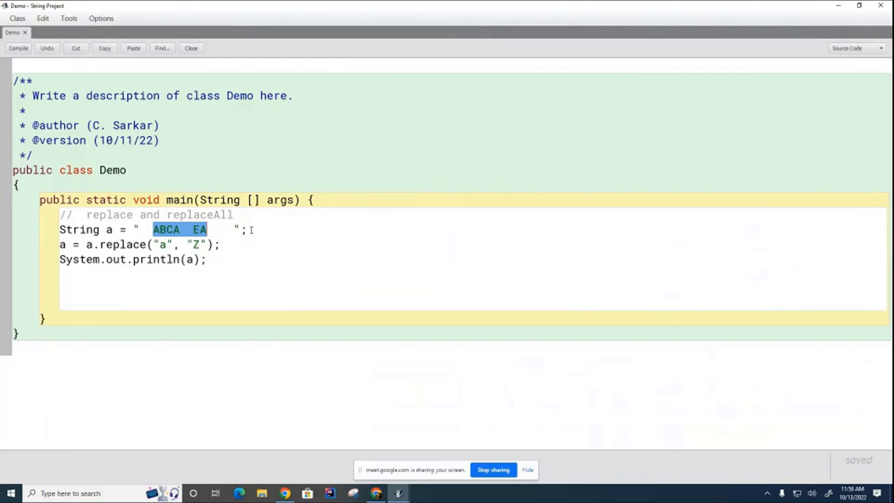
text(Bo)
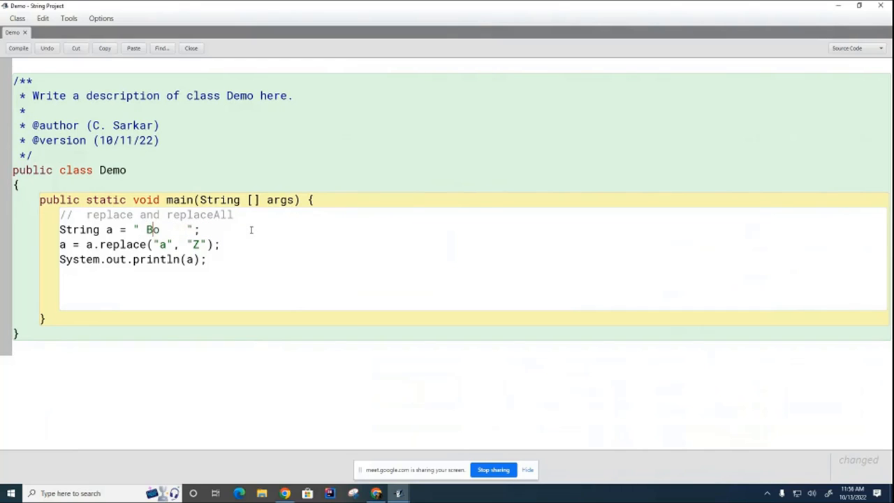
text(b)
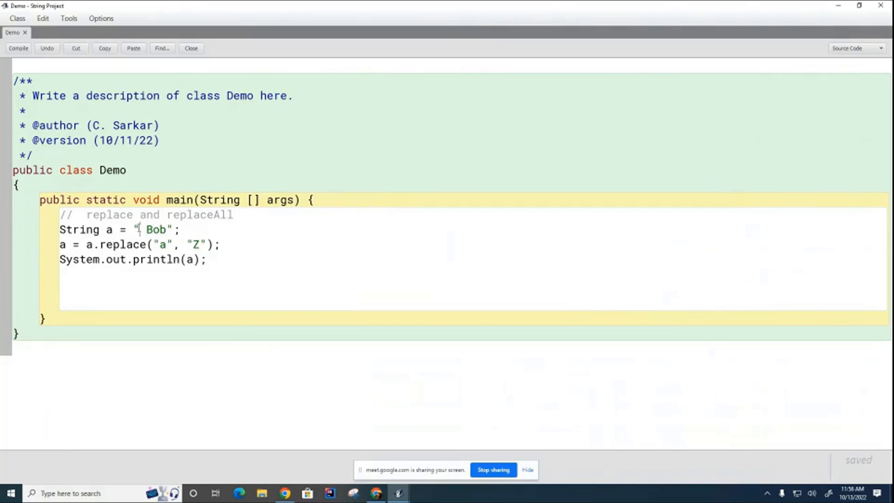
double_click(156, 229)
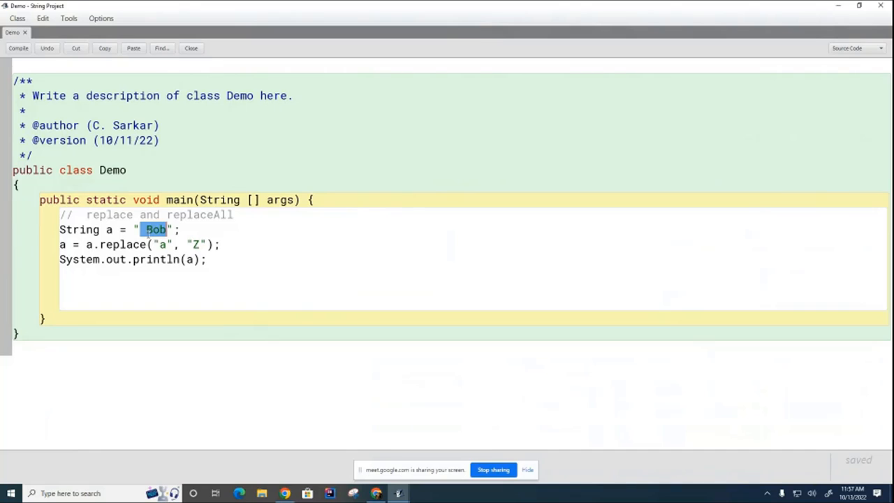
mouse_move(346, 346)
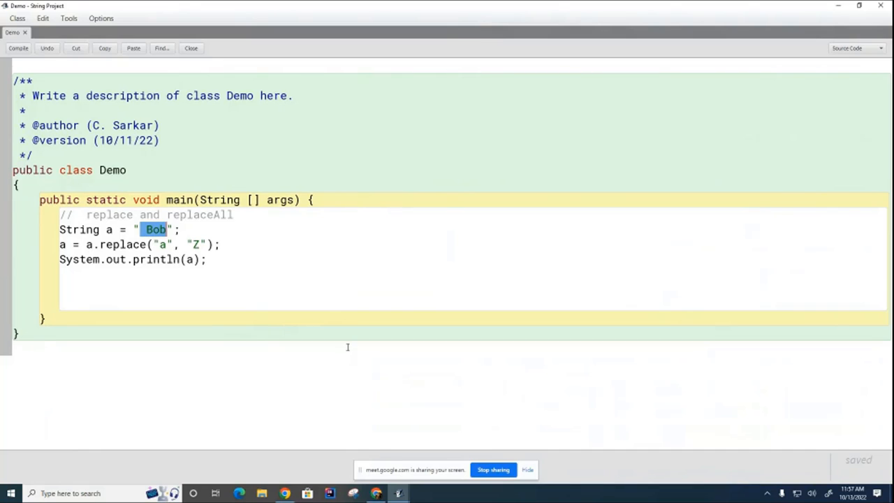
mouse_move(414, 347)
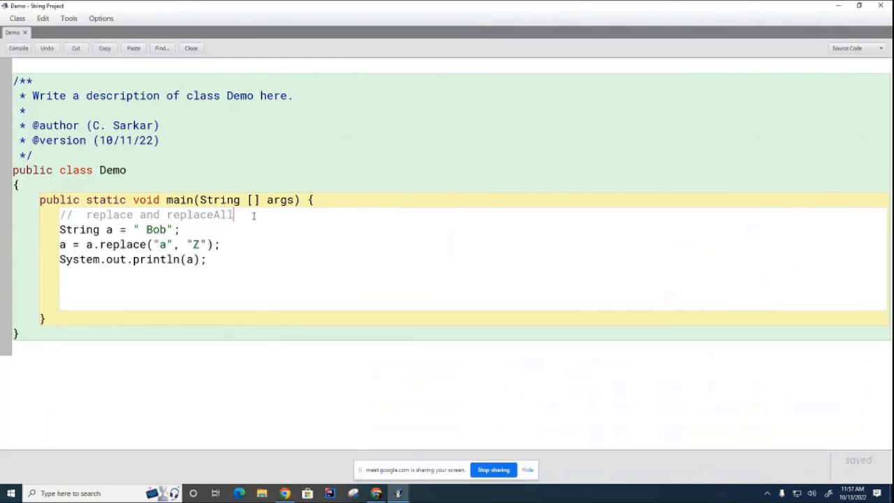
- Rewrite the comment as 'trim removes leading and trailing white space'
double_click(109, 215)
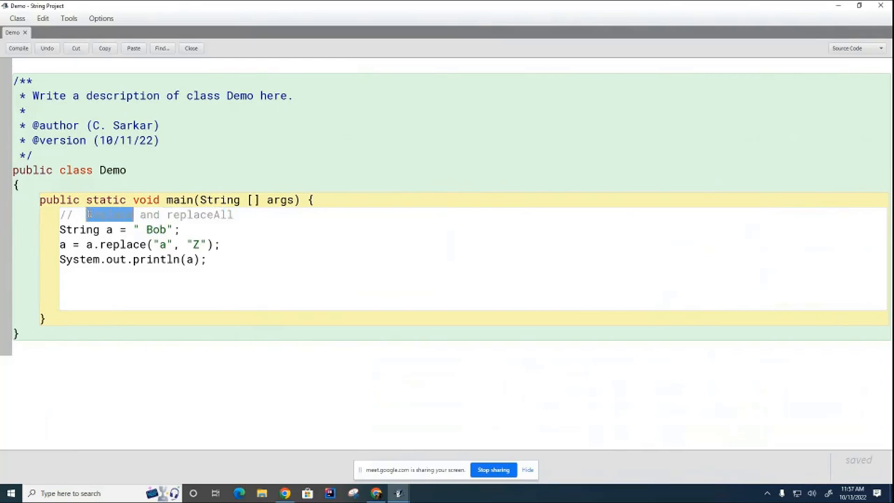
text(trim)
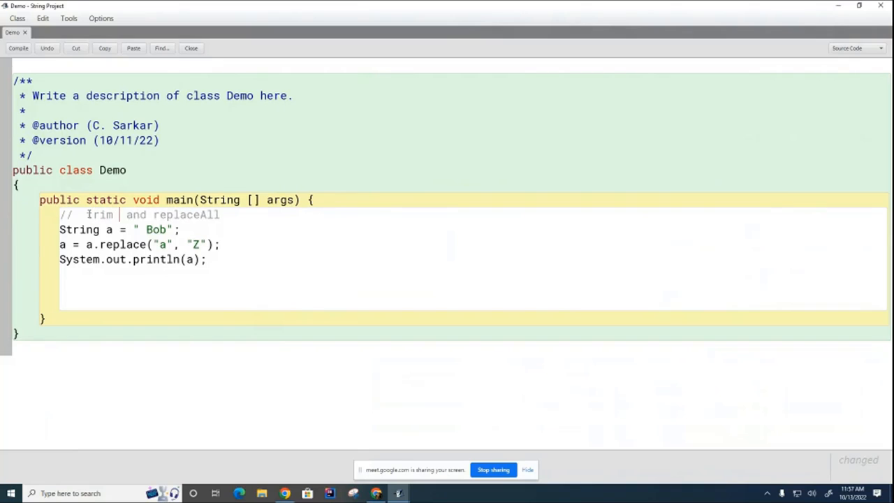
text(removes lea)
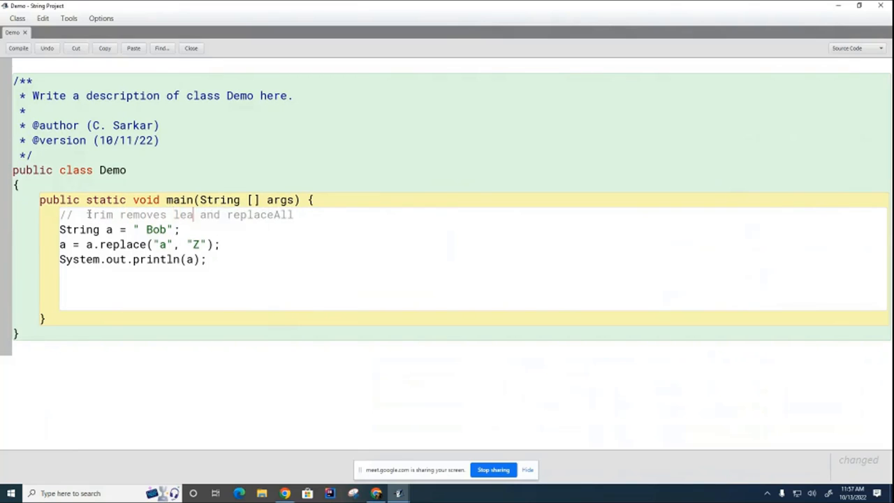
text(ding and trailing)
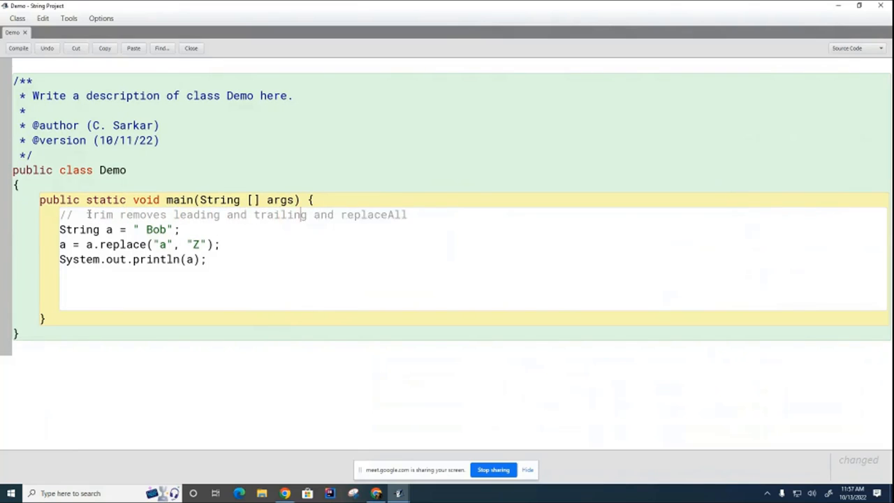
text(white space)
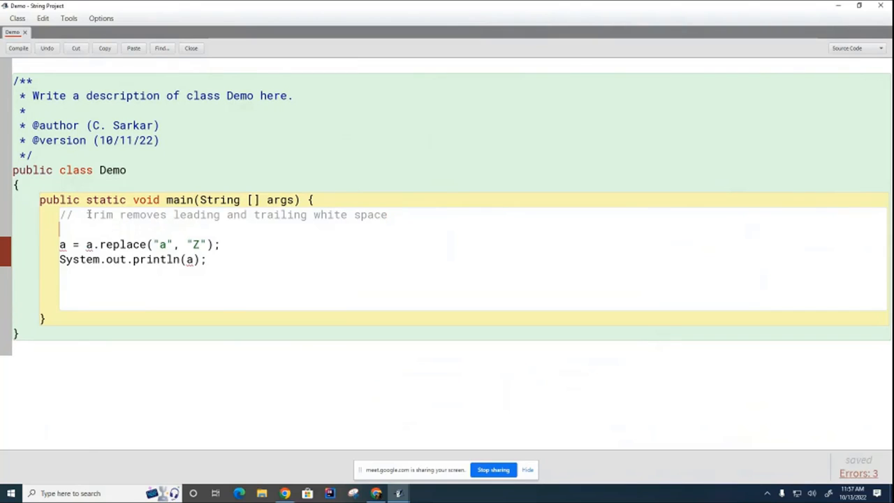
- Assign a = " bob " padded with spaces and replace the replace() call with a.trim()
text(a)
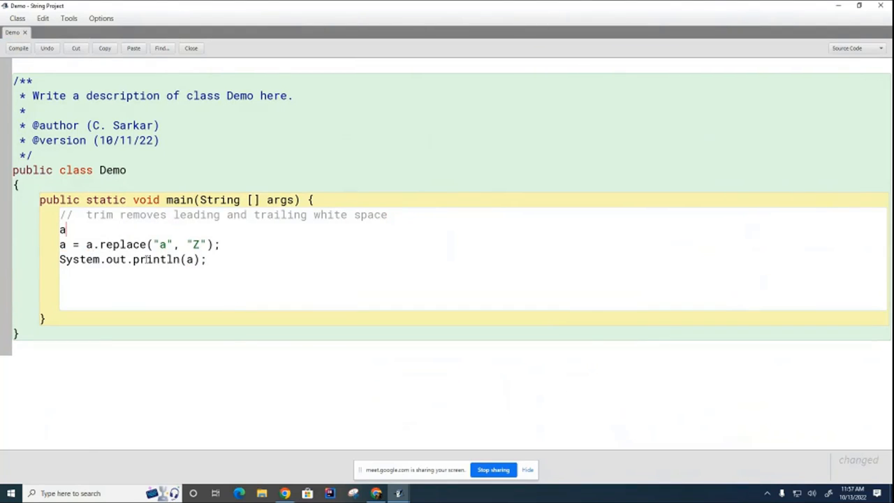
text(= "b)
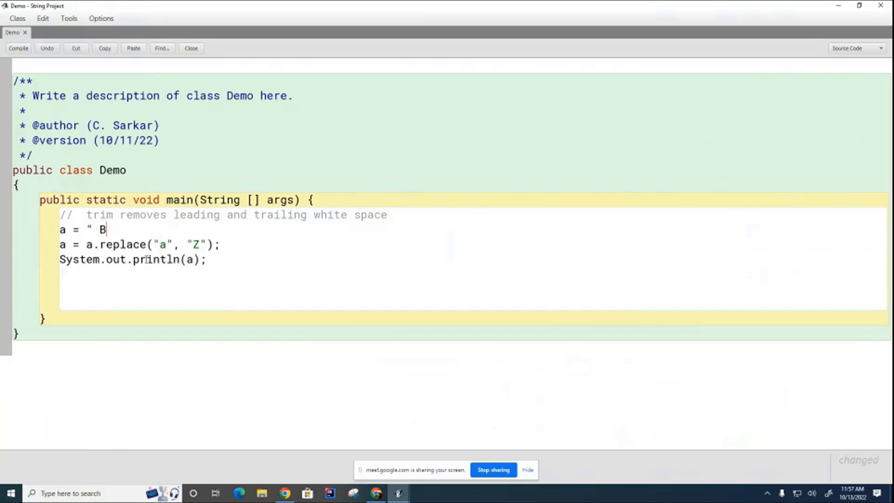
text(ob)
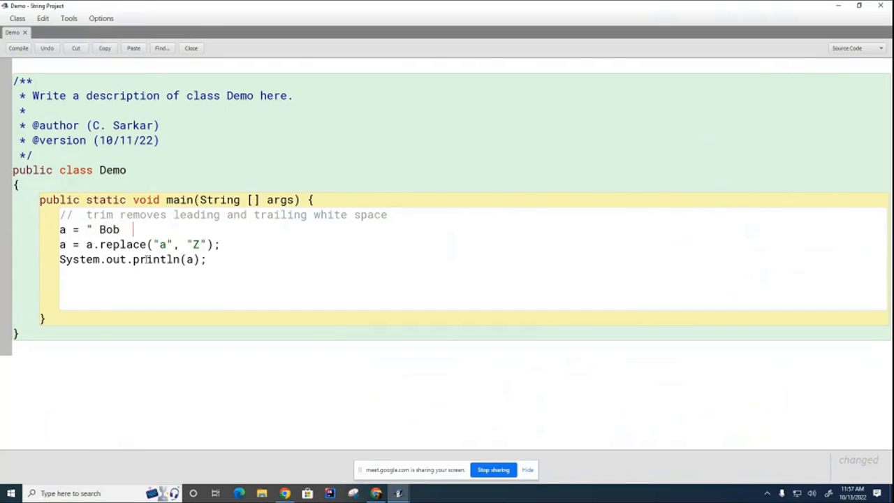
text(";)
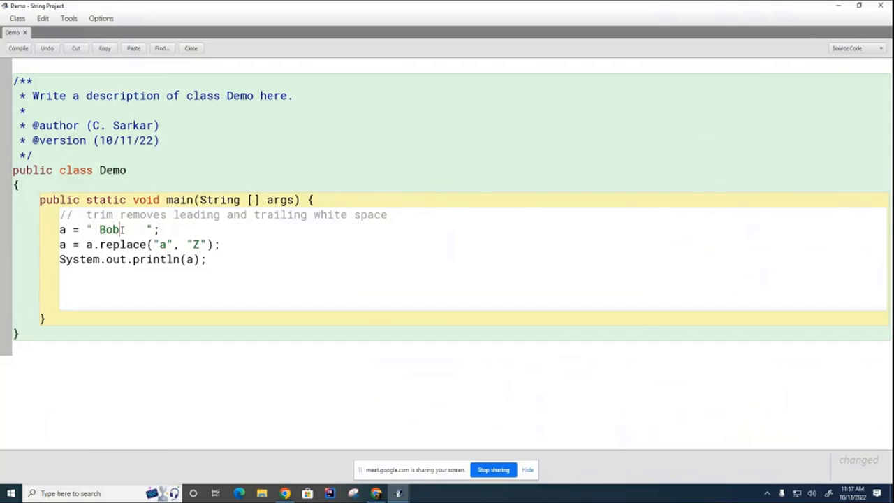
click(86, 244)
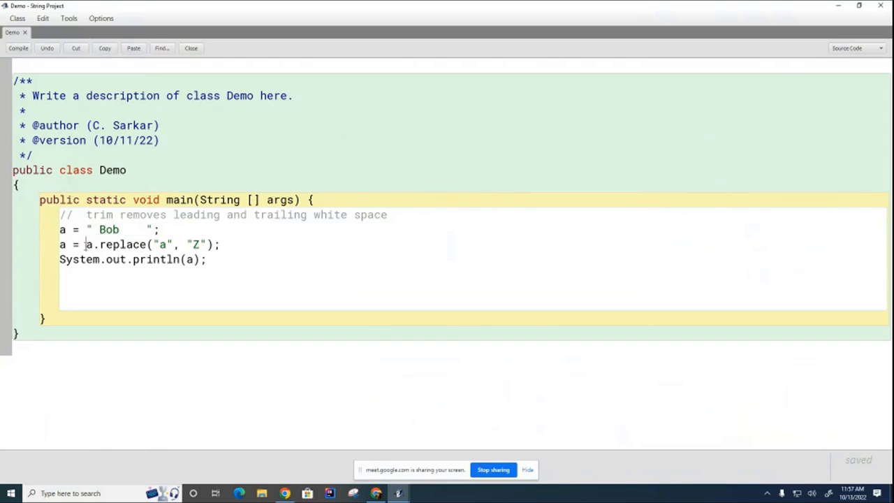
key(Delete)
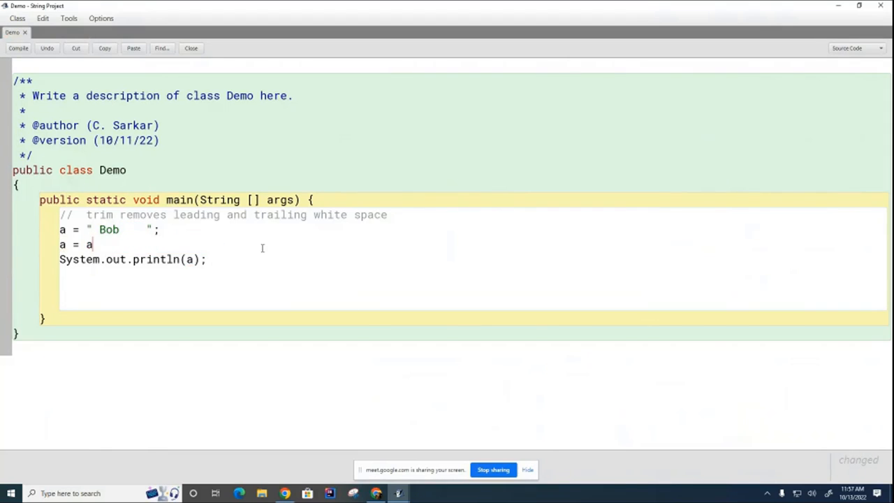
text(.trim();)
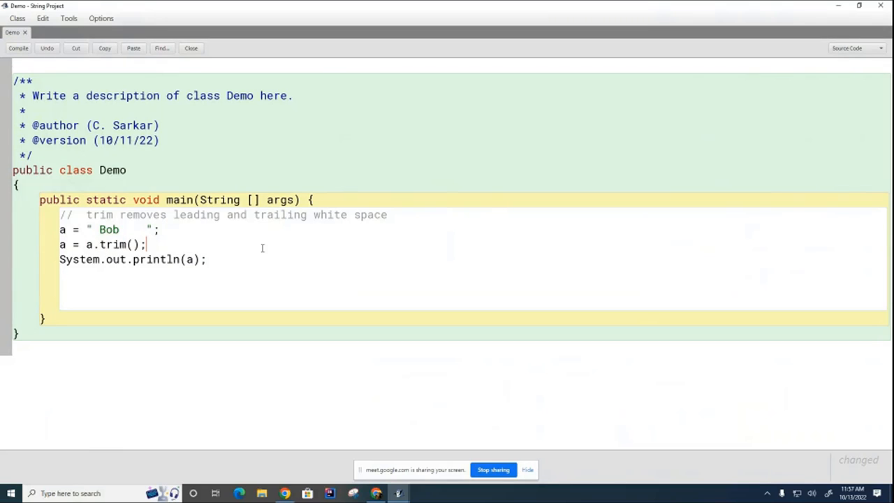
mouse_move(237, 243)
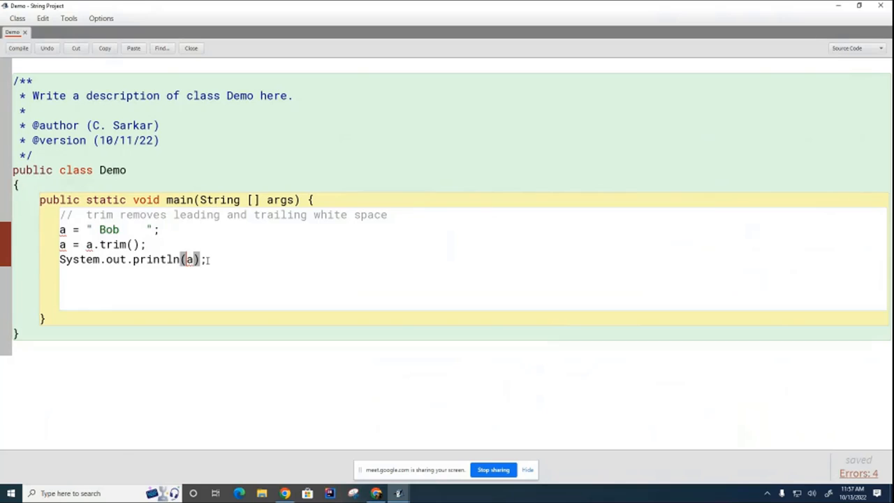
- Print a between ">" and "<" markers and compile the Demo class
text(">")
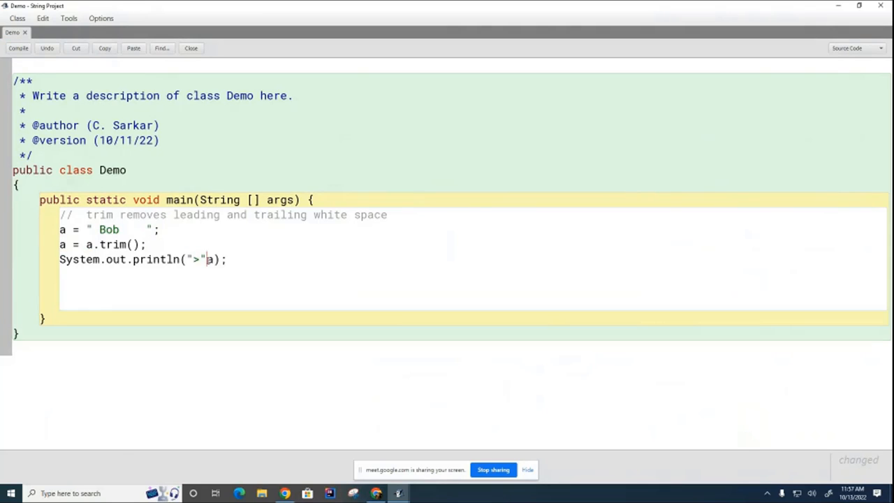
text(+ a + "<)
click(112, 230)
text(String )
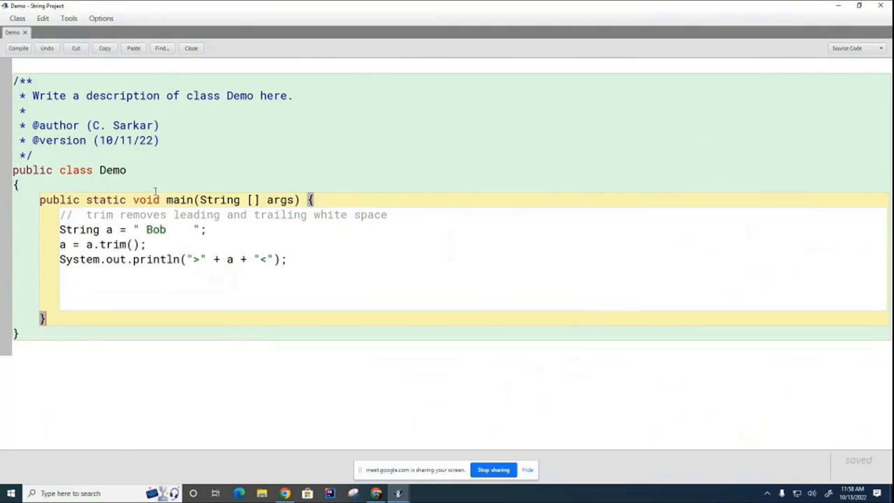
click(18, 48)
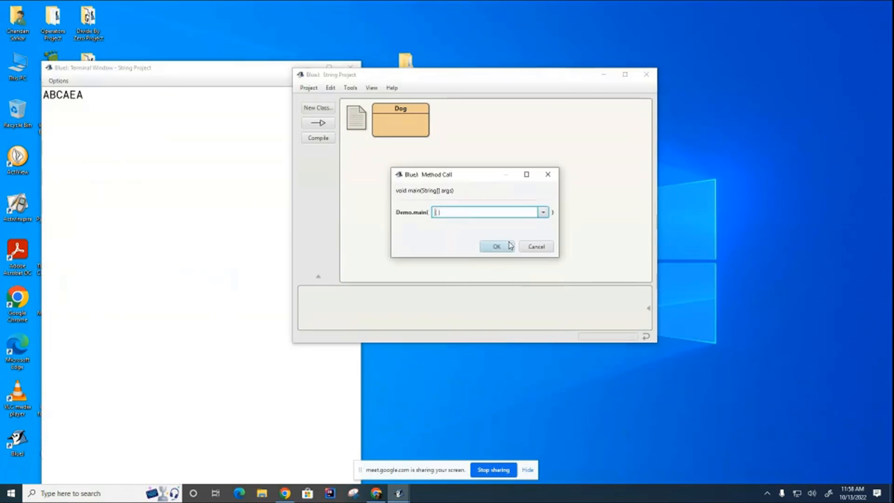
- Run Demo's main so the terminal shows >Bob< with surrounding spaces removed
click(497, 246)
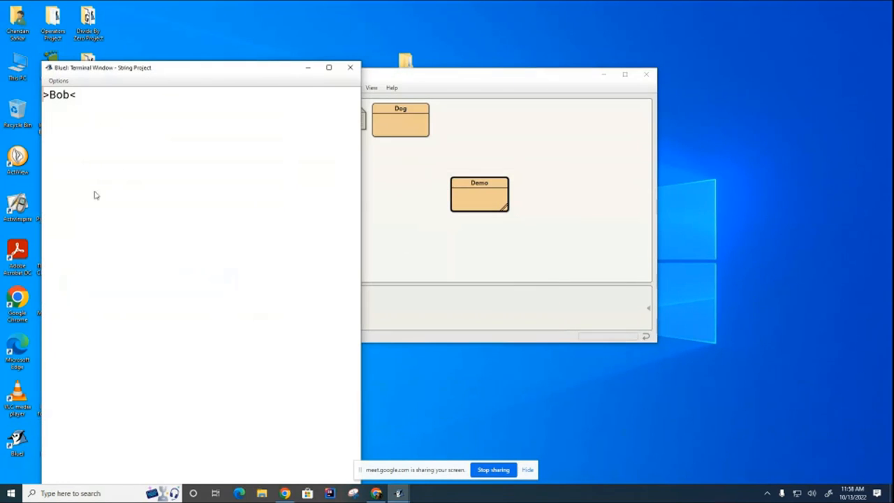
mouse_move(84, 231)
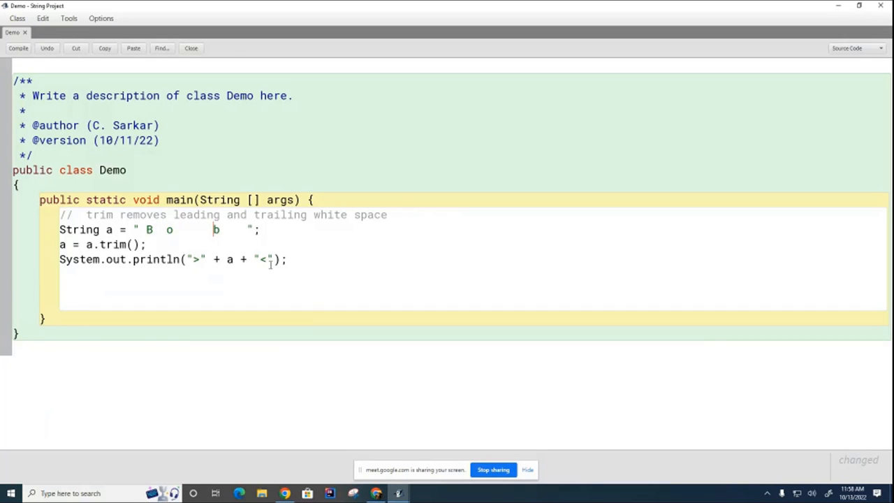
mouse_move(173, 234)
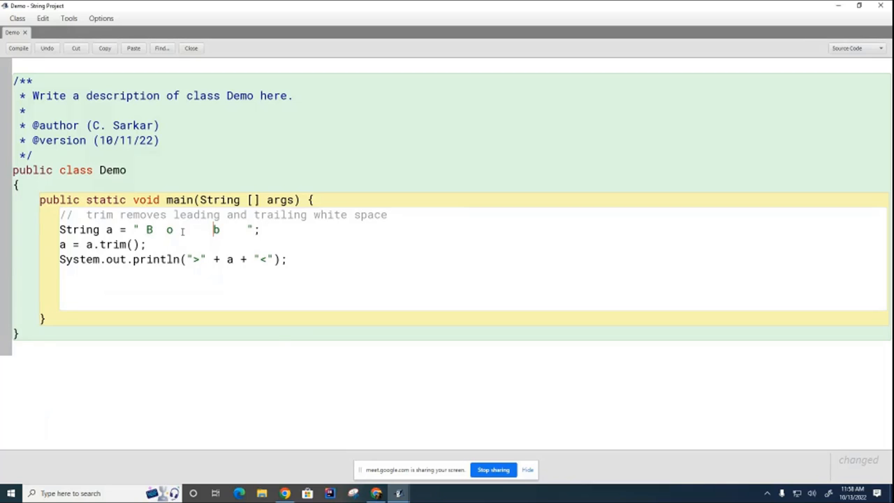
mouse_move(179, 222)
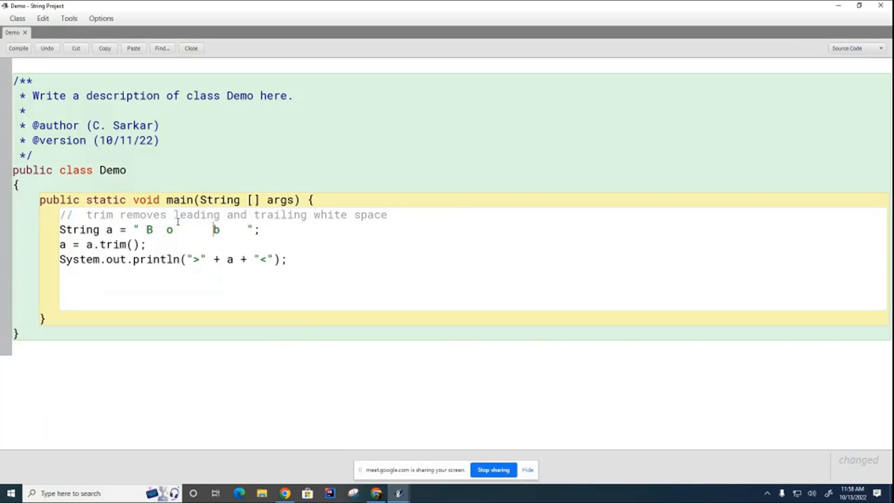
mouse_move(240, 271)
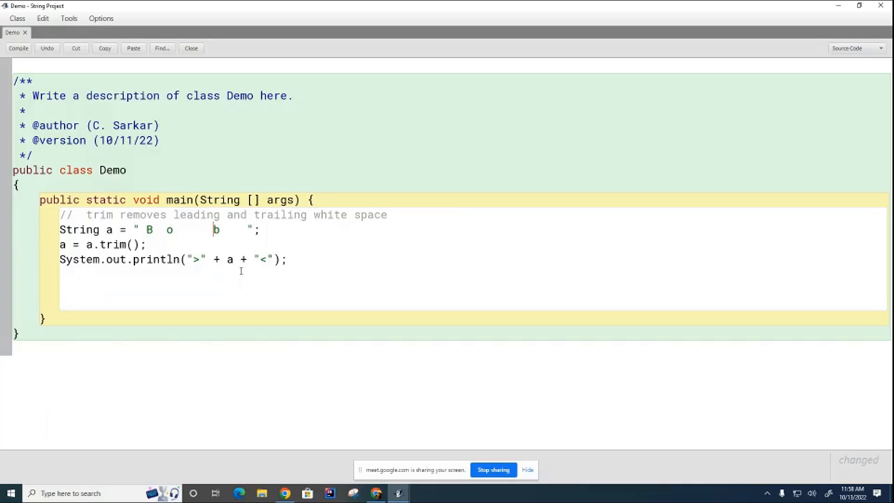
mouse_move(77, 232)
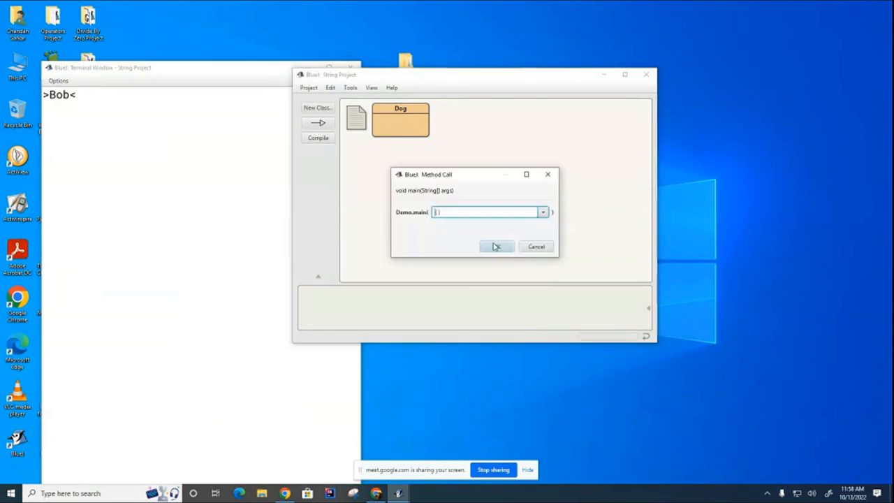
- Rerun main with spaces between B, o and b, printing >B o b< with inner spaces kept
click(497, 246)
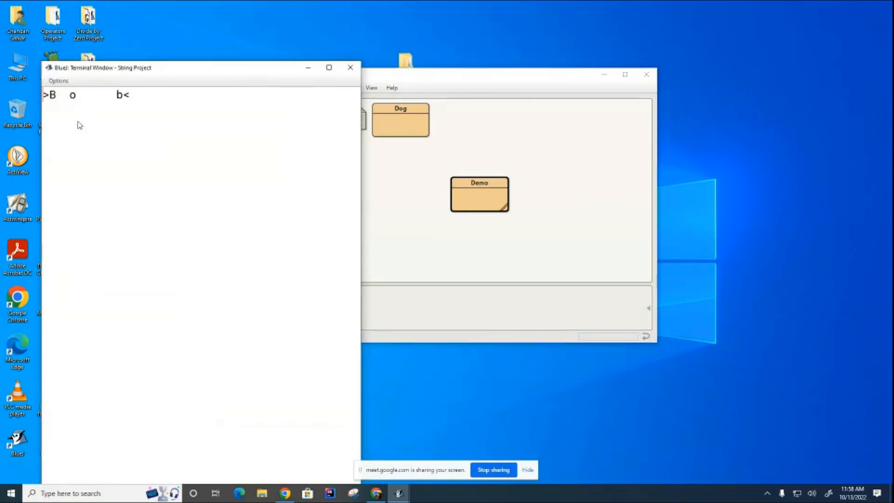
mouse_move(89, 114)
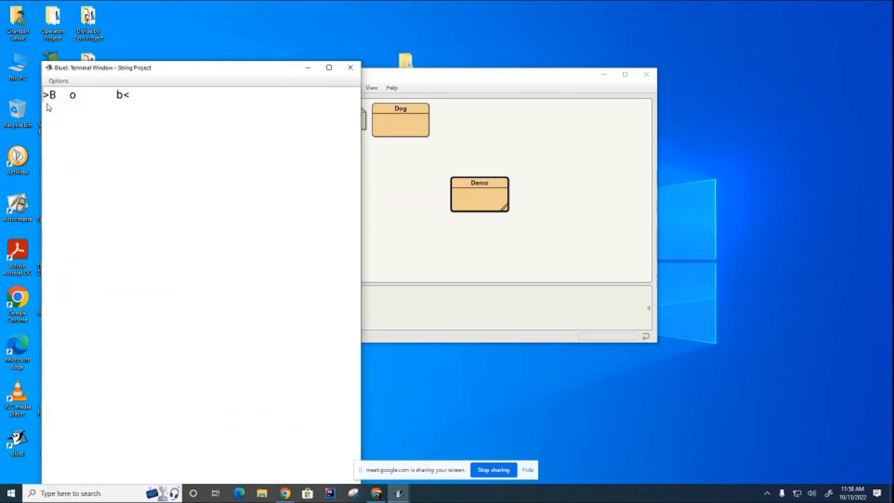
mouse_move(394, 466)
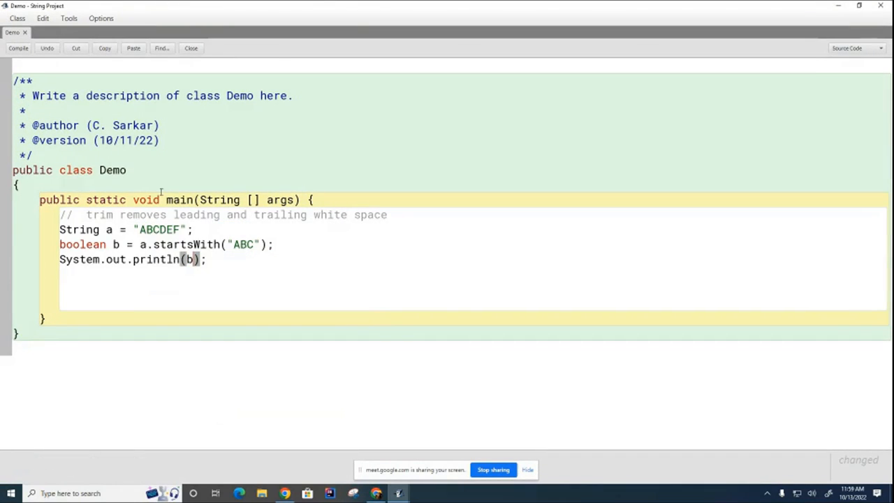
- Compile the startsWith("ABC") example, then switch it to endsWith("DEf") and compile again
click(18, 48)
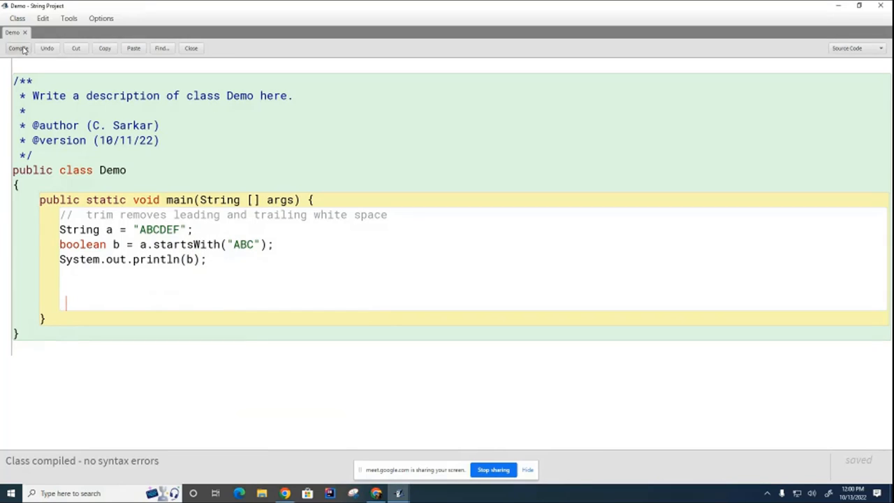
click(190, 47)
text(end)
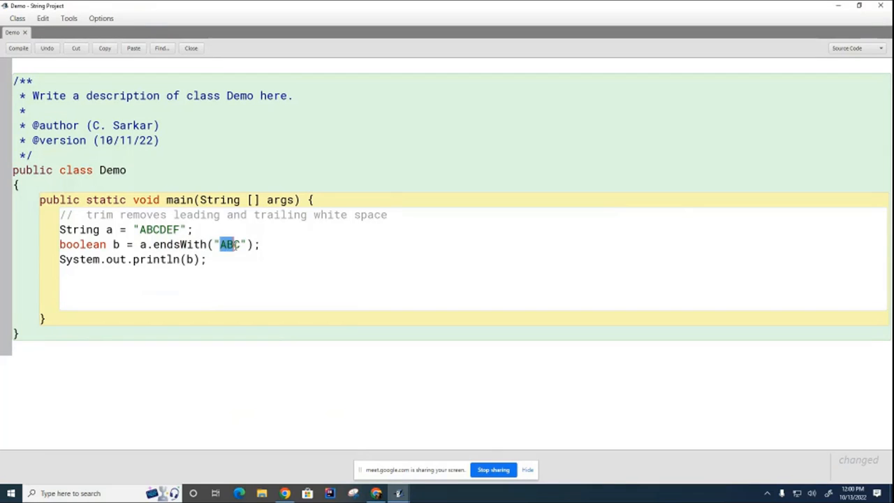
text(DEf)
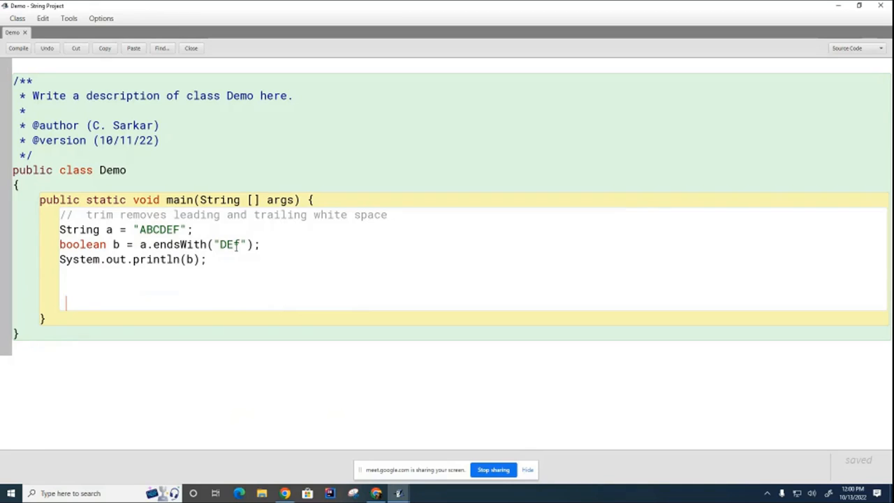
click(18, 47)
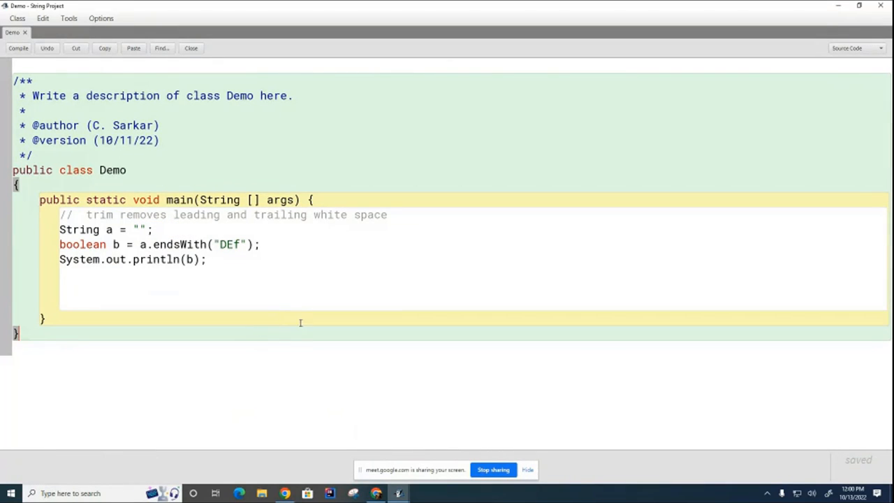
- Set string a to null in Demo and run main, throwing a NullPointerException
click(18, 48)
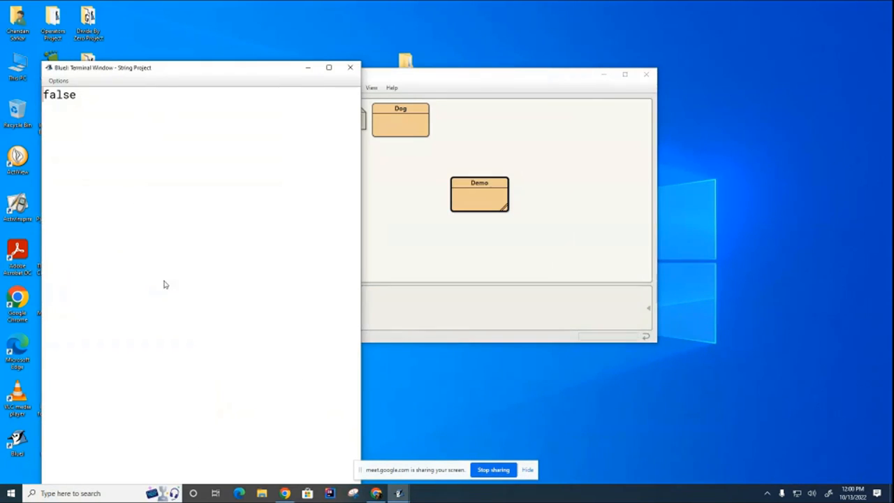
mouse_move(193, 318)
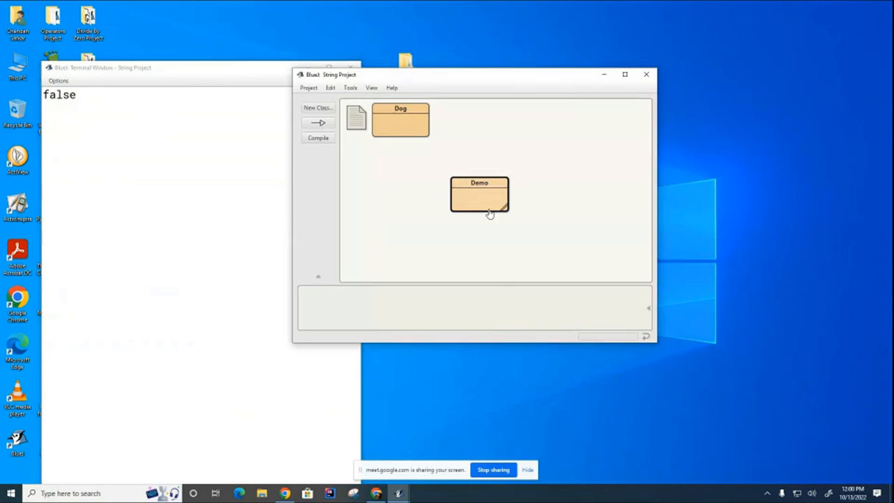
double_click(479, 193)
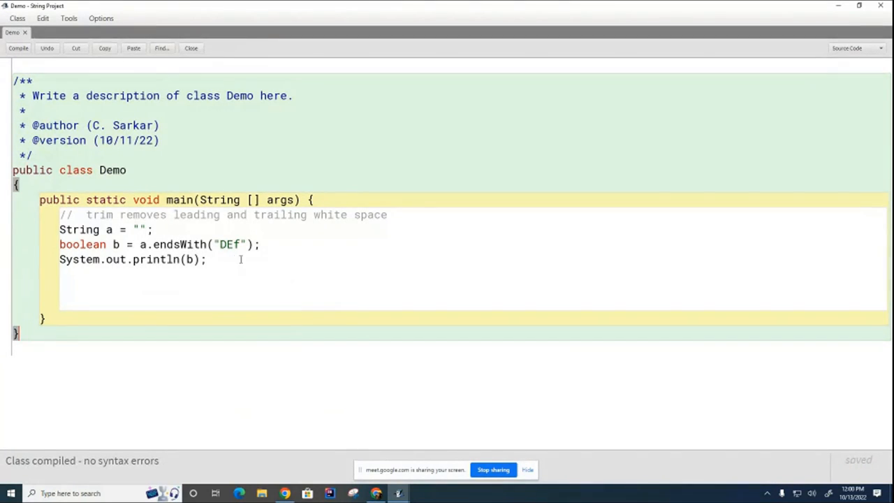
double_click(139, 229)
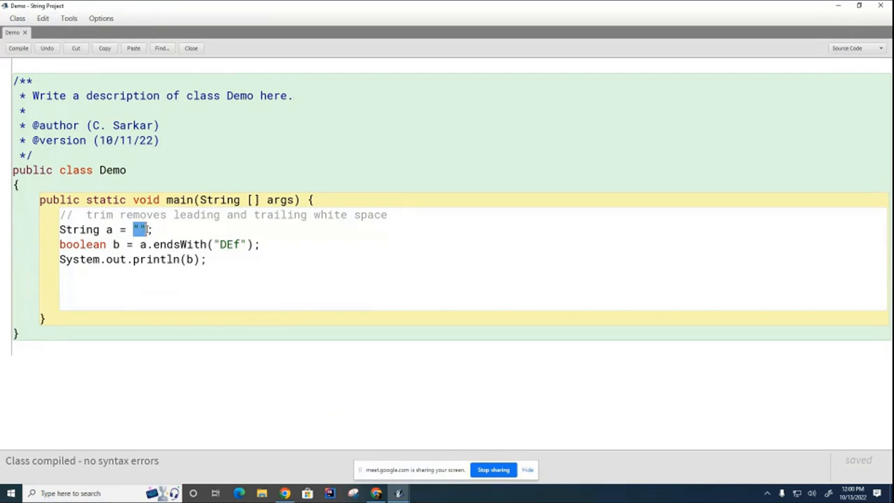
text(null)
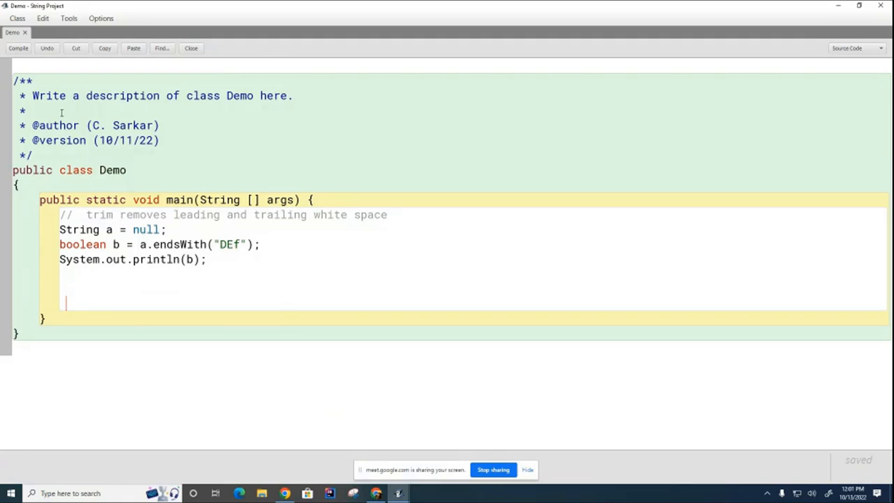
click(19, 47)
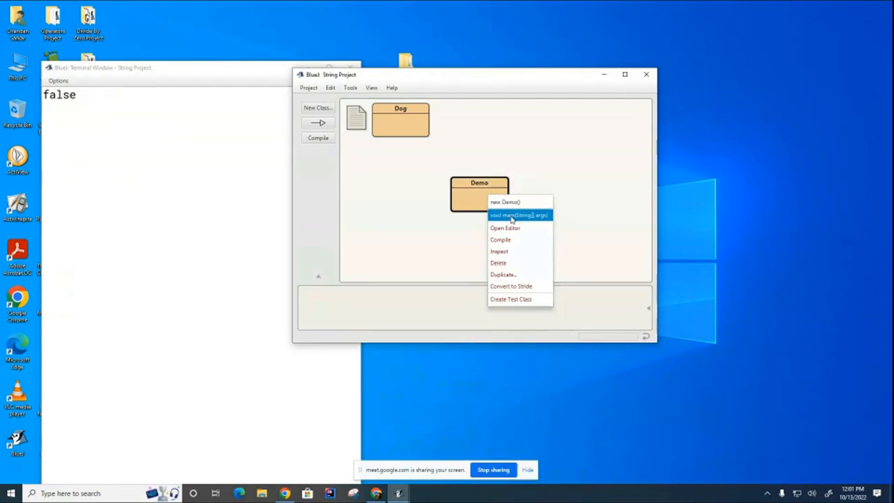
click(505, 228)
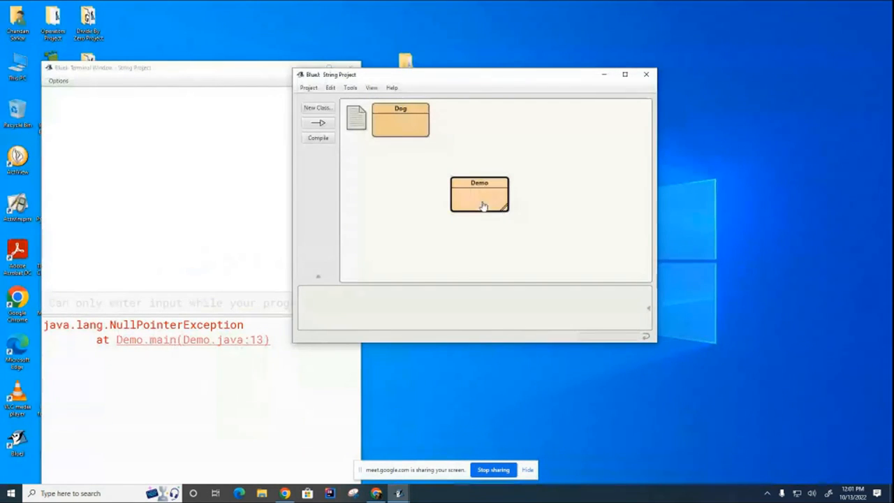
- Reopen Demo and start changing a back to an empty string literal
double_click(479, 194)
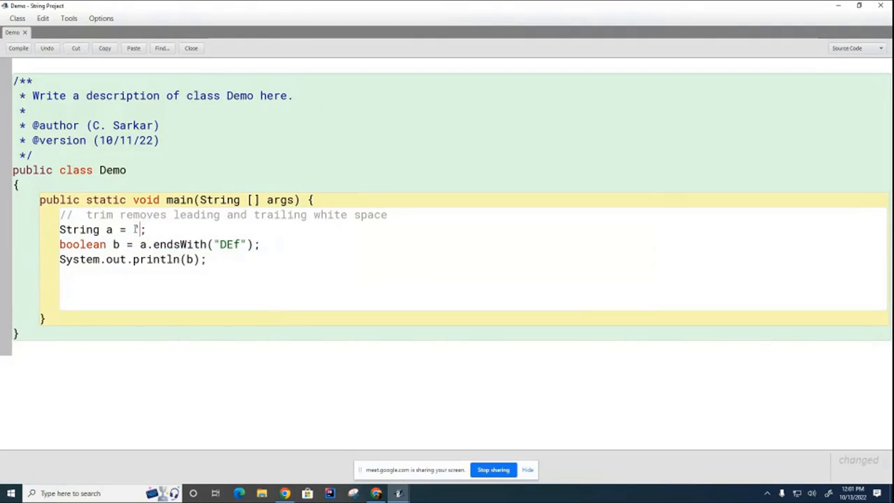
text(")
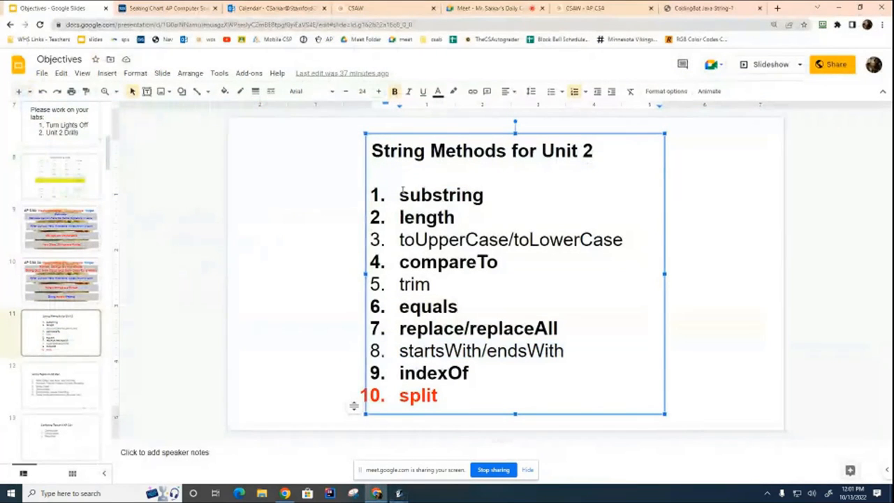
- Annotate the slide's split item to read 'split (needs an array)', then move to the CodingBat String-1 page
drag(400, 194, 469, 373)
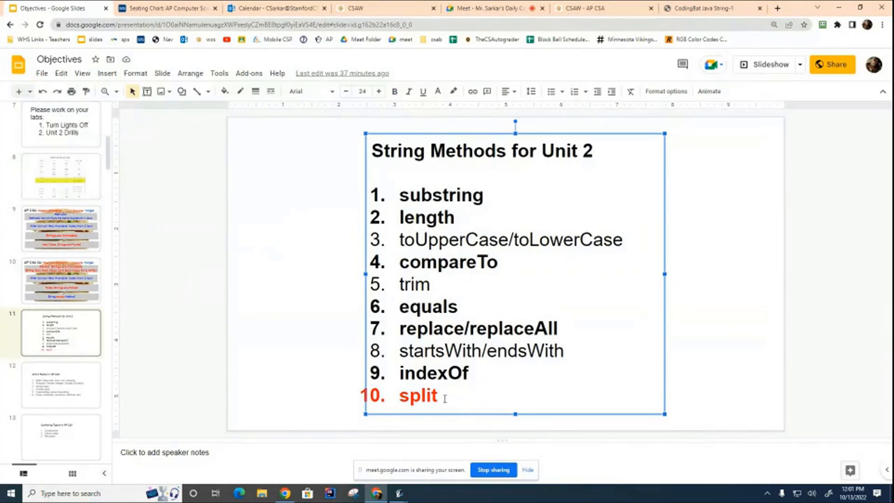
text((n)
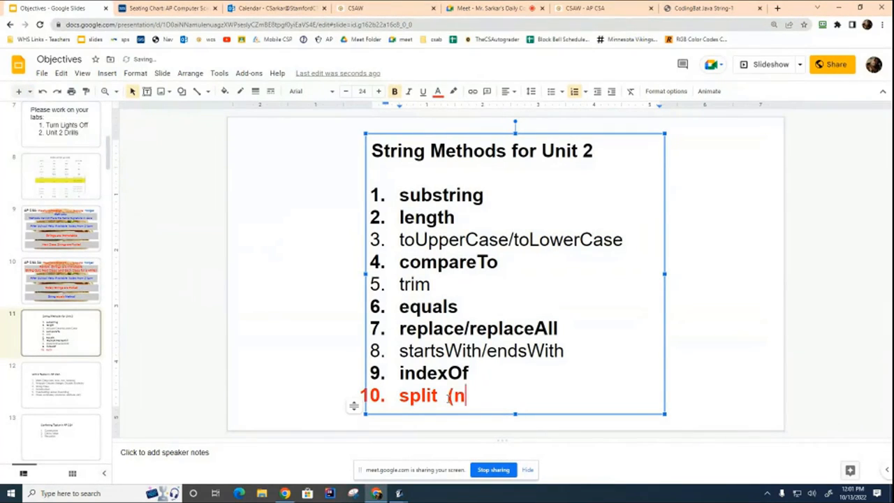
text(eeds)
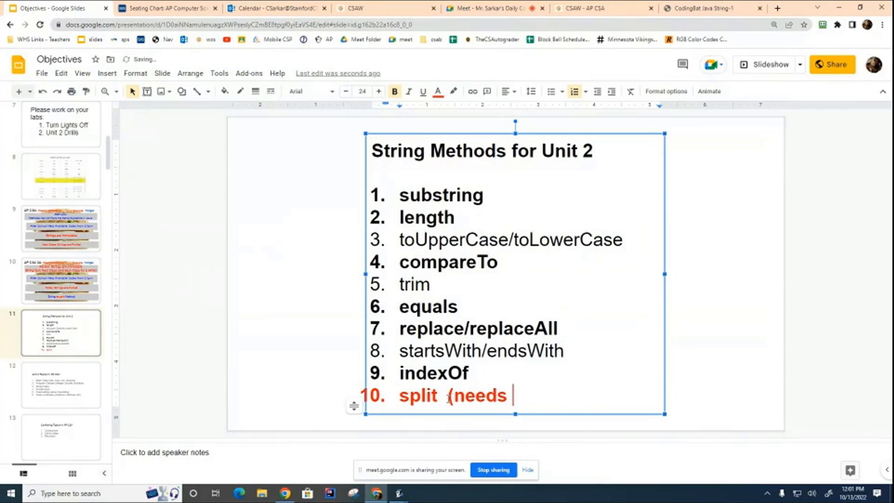
text(an array)
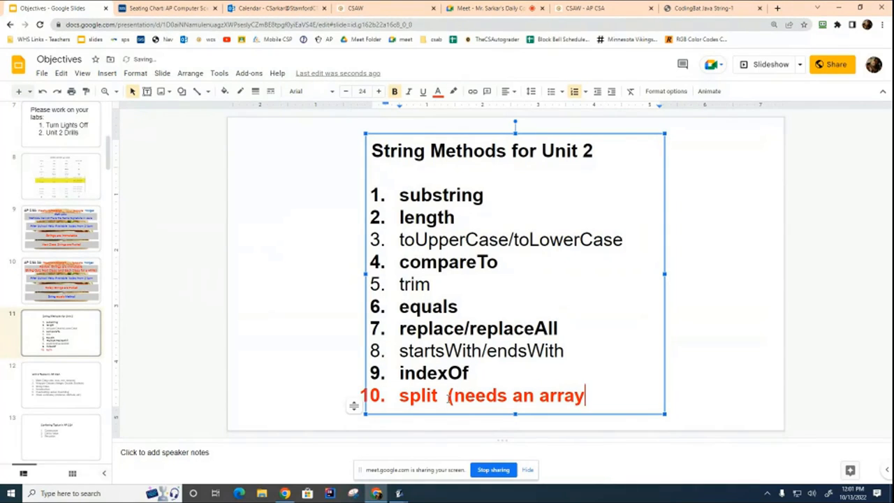
text())
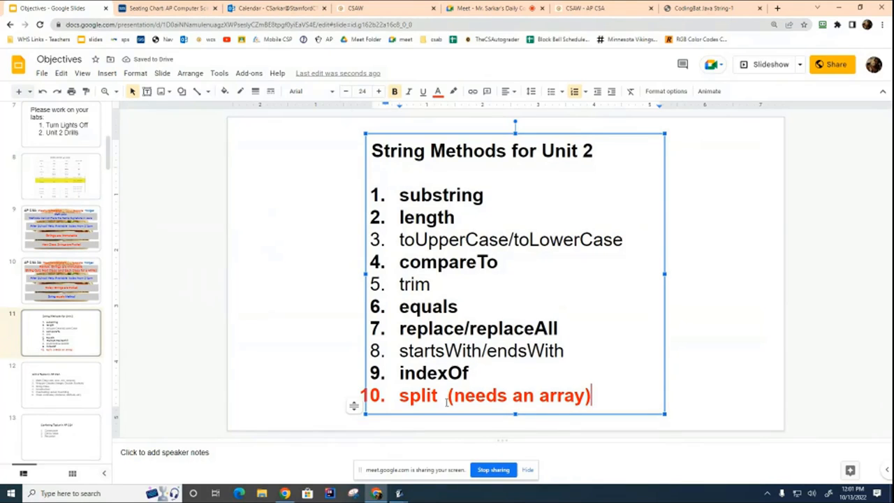
drag(400, 262, 469, 373)
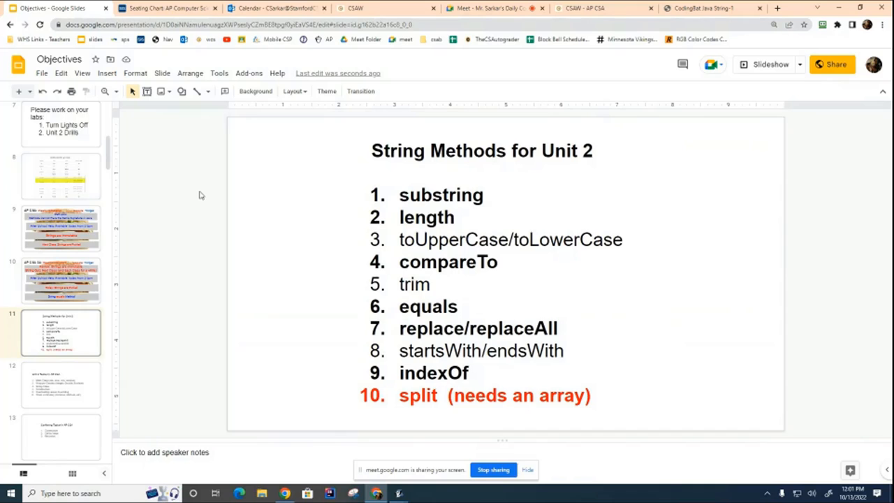
click(701, 8)
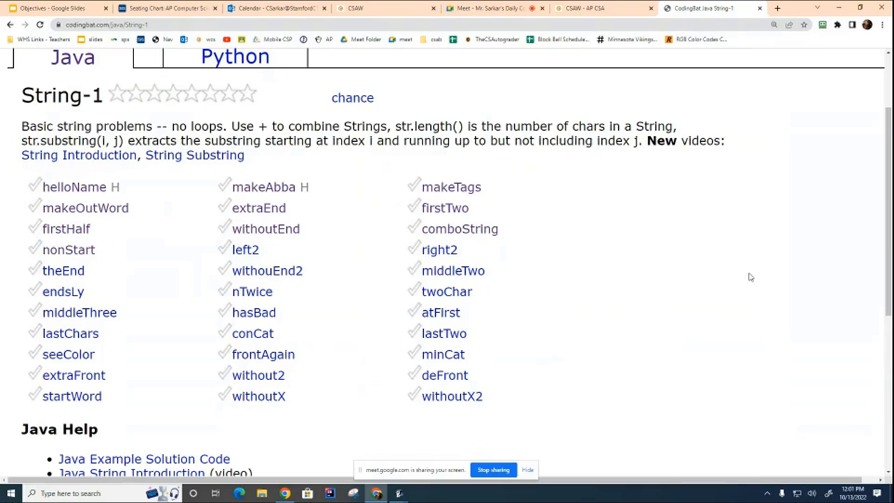
mouse_move(388, 21)
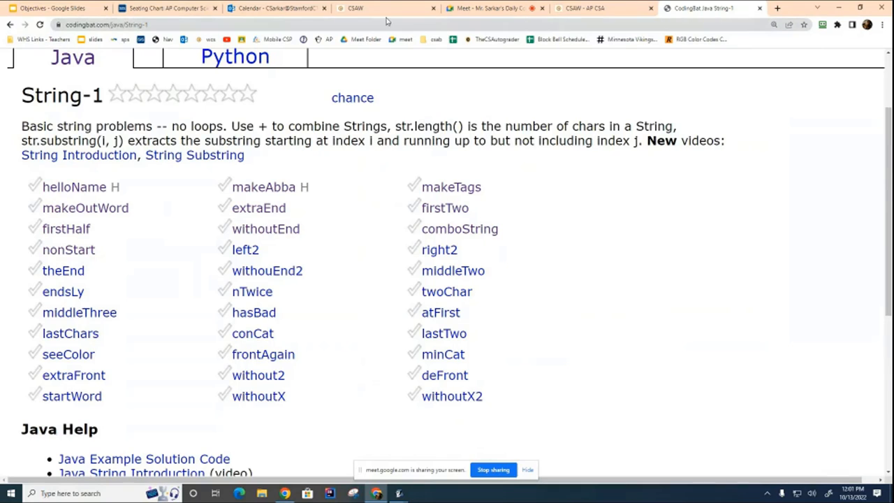
- Switch to the CodingBat Java String-1 browser tab
click(53, 9)
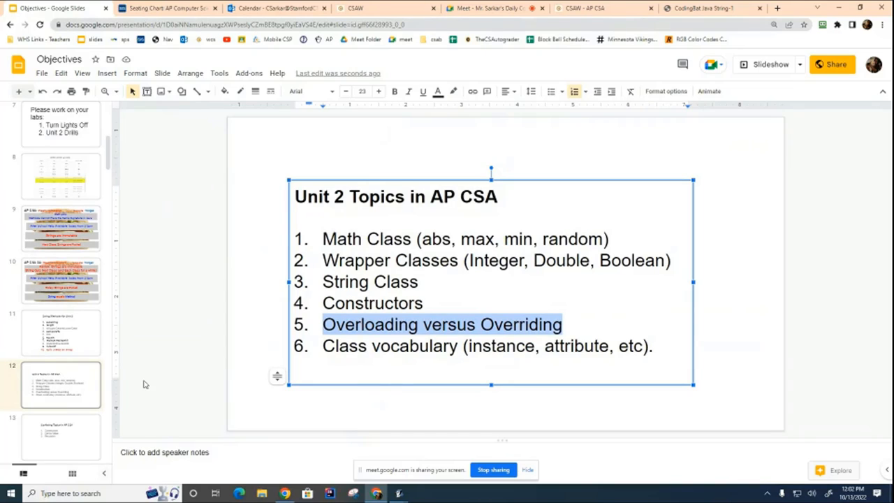
mouse_move(586, 438)
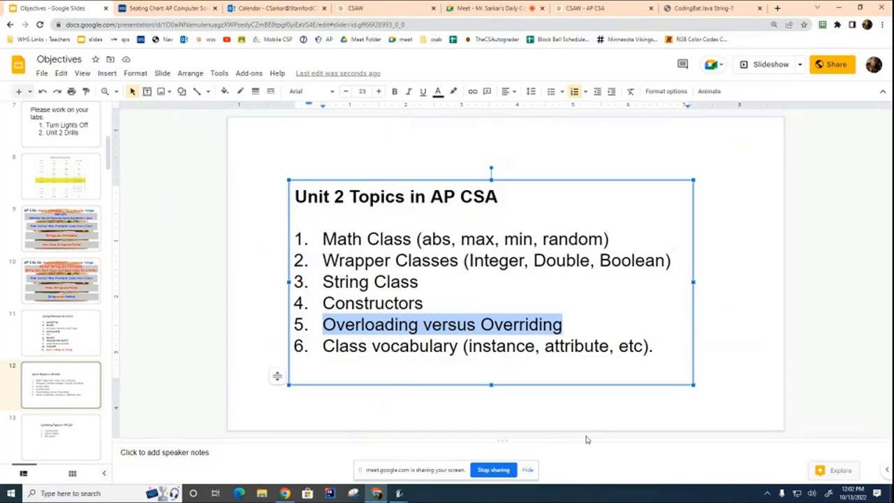
mouse_move(592, 438)
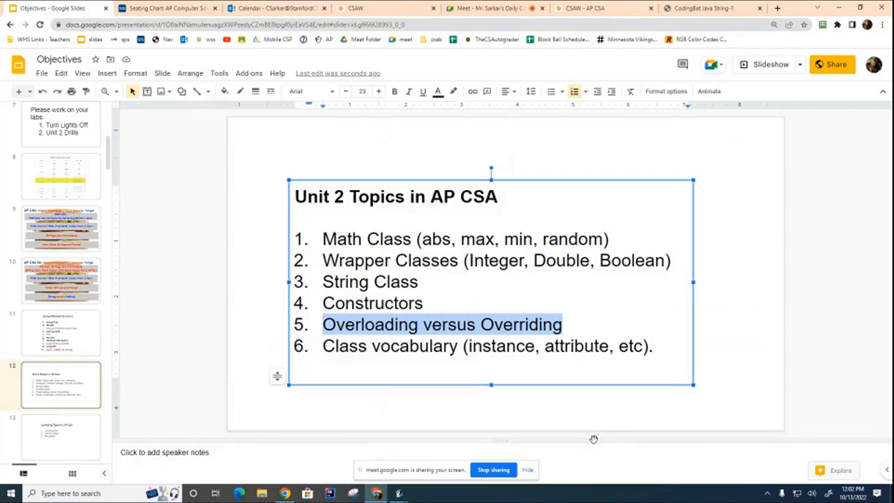
mouse_move(723, 492)
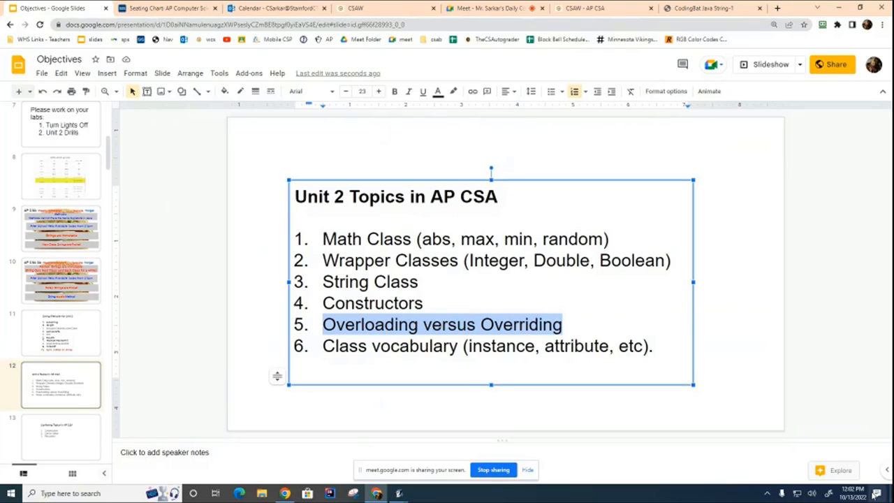
mouse_move(668, 405)
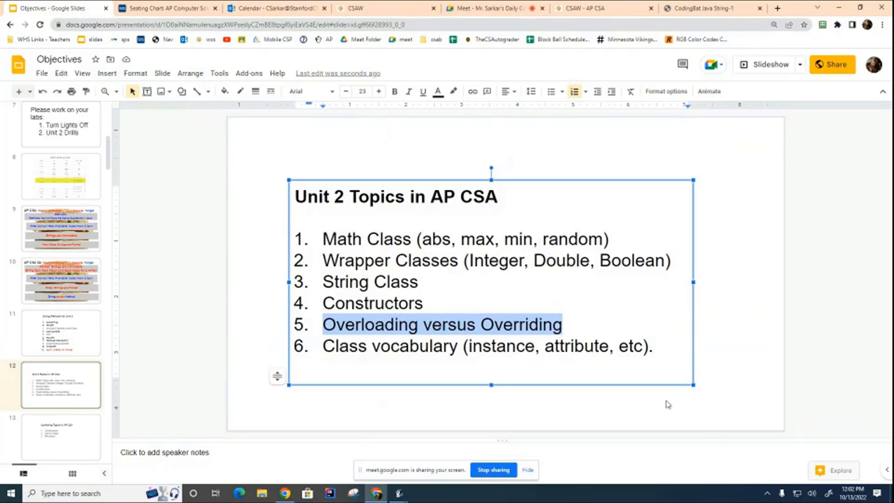
click(737, 335)
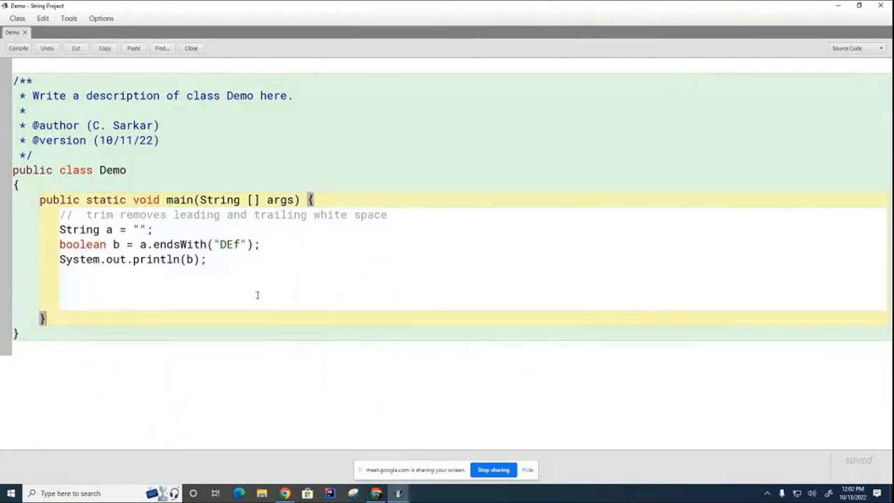
mouse_move(363, 366)
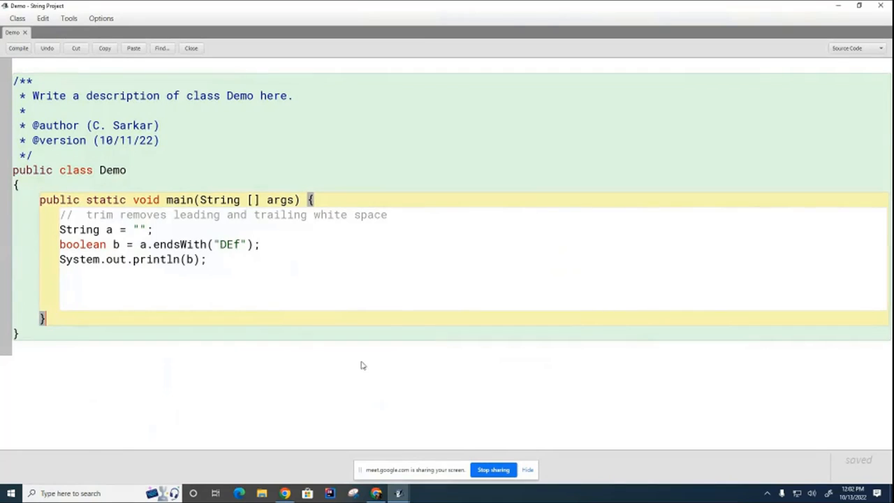